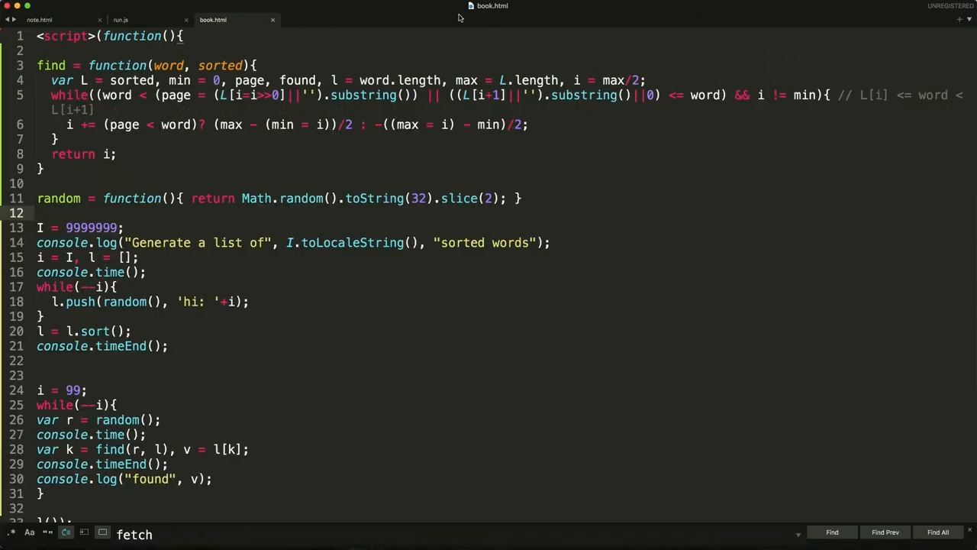
Step: Show note.html, the basic GUN textarea-sync example, in Sublime Text
{"action": "left_click", "coordinate": [40, 18]}
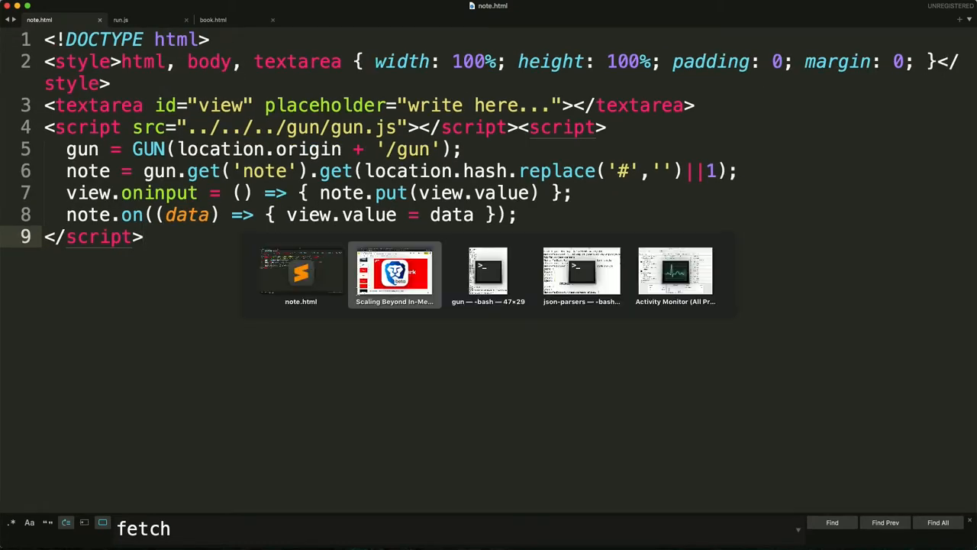
Step: Bring Terminal forward and start the local GUN server with npm start
{"action": "left_click", "coordinate": [488, 271]}
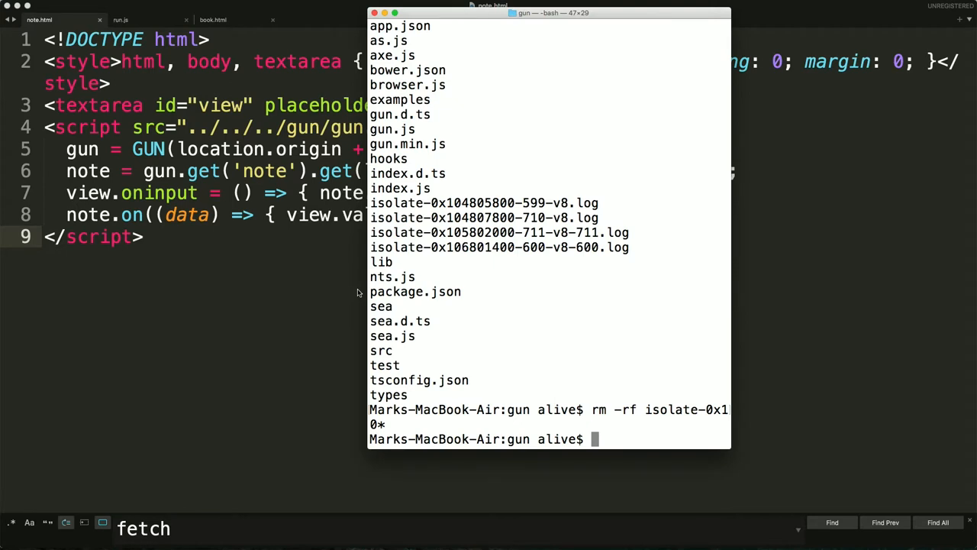
{"action": "type", "text": "npms ta"}
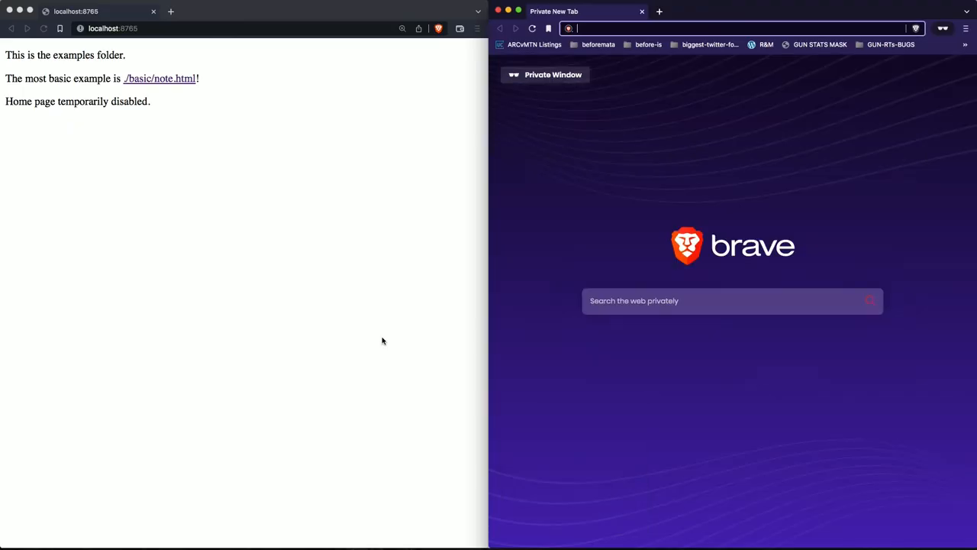
Step: Load localhost:8765 basic/note.html in both Brave windows and type 'will synchronize data between the two tabs.'
{"action": "type", "text": "localhost:8765"}
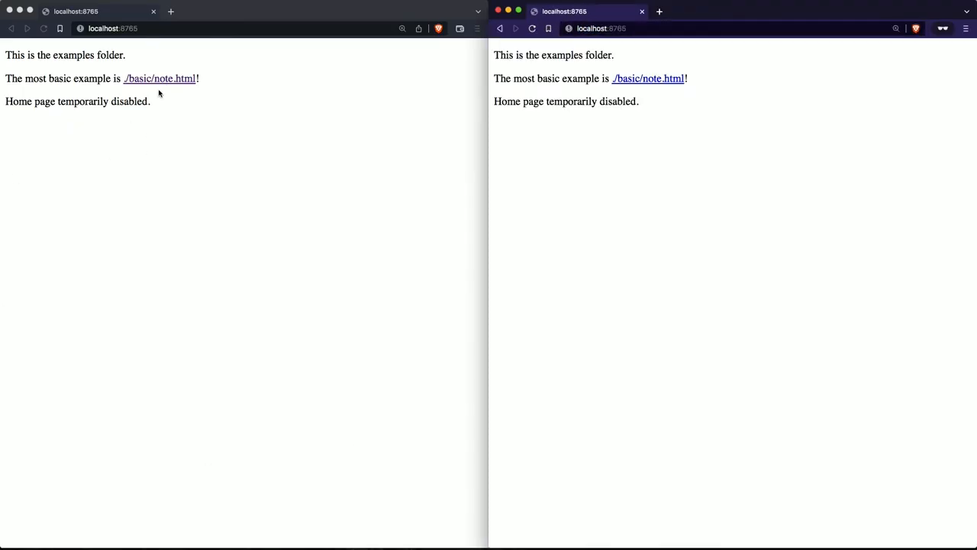
{"action": "left_click", "coordinate": [159, 77]}
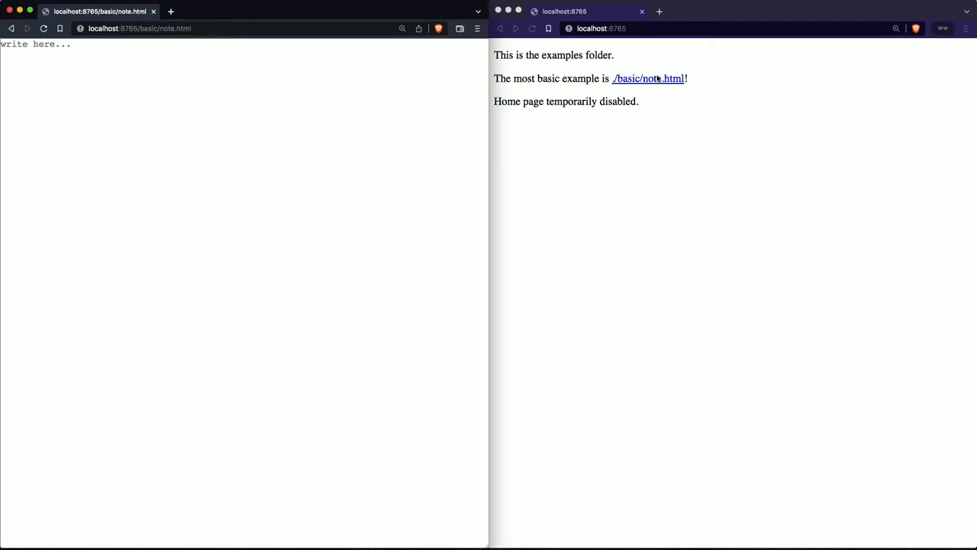
{"action": "left_click", "coordinate": [648, 78]}
{"action": "type", "text": "will synchron"}
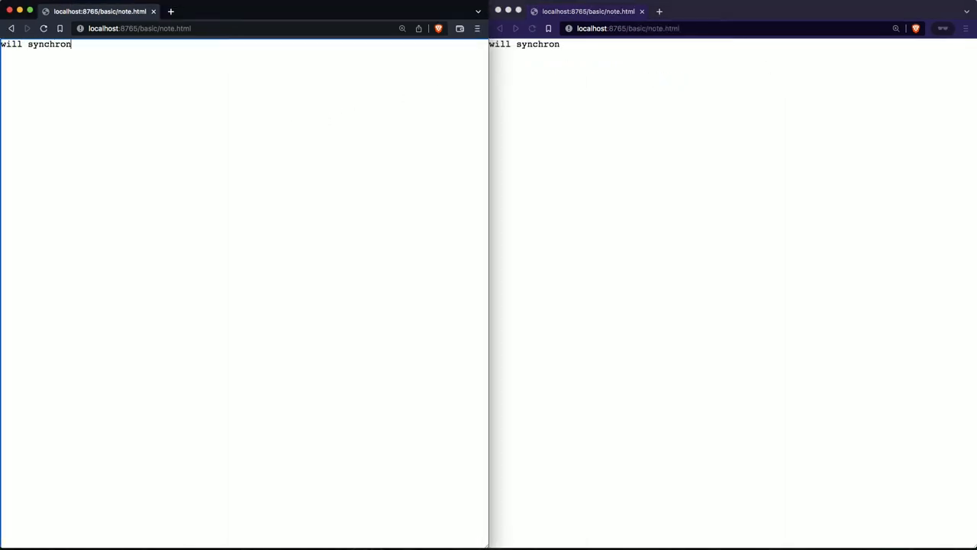
{"action": "type", "text": "ize data between the t"}
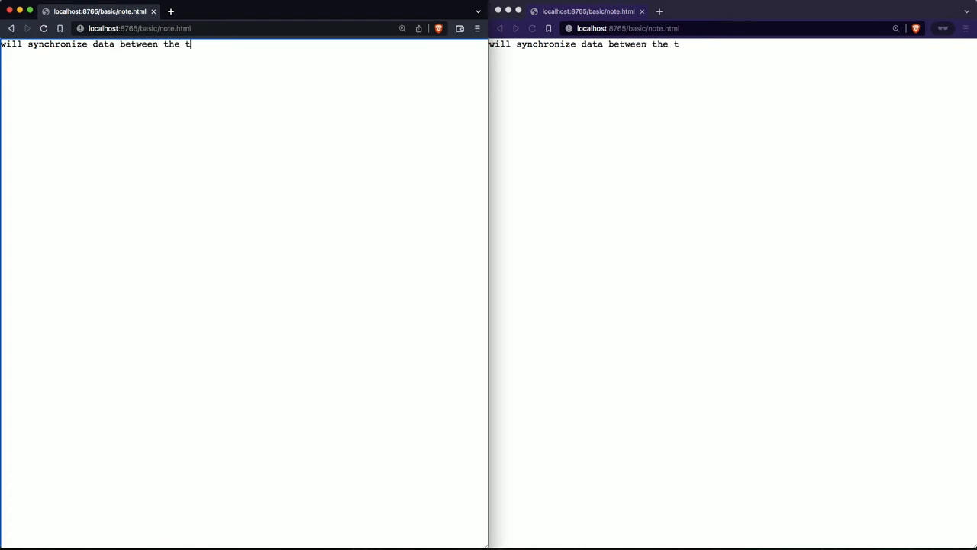
{"action": "type", "text": "wo tabs."}
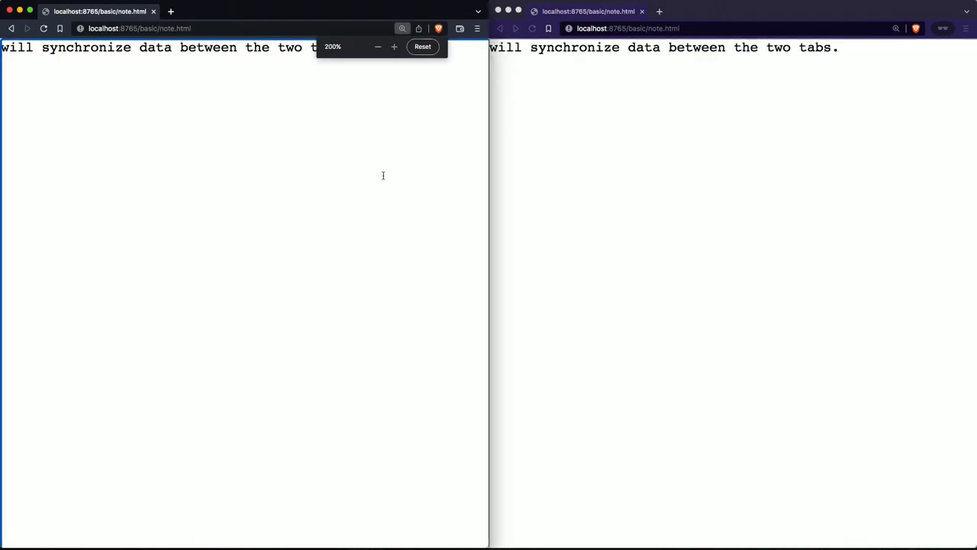
Step: Run mocha test/panic/chat.js in Terminal to spawn the panic chat test server
{"action": "left_click", "coordinate": [422, 46]}
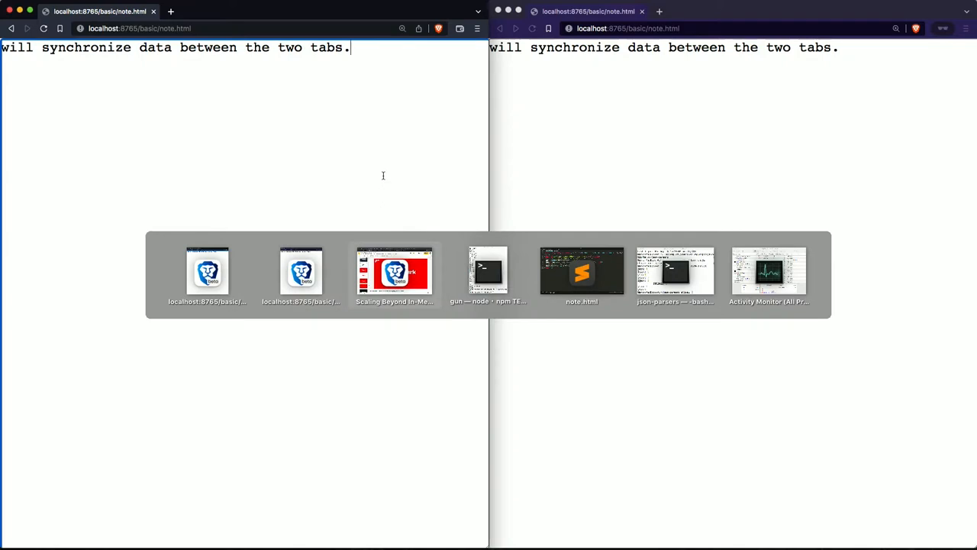
{"action": "left_click", "coordinate": [488, 275]}
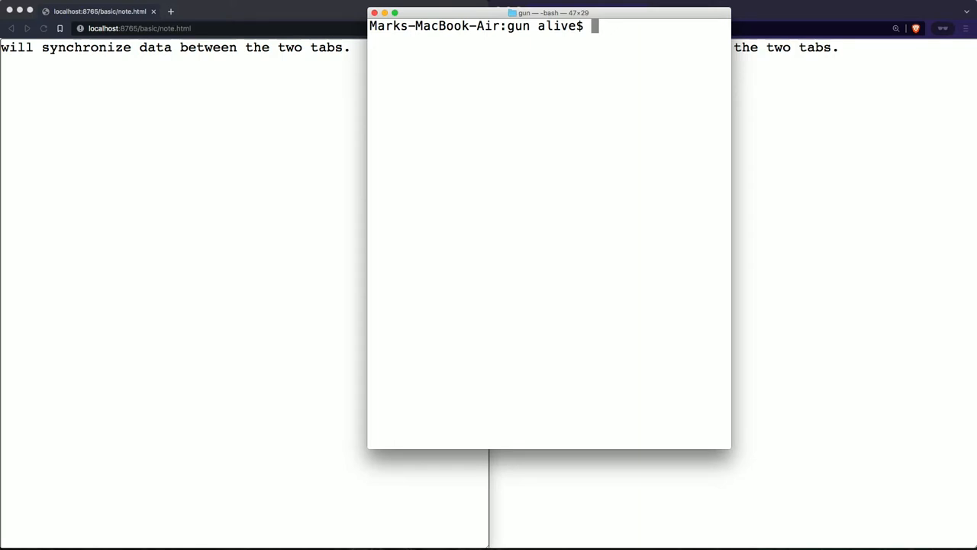
{"action": "type", "text": "mocha test"}
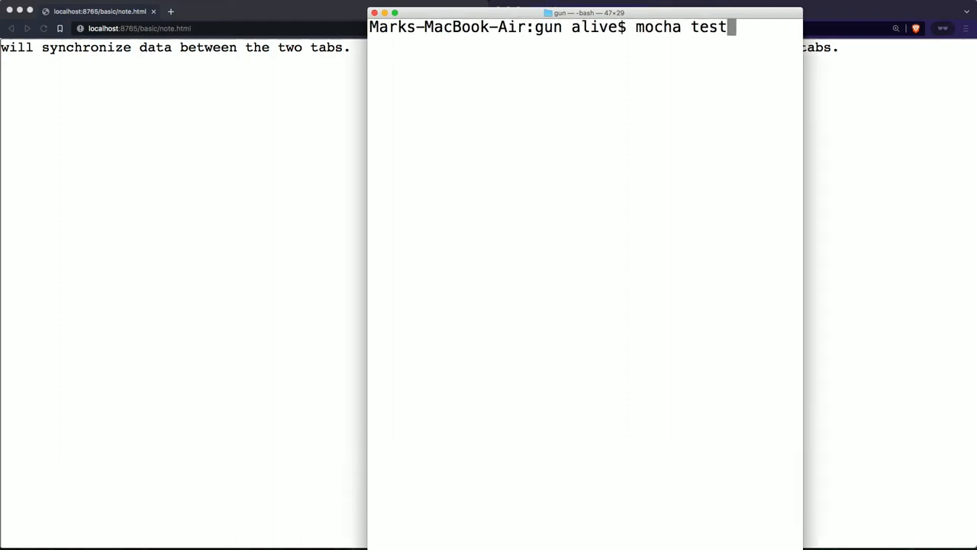
{"action": "type", "text": "/panic"}
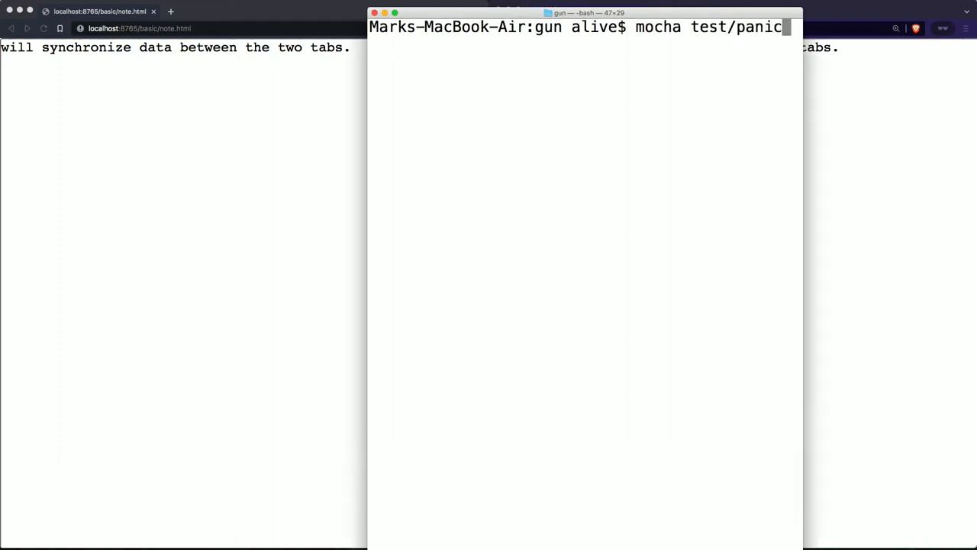
{"action": "type", "text": "/chat.js"}
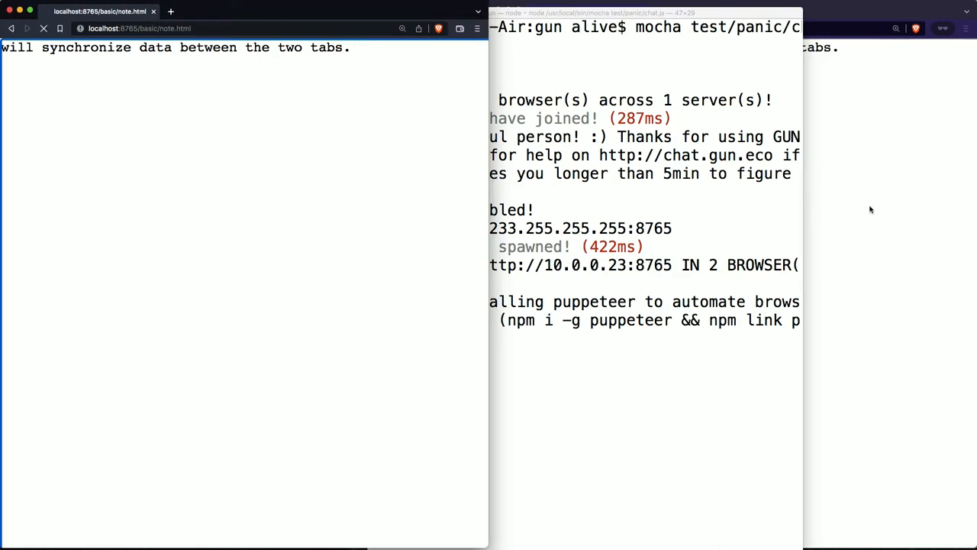
{"action": "mouse_move", "coordinate": [731, 262]}
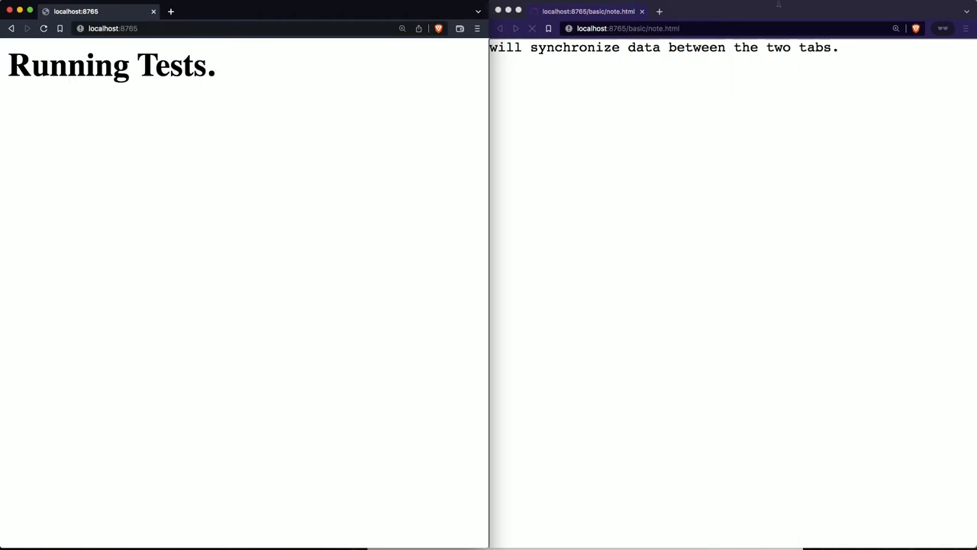
Step: Join the right Brave window to localhost:8765 and confirm the left test page responds
{"action": "left_click", "coordinate": [626, 27]}
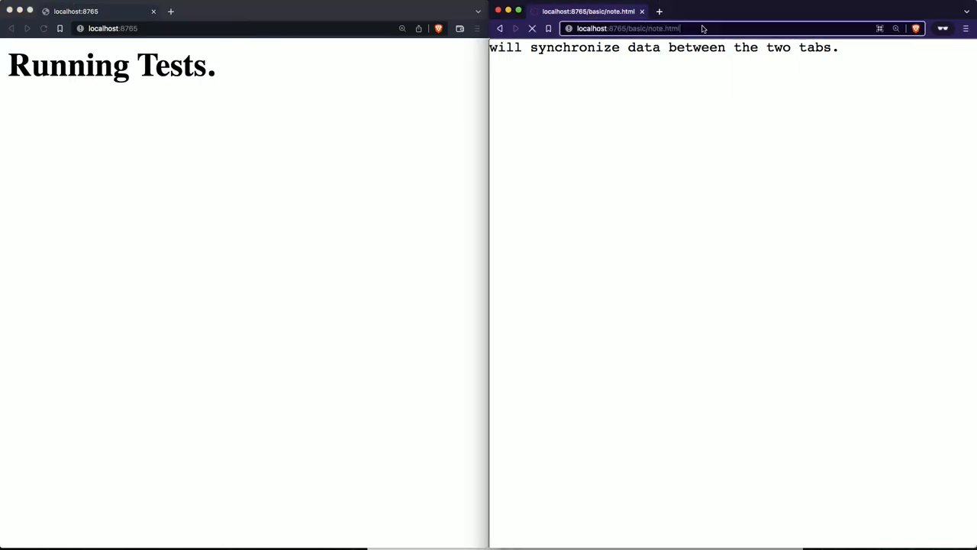
{"action": "key", "text": "Return"}
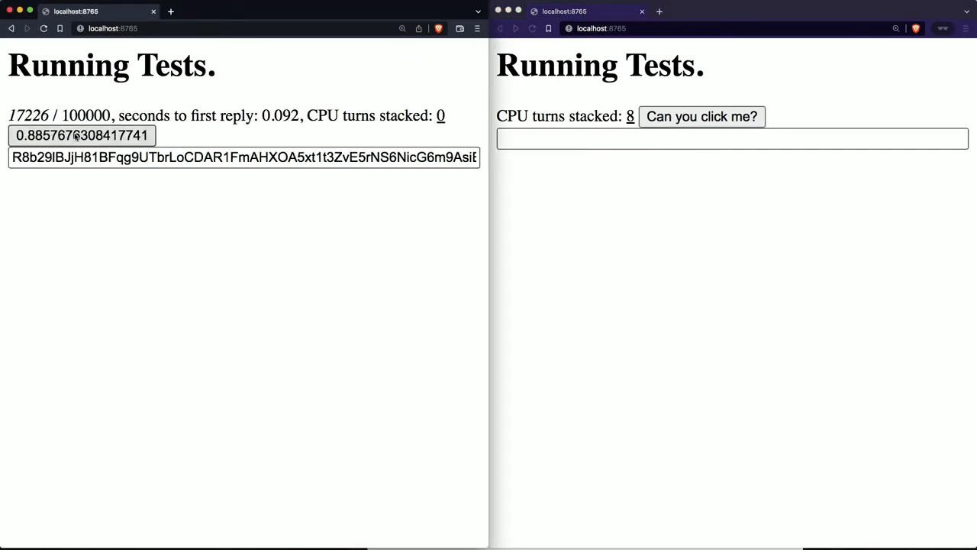
{"action": "left_click", "coordinate": [701, 116]}
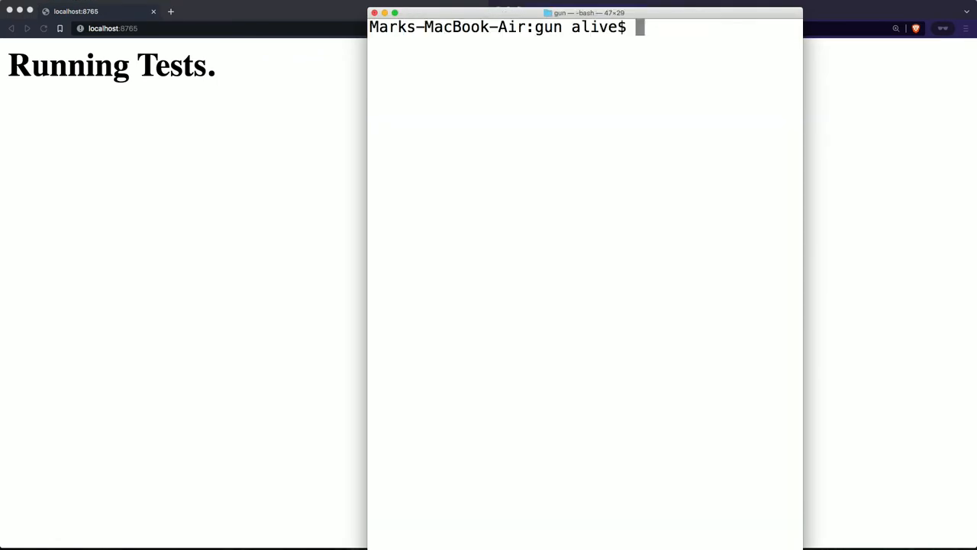
Step: Type npm install gun mocha && cd node_modules/gun && mocha test/panic/chat.js without running it
{"action": "type", "text": "npm install gun mocha &&"}
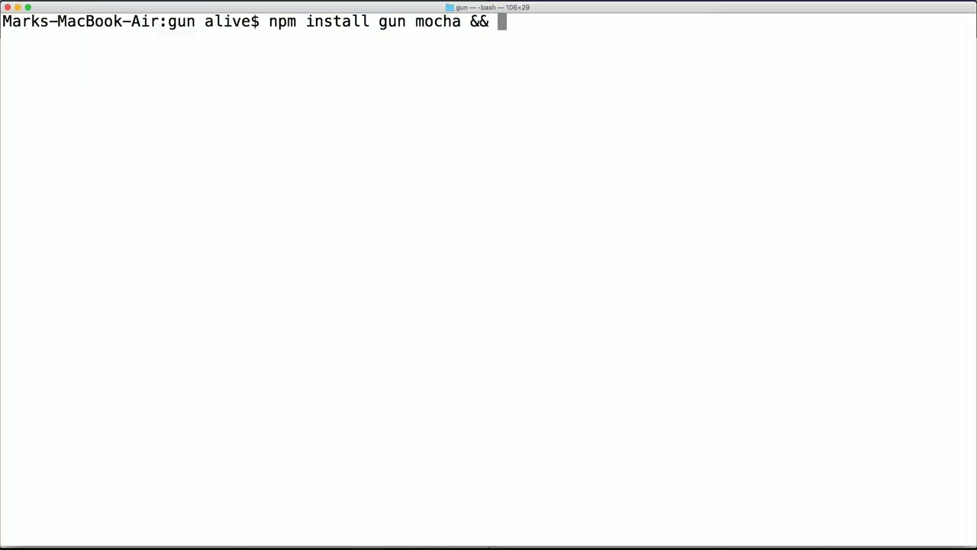
{"action": "type", "text": "cd node_mod"}
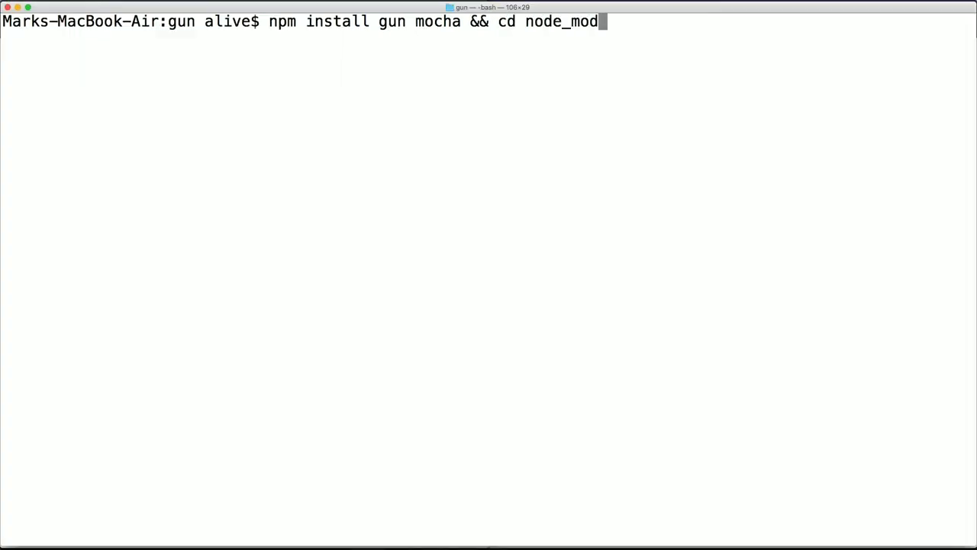
{"action": "type", "text": "ules/gun"}
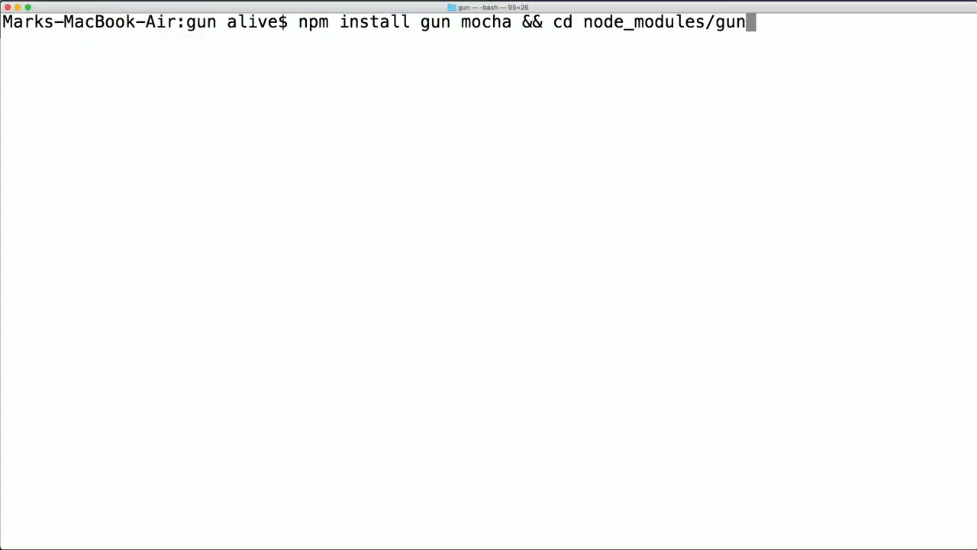
{"action": "type", "text": "&&"}
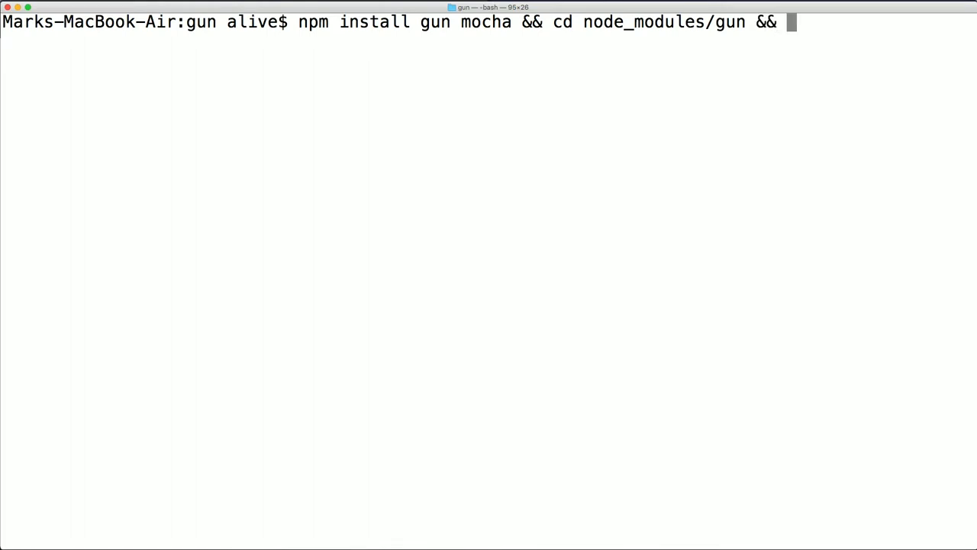
{"action": "type", "text": "mocha test/panic/chat"}
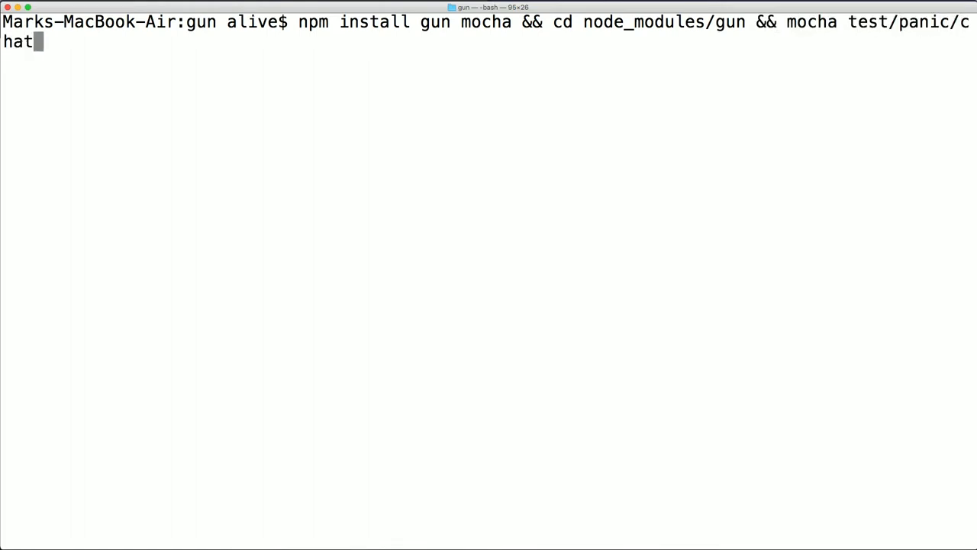
{"action": "type", "text": ".js"}
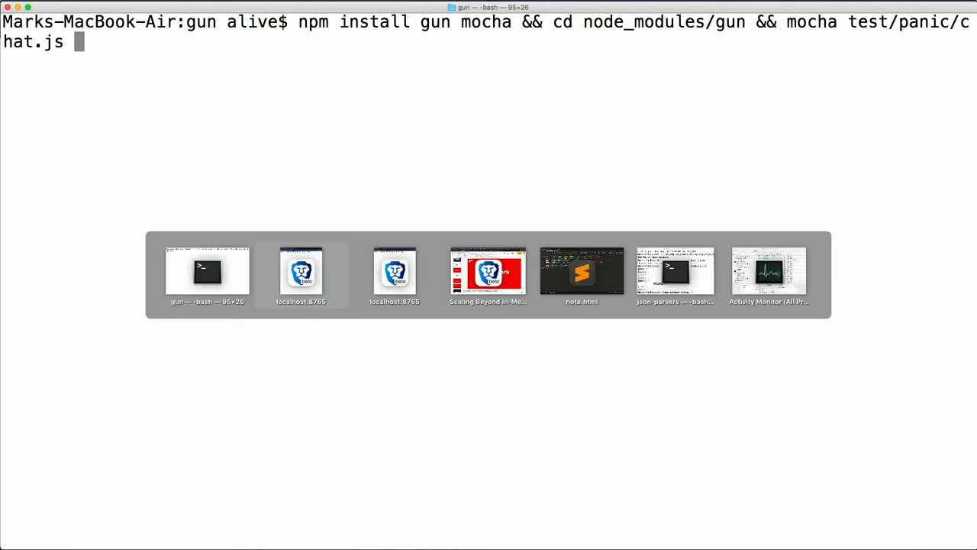
Step: Leave the command unrun and switch to the slides' benchmark slide, then the yson.js GitHub source
{"action": "left_click", "coordinate": [301, 272]}
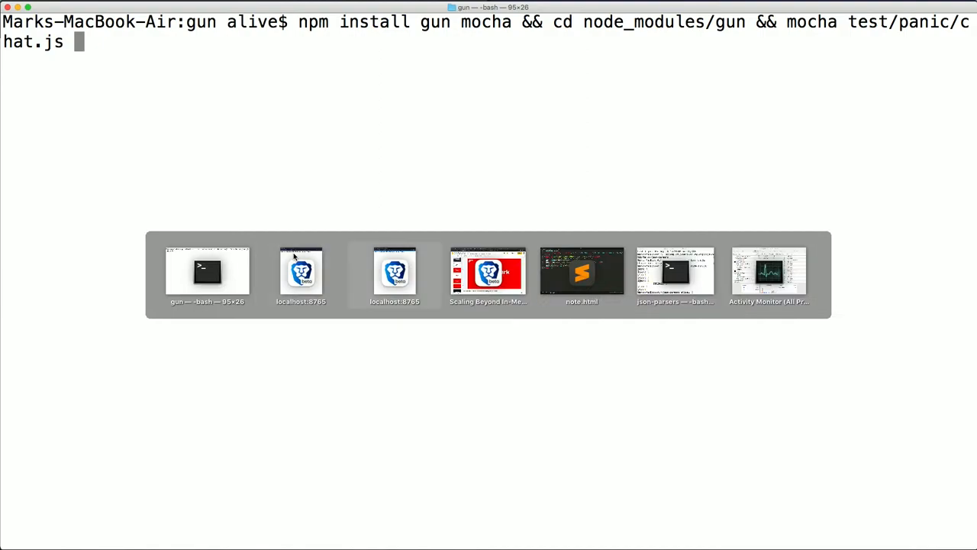
{"action": "left_click", "coordinate": [582, 272]}
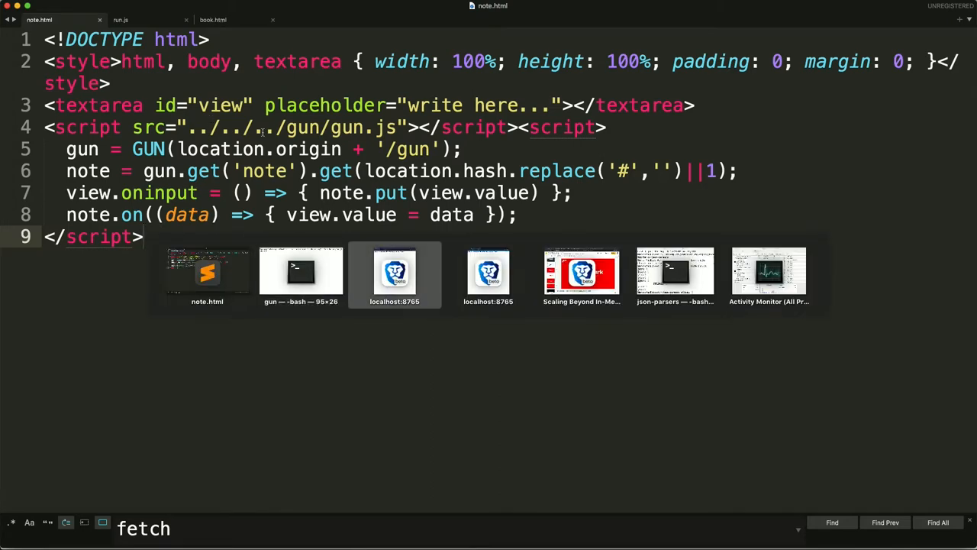
{"action": "left_click", "coordinate": [580, 275]}
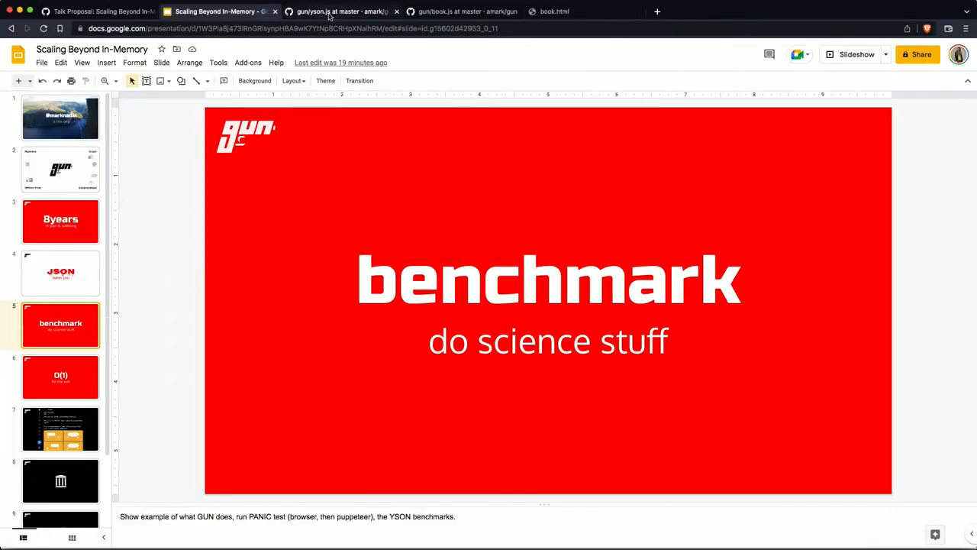
{"action": "left_click", "coordinate": [339, 10]}
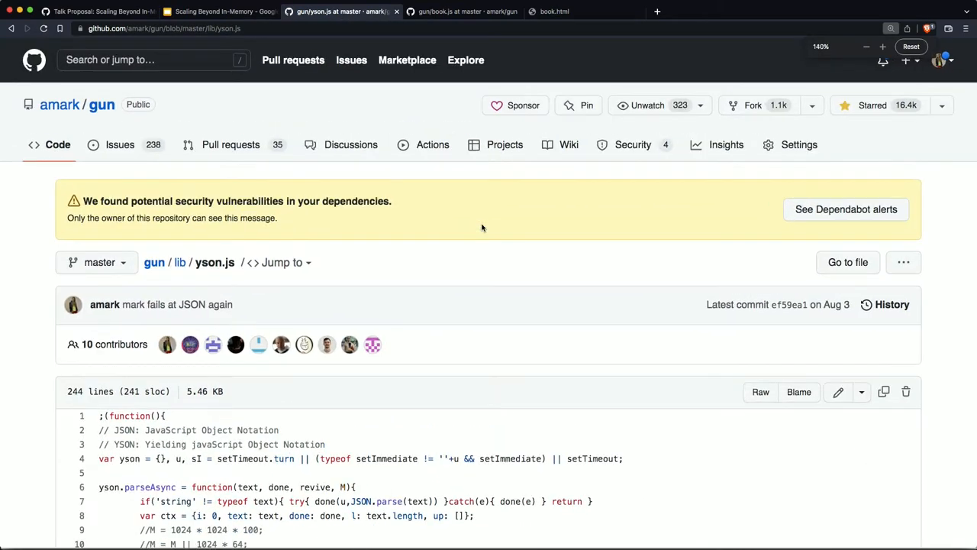
{"action": "scroll", "scroll_direction": "down", "scroll_amount": 3}
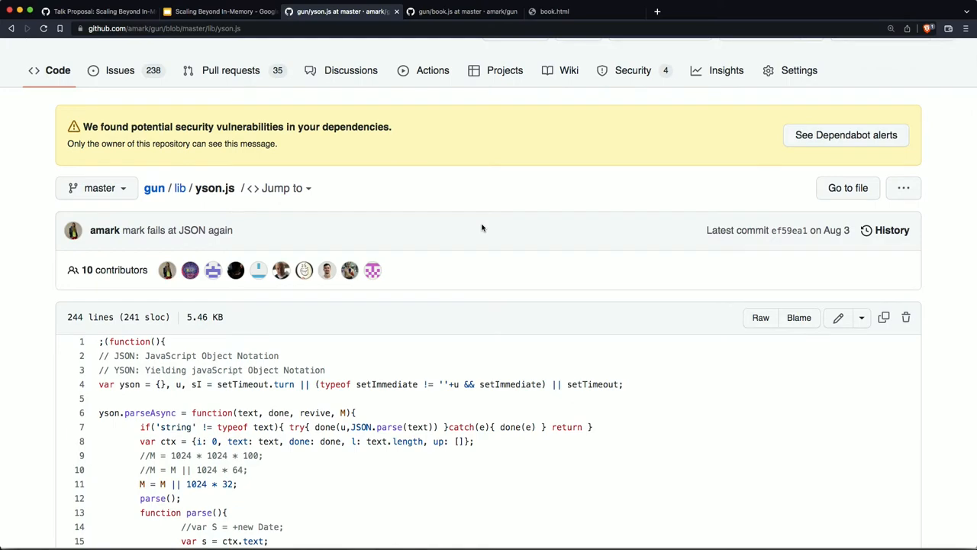
{"action": "scroll", "scroll_direction": "up", "scroll_amount": 3}
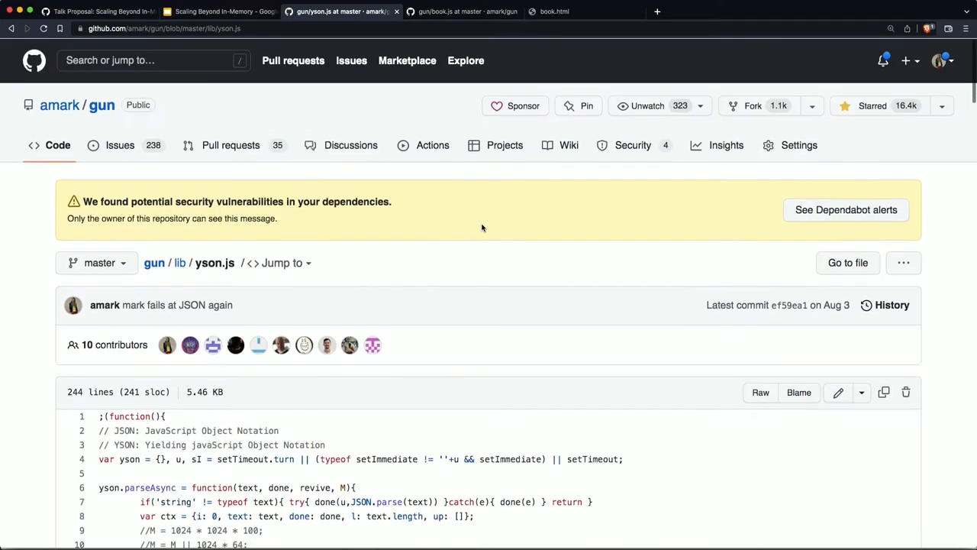
{"action": "scroll", "scroll_direction": "down", "scroll_amount": 3}
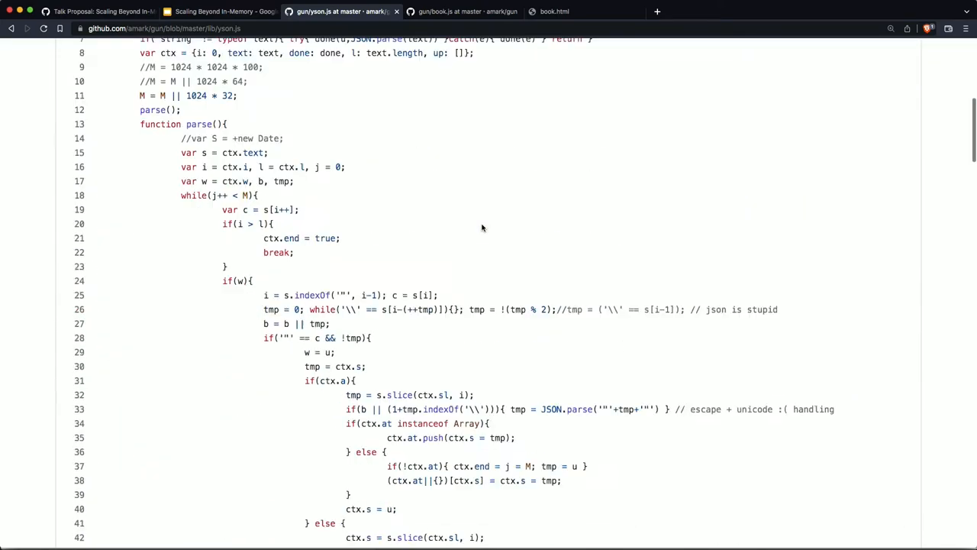
{"action": "scroll", "scroll_direction": "down", "scroll_amount": 3}
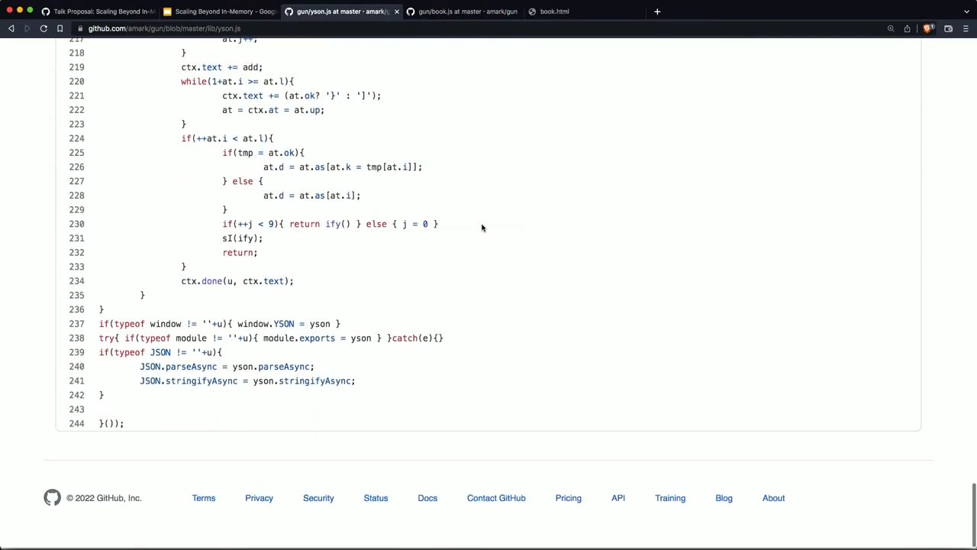
{"action": "scroll", "scroll_direction": "up", "scroll_amount": 3}
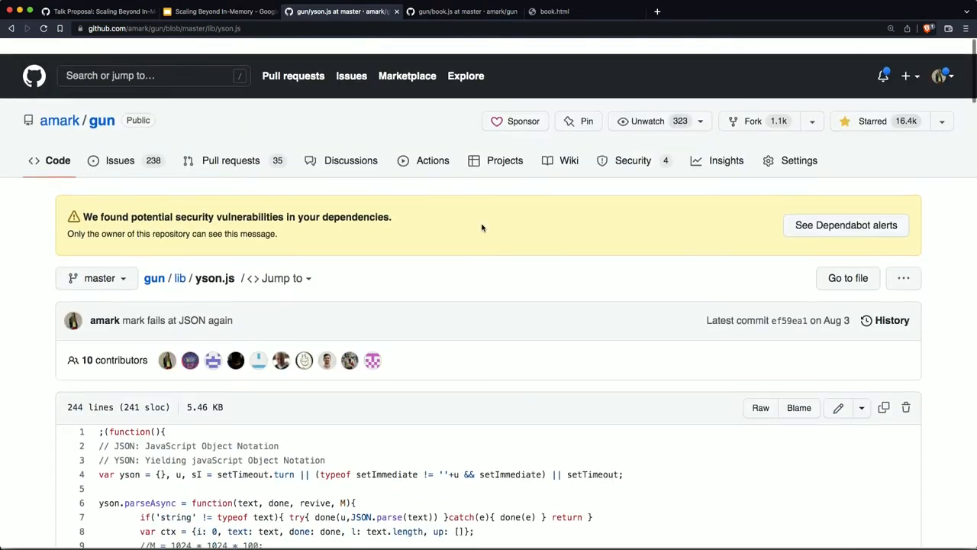
{"action": "scroll", "scroll_direction": "down", "scroll_amount": 3}
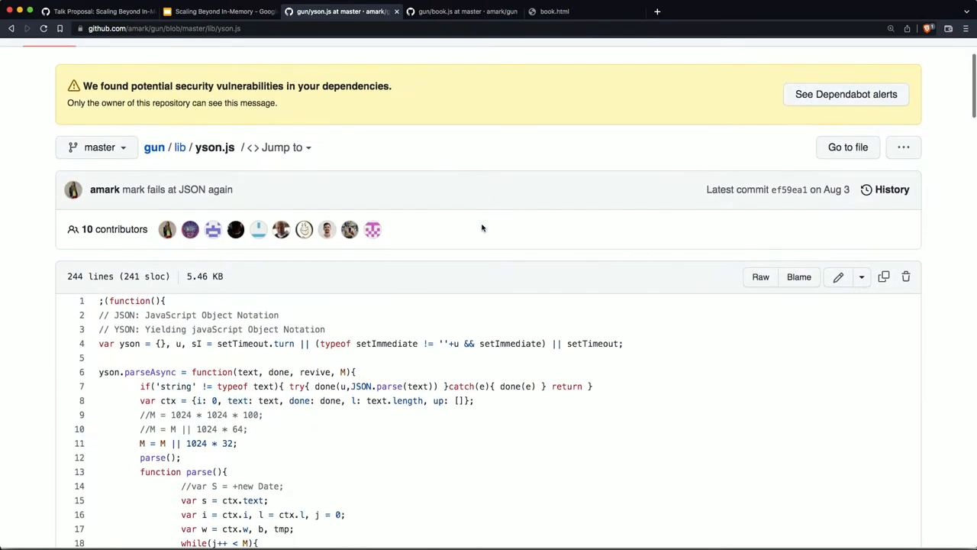
{"action": "scroll", "scroll_direction": "down", "scroll_amount": 3}
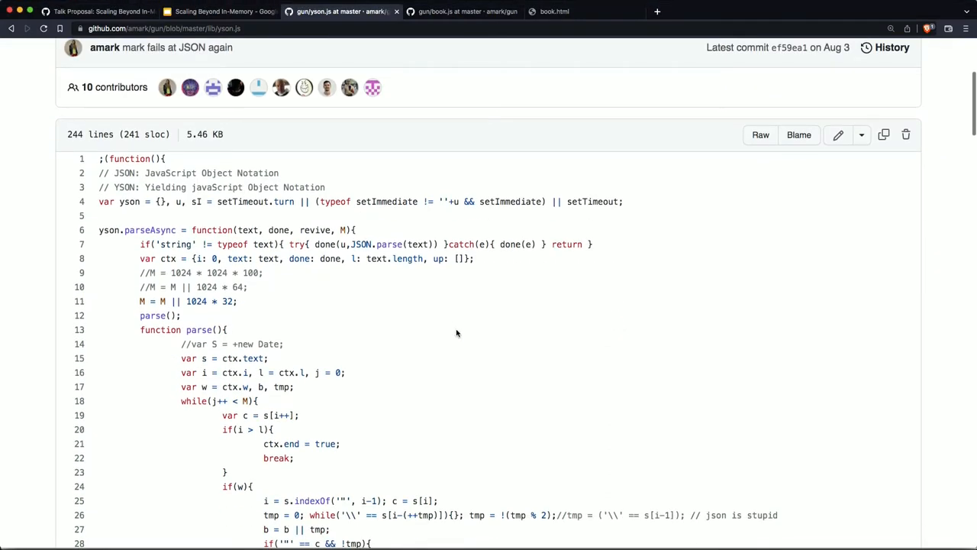
{"action": "scroll", "scroll_direction": "up", "scroll_amount": 3}
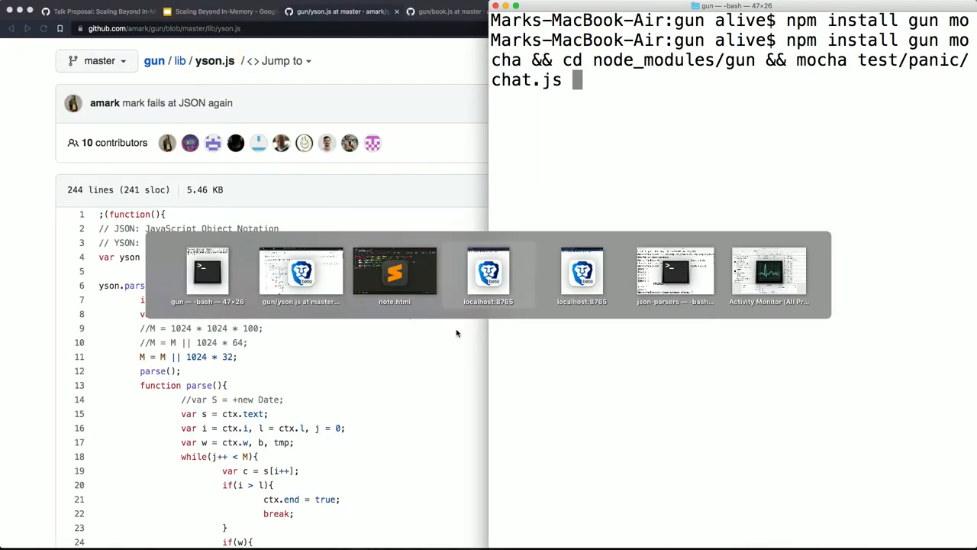
Step: Show run.js, the JSON.parse/fyson/yson/i-json timing script, and list the json-parsers folder's files
{"action": "left_click", "coordinate": [674, 271]}
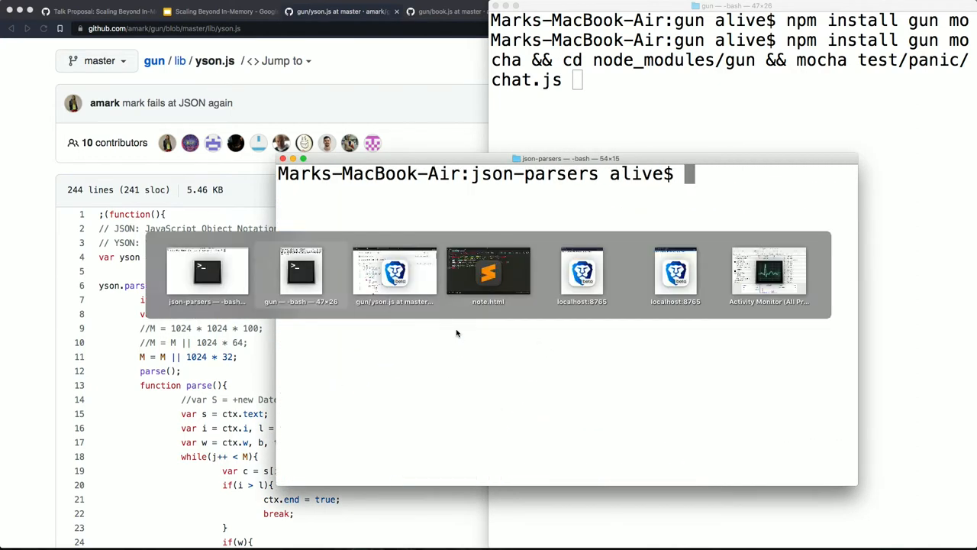
{"action": "left_click", "coordinate": [489, 272]}
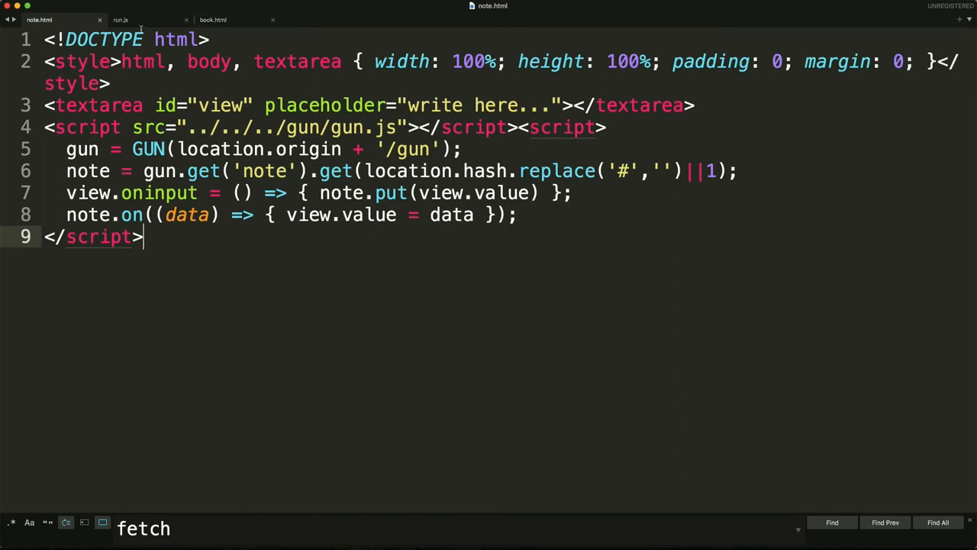
{"action": "left_click", "coordinate": [120, 19]}
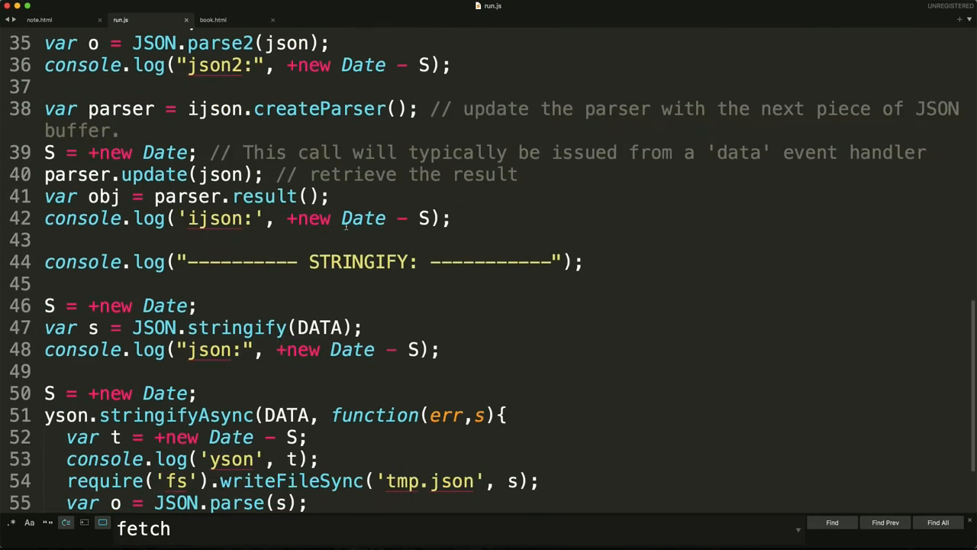
{"action": "scroll", "scroll_direction": "up", "scroll_amount": 3}
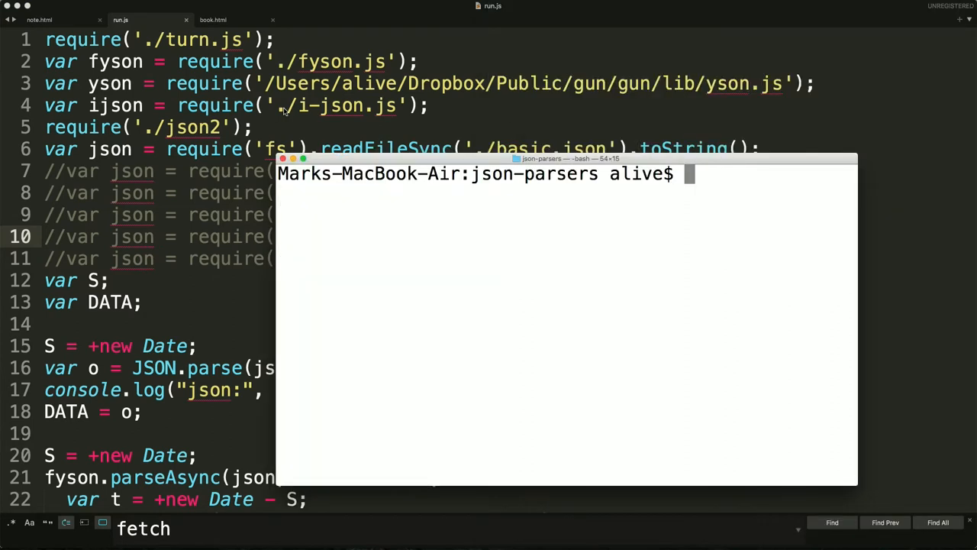
{"action": "type", "text": "l"}
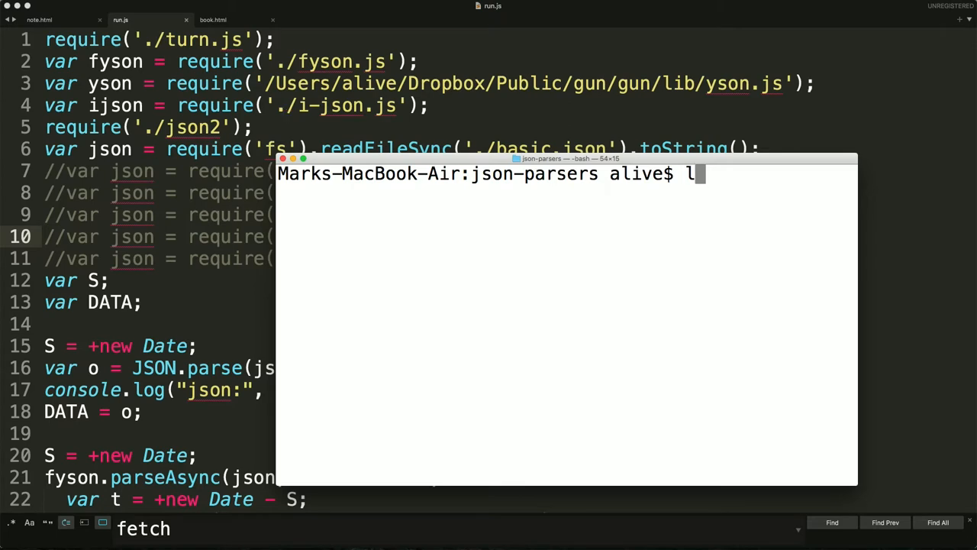
{"action": "key", "text": "Return"}
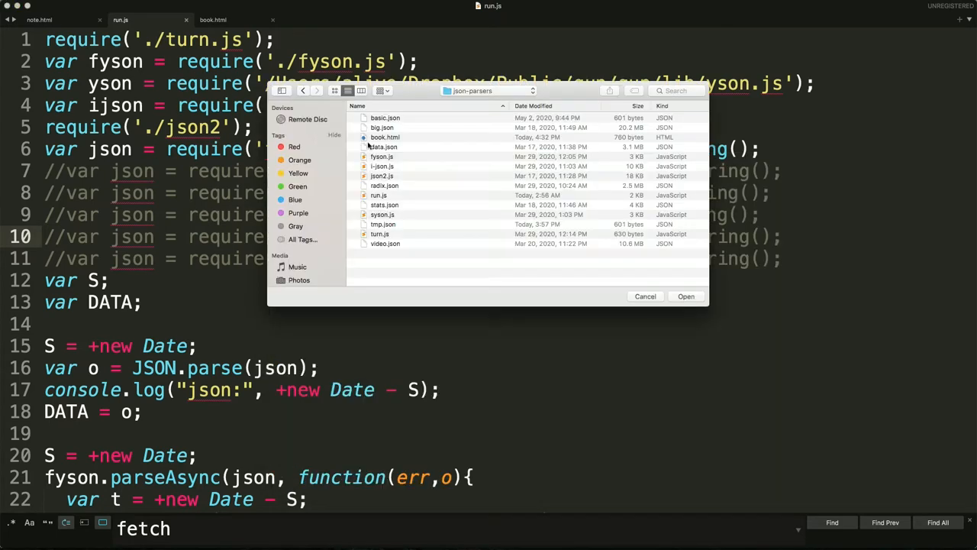
Step: Preview basic.json from the json-parsers file list and return to run.js
{"action": "left_click", "coordinate": [382, 128]}
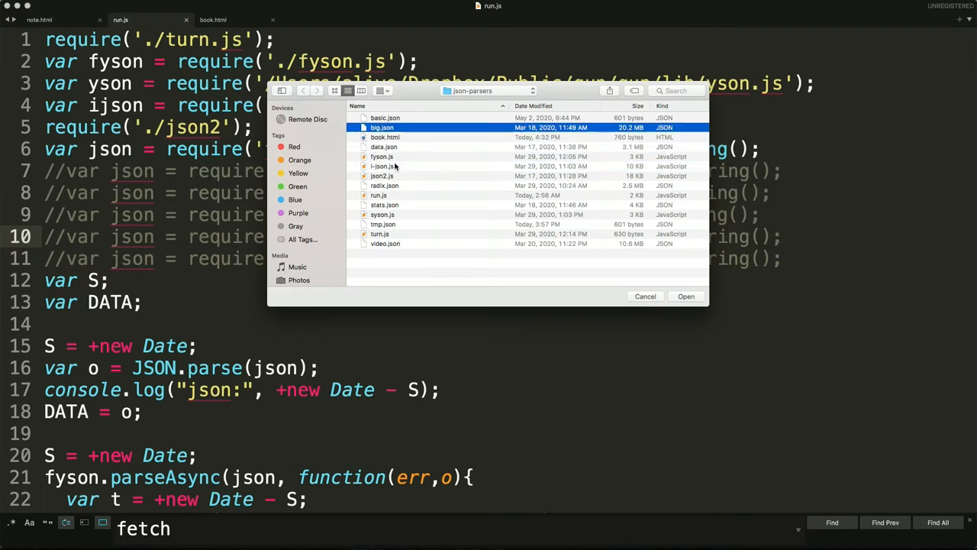
{"action": "left_click", "coordinate": [385, 118]}
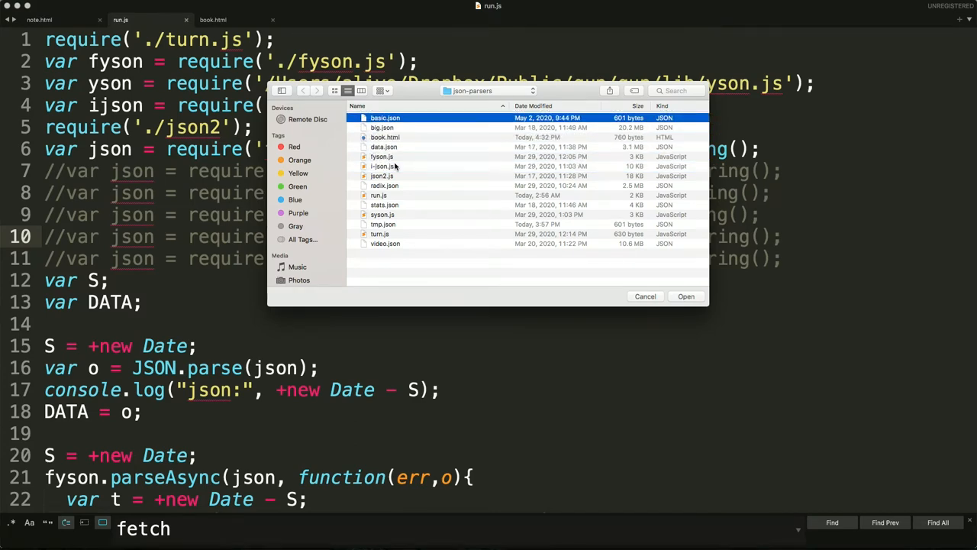
{"action": "left_click", "coordinate": [686, 296]}
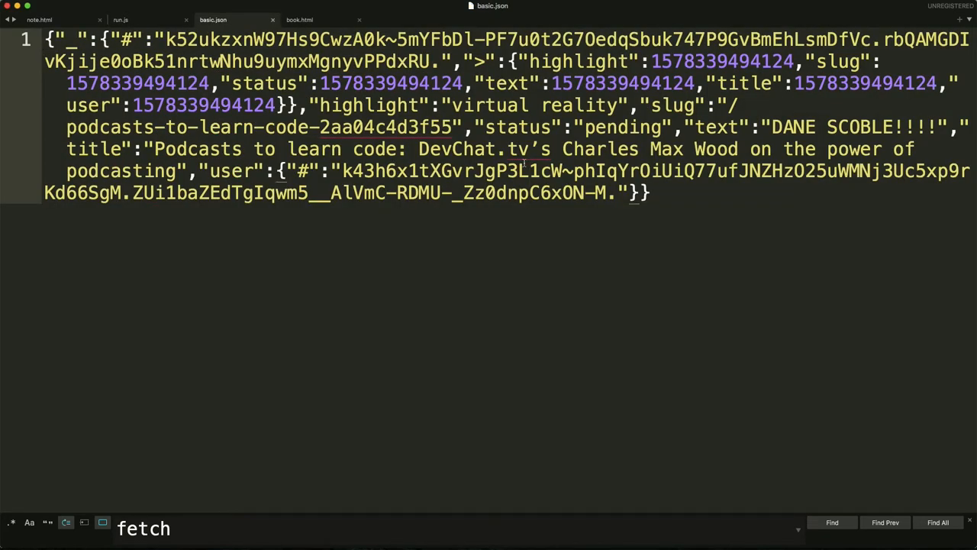
{"action": "left_click", "coordinate": [121, 18]}
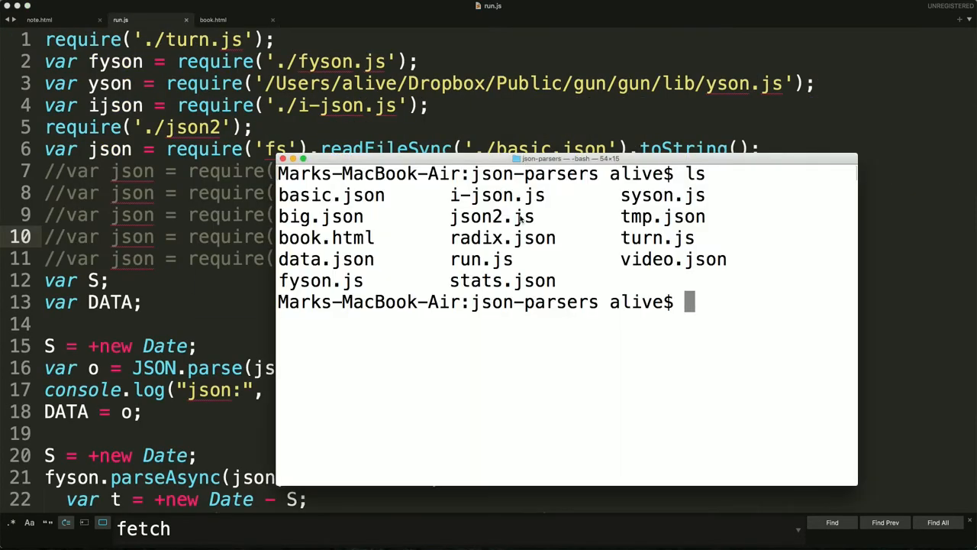
Step: Run node run.js in Terminal to benchmark the parsers on the line-7 JSON input
{"action": "type", "text": "node"}
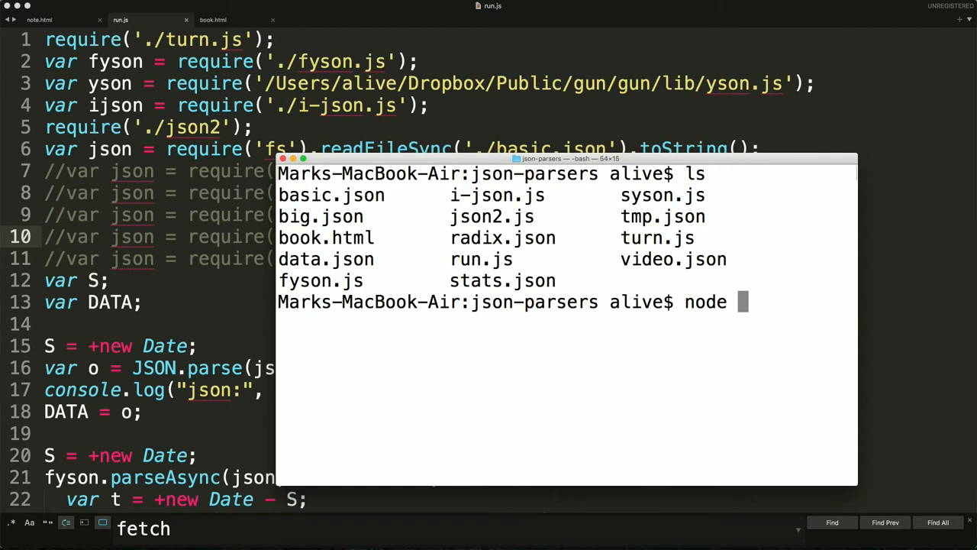
{"action": "type", "text": "run.js"}
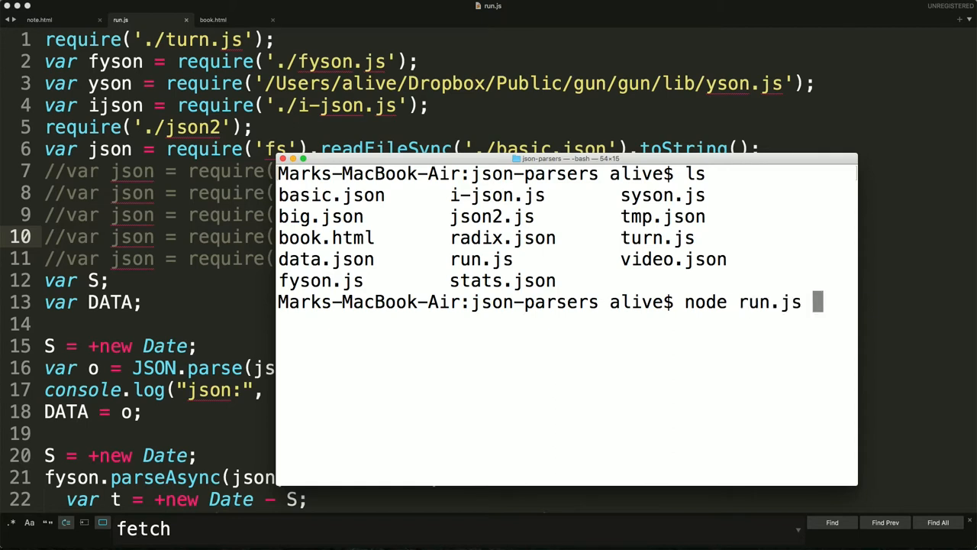
{"action": "key", "text": "Return"}
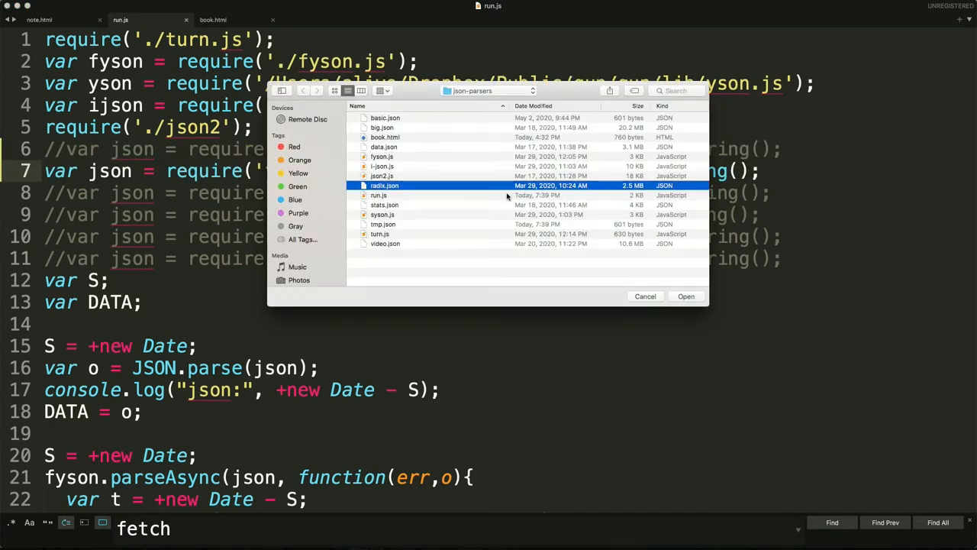
Step: View radix.json and scroll through its contents
{"action": "left_click", "coordinate": [686, 296]}
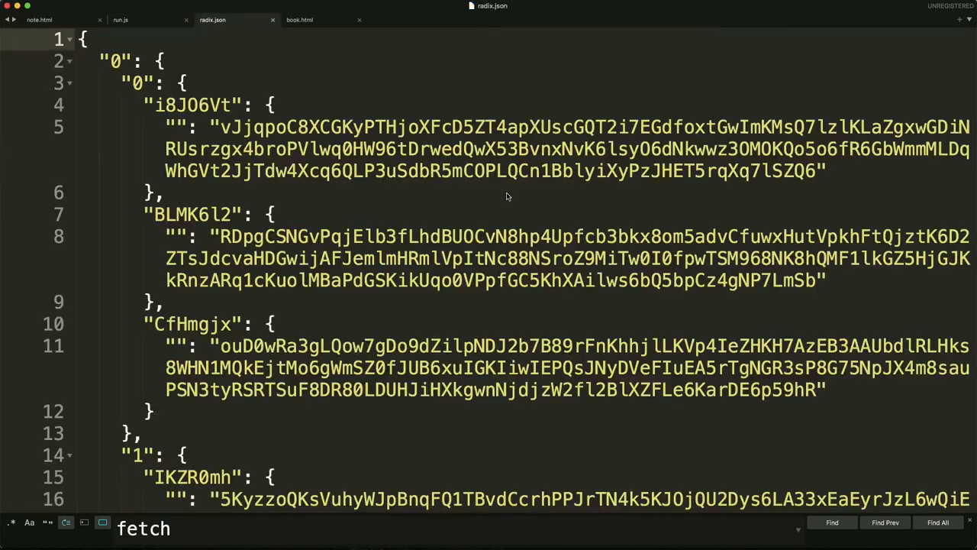
{"action": "scroll", "scroll_direction": "down", "scroll_amount": 3}
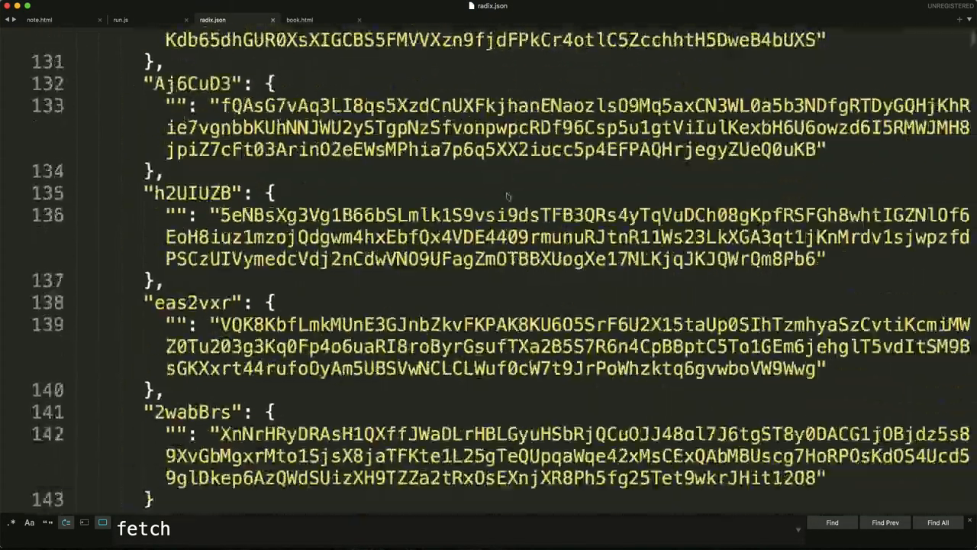
{"action": "scroll", "scroll_direction": "down", "scroll_amount": 3}
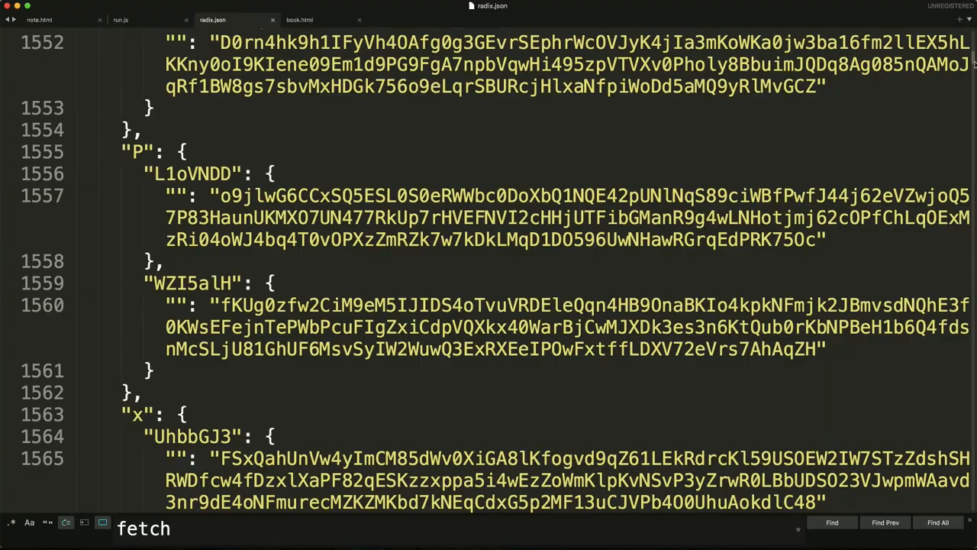
{"action": "scroll", "scroll_direction": "down", "scroll_amount": 3}
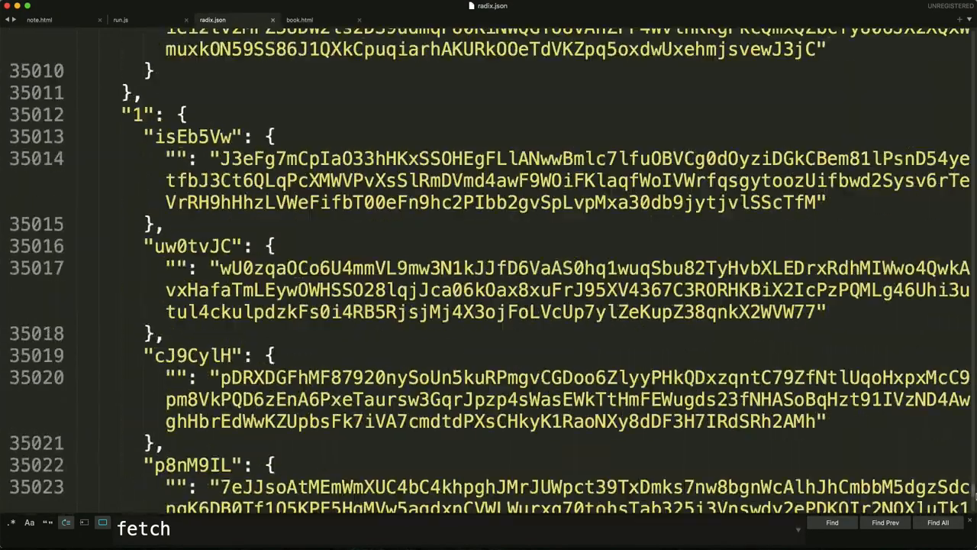
Step: Switch run.js to the line-9 JSON input and rerun node run.js in Terminal
{"action": "left_click", "coordinate": [120, 19]}
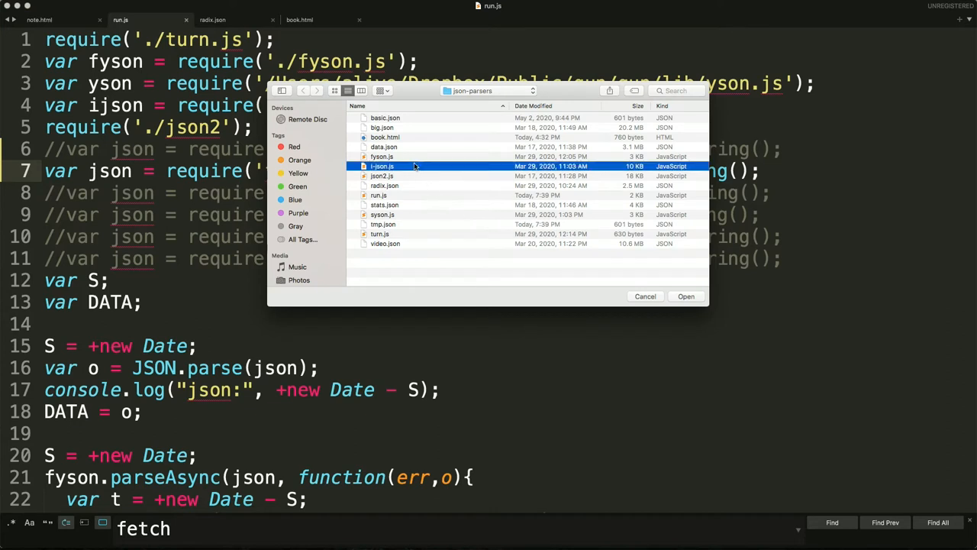
{"action": "left_click", "coordinate": [382, 176]}
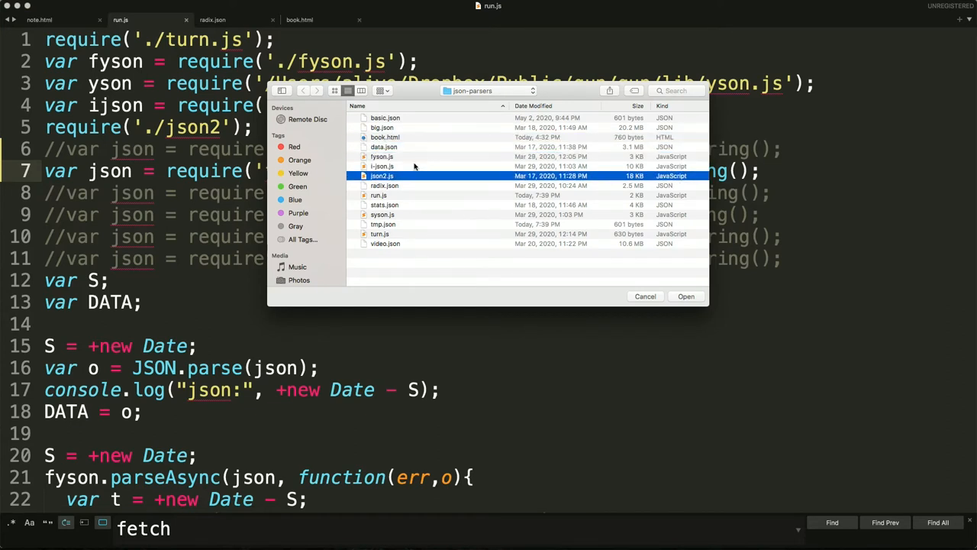
{"action": "left_click", "coordinate": [385, 185]}
{"action": "type", "text": "node run.js"}
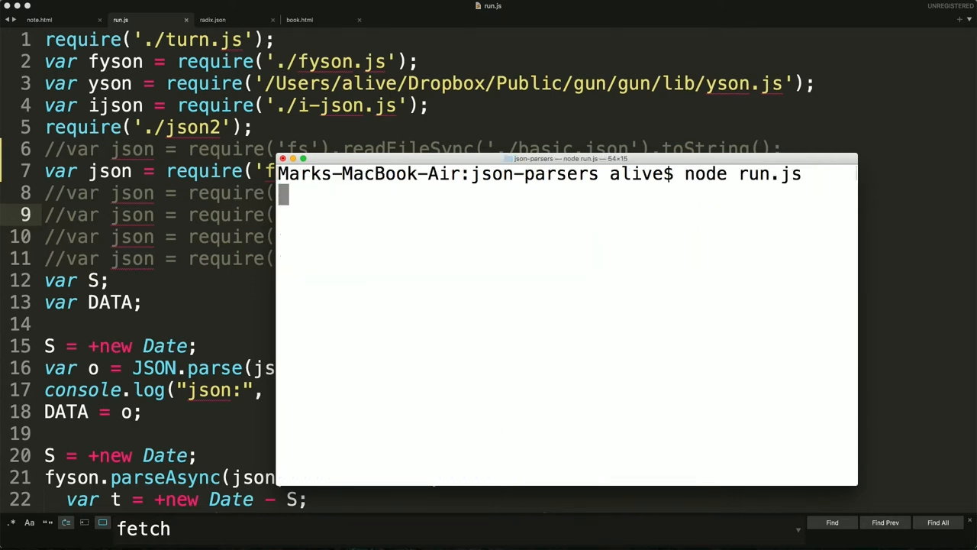
{"action": "key", "text": "Return"}
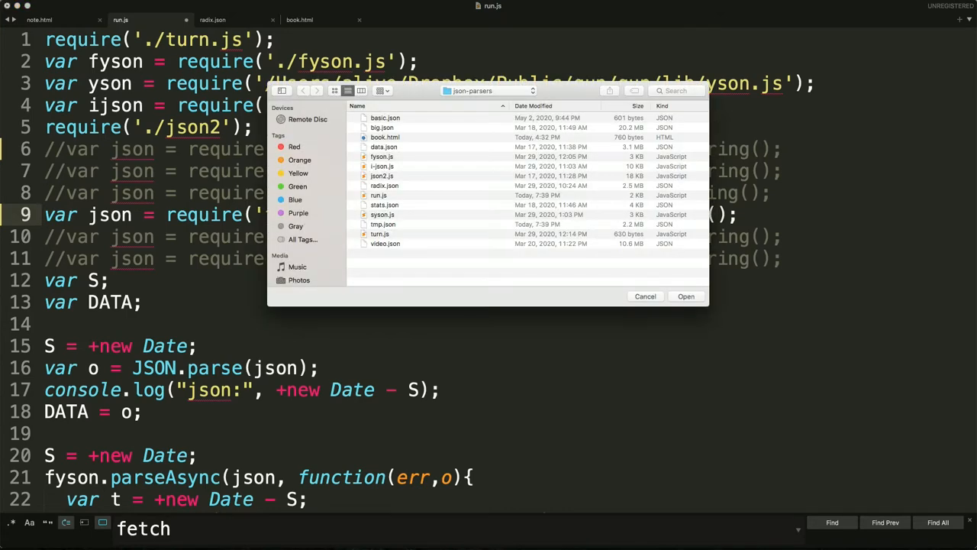
Step: Rerun node run.js in Terminal and view the slower timings (json 131, yson 568, json2 1119)
{"action": "left_click", "coordinate": [384, 204]}
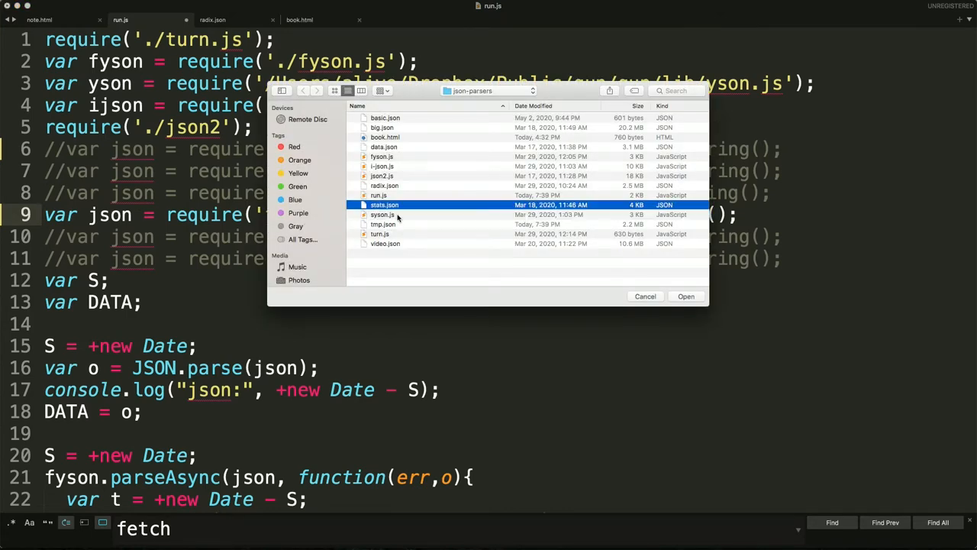
{"action": "left_click", "coordinate": [381, 129]}
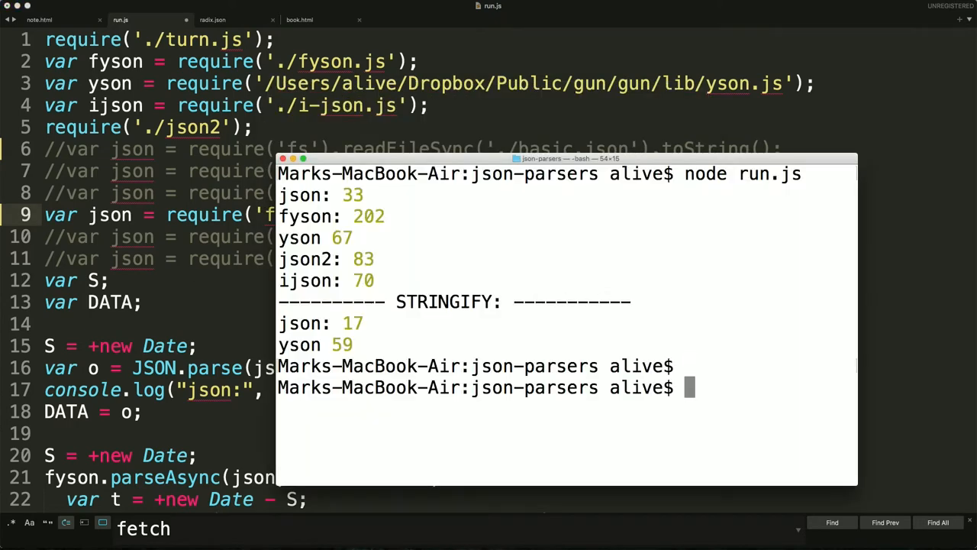
{"action": "key", "text": "Return"}
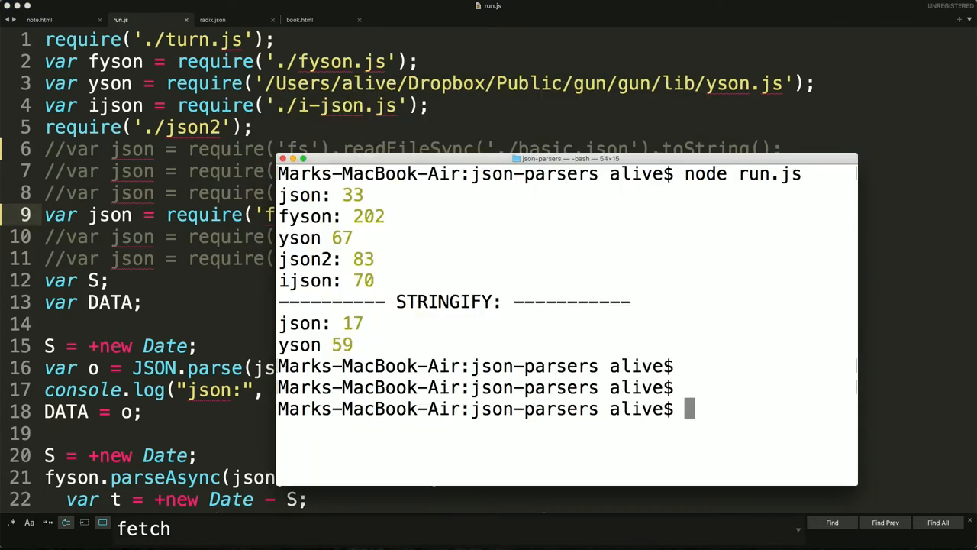
{"action": "key", "text": "Return"}
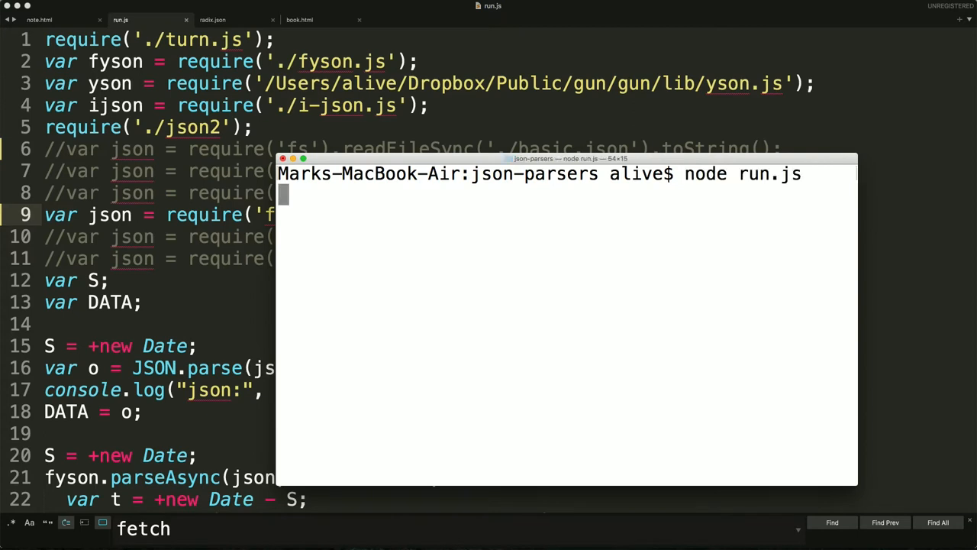
{"action": "key", "text": "Return"}
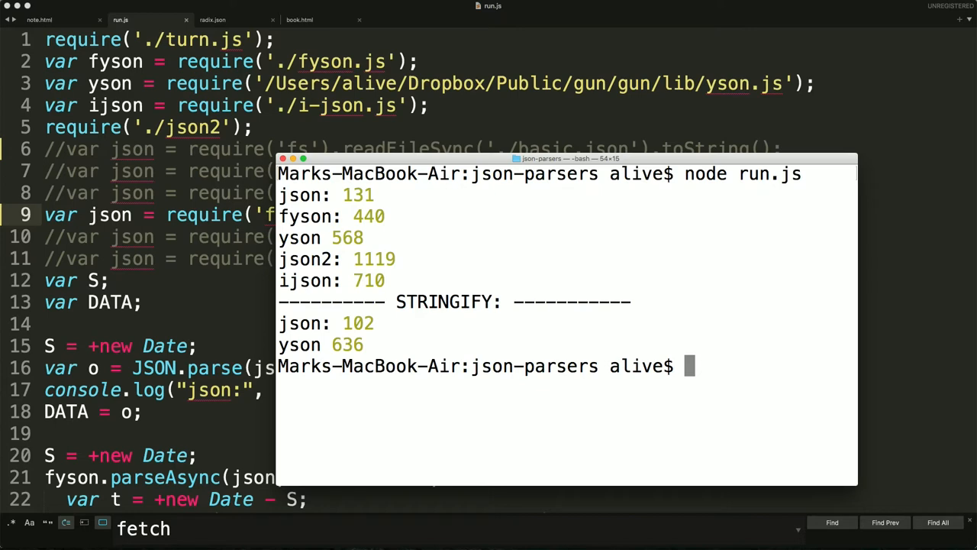
{"action": "mouse_move", "coordinate": [364, 204]}
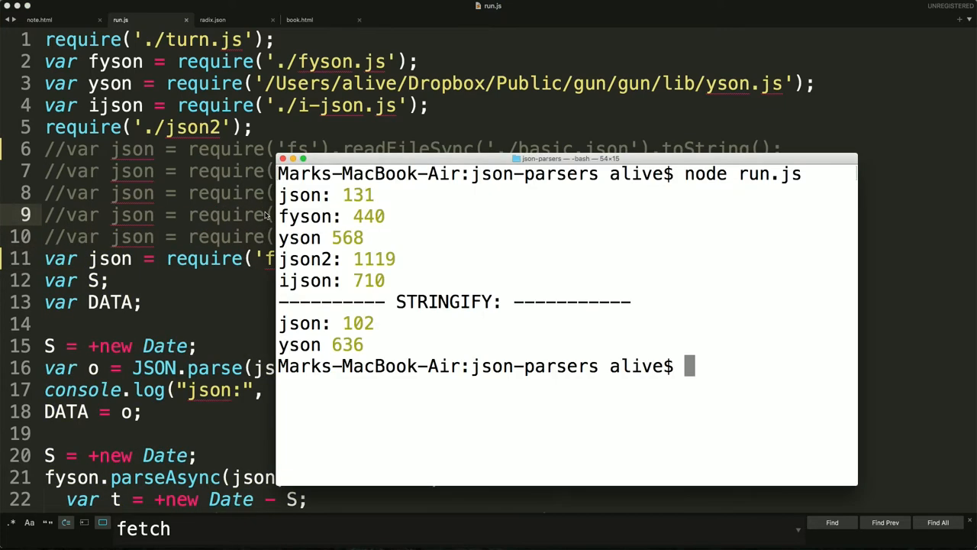
{"action": "key", "text": "Return"}
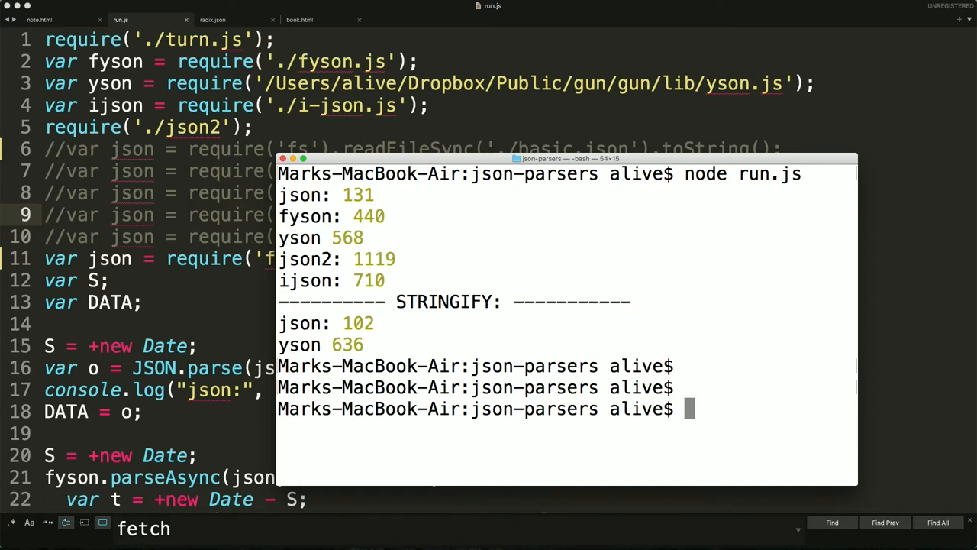
{"action": "key", "text": "Return"}
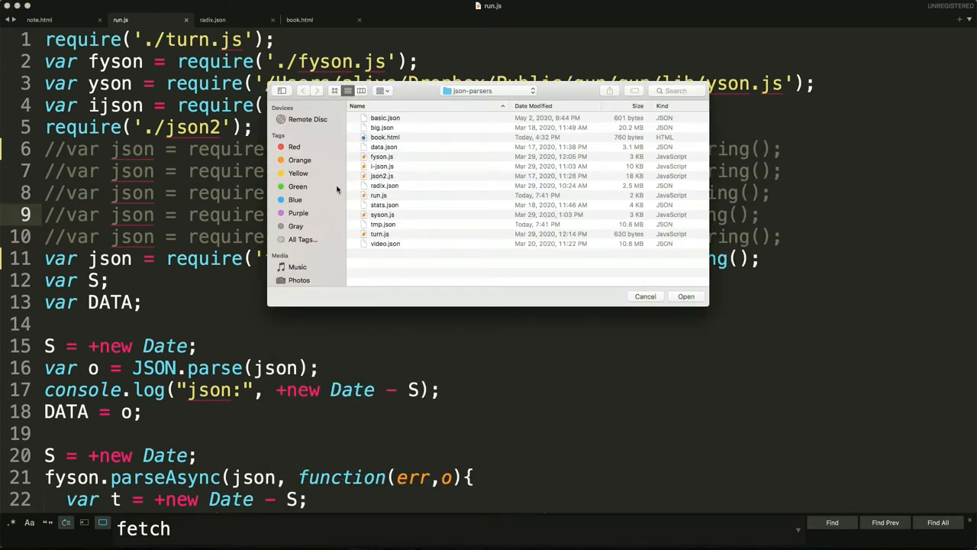
Step: Inspect video.json's base64 webm data string, then return to run.js
{"action": "left_click", "coordinate": [684, 296]}
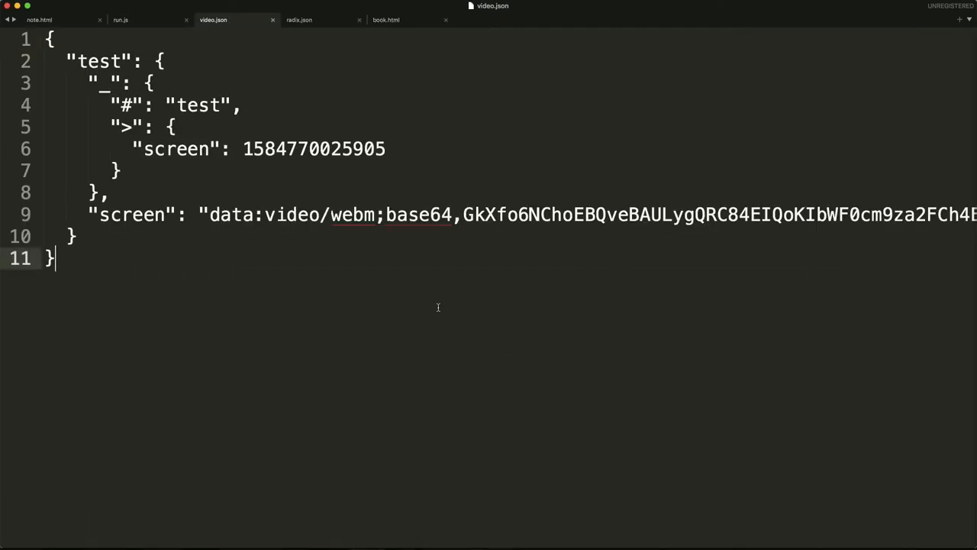
{"action": "mouse_move", "coordinate": [369, 299]}
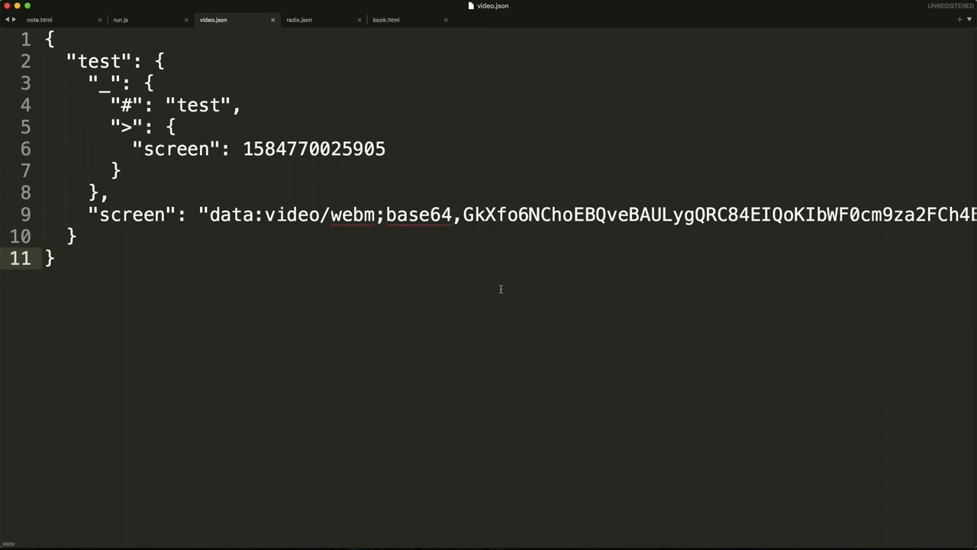
{"action": "left_click", "coordinate": [55, 258]}
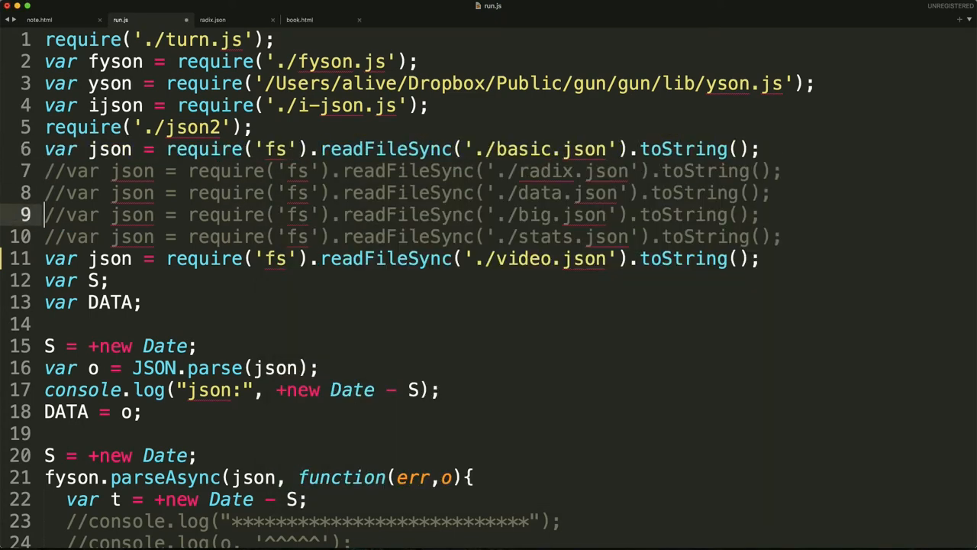
{"action": "type", "text": "//"}
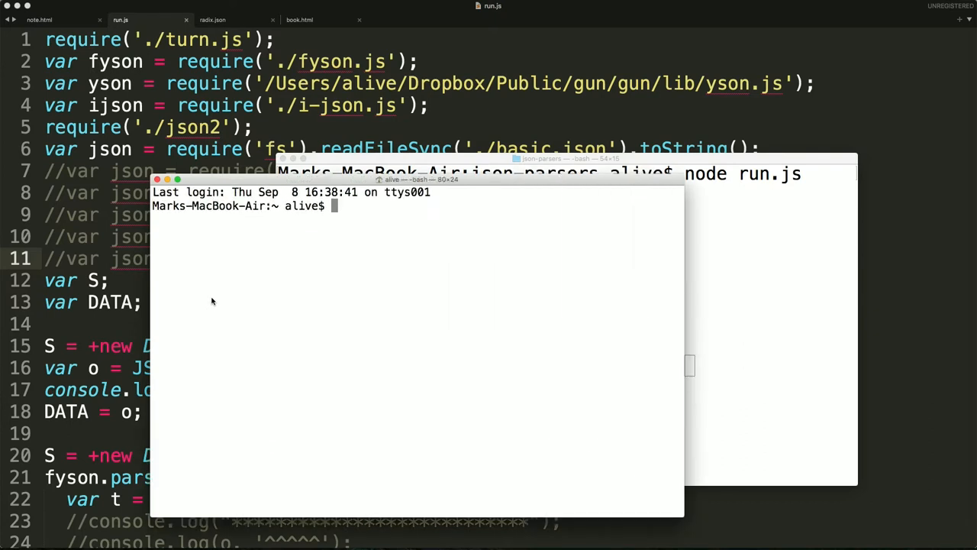
Step: Change into ~/tmp/gun-latest/node_modules/gun/ and start the GUN server with npm start
{"action": "type", "text": "cd ~"}
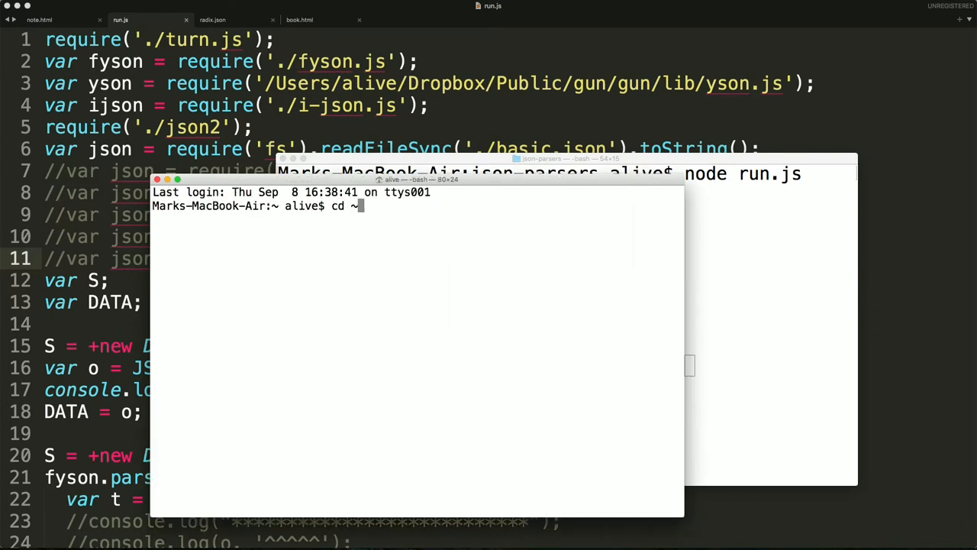
{"action": "type", "text": "/tmp/gu"}
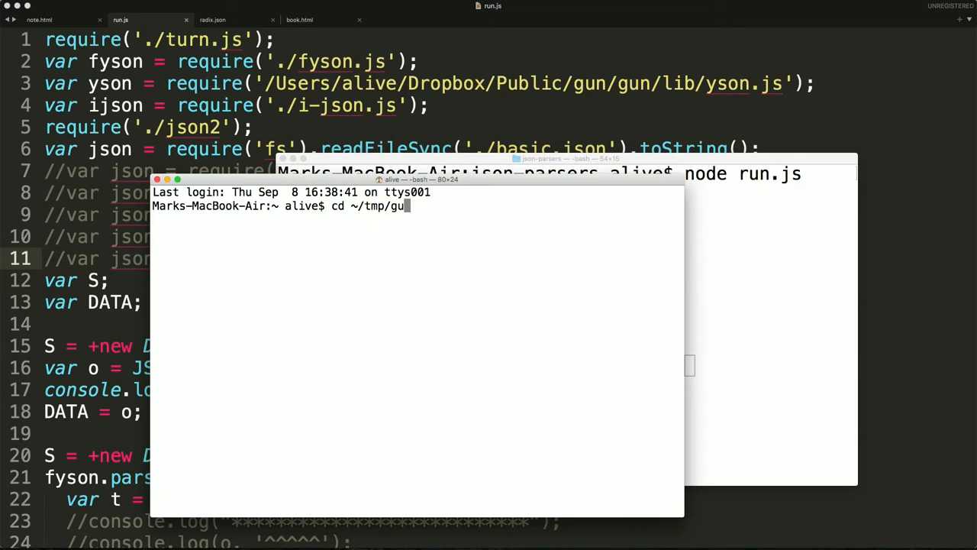
{"action": "type", "text": "n-latest/node_modules/gun/"}
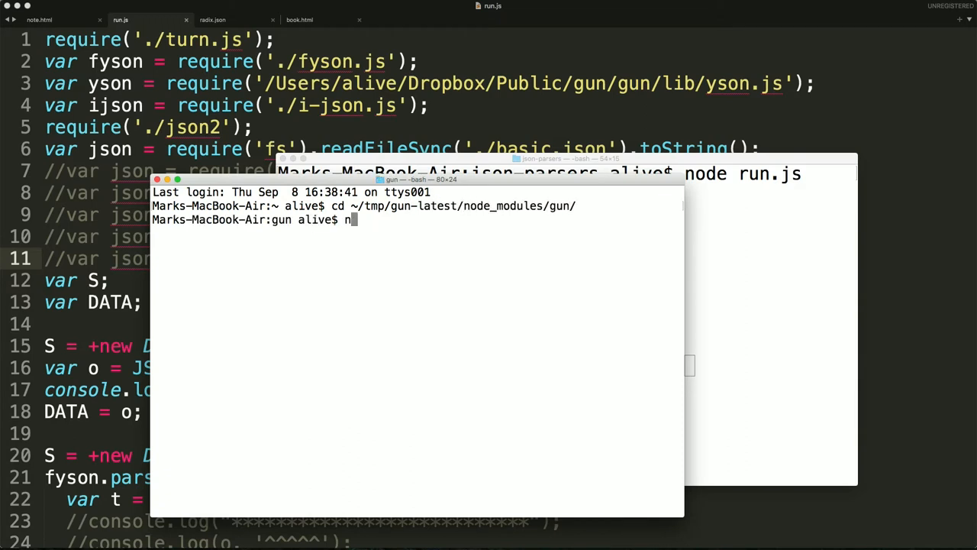
{"action": "type", "text": "pm start"}
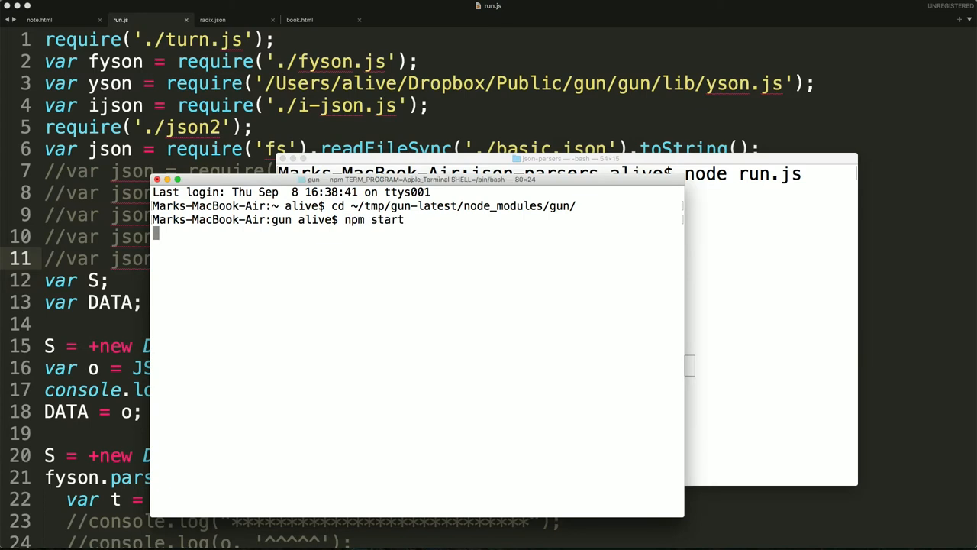
{"action": "key", "text": "Return"}
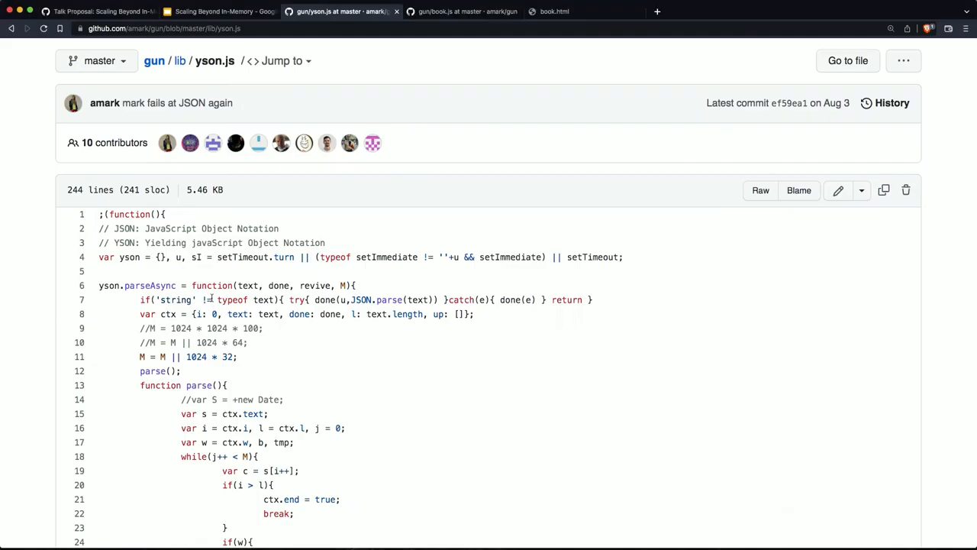
Step: Load localhost:8765/basic/stream.html and stream from the FaceTime HD Camera in the left window
{"action": "left_click", "coordinate": [656, 12]}
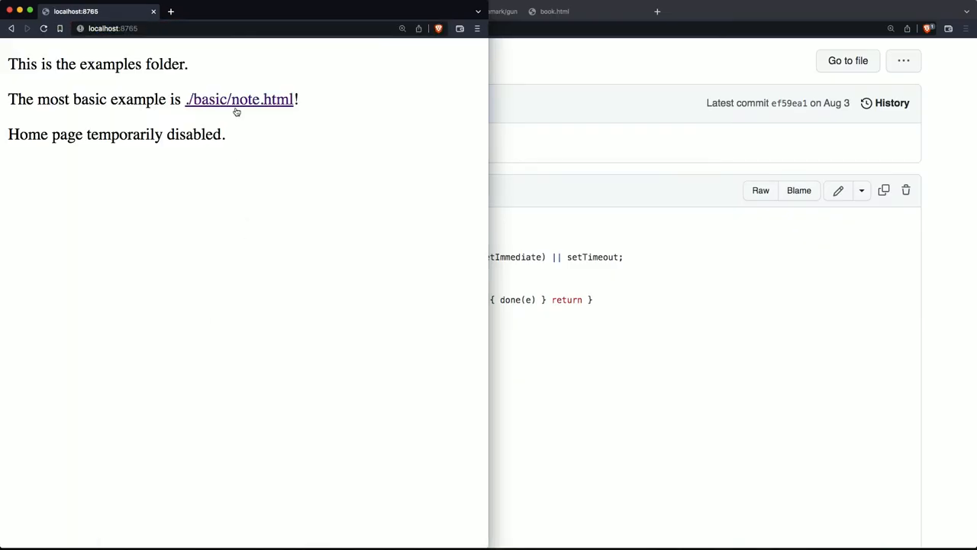
{"action": "left_click", "coordinate": [238, 99]}
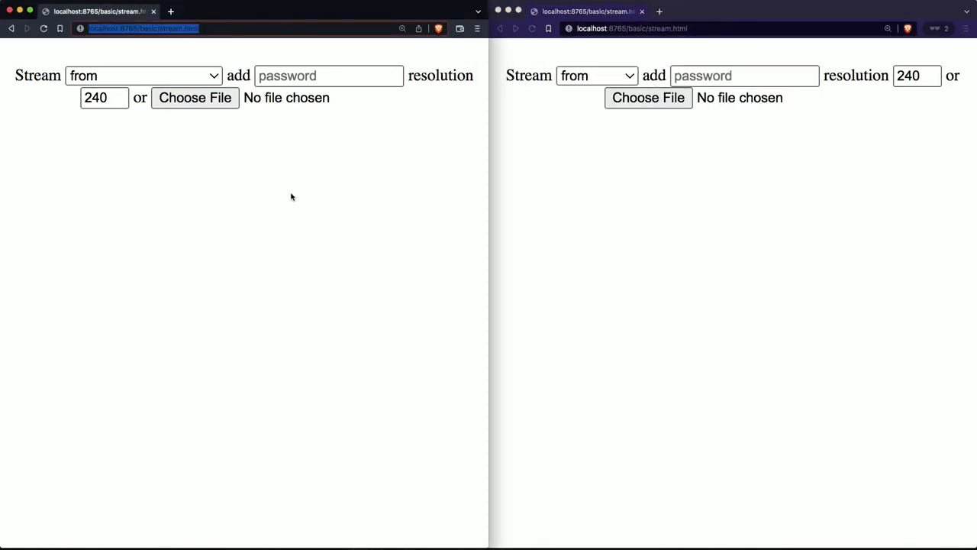
{"action": "left_click", "coordinate": [143, 75]}
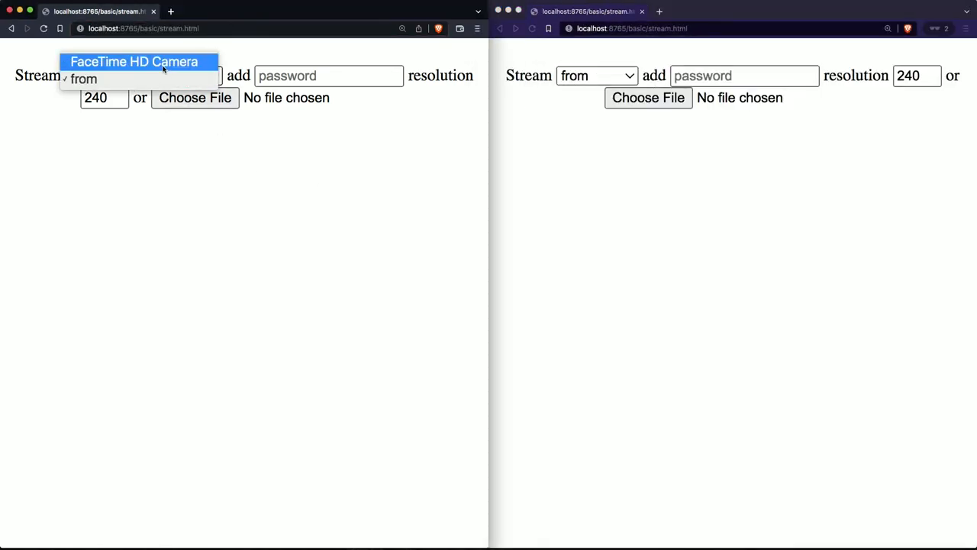
{"action": "left_click", "coordinate": [134, 62]}
{"action": "type", "text": "144"}
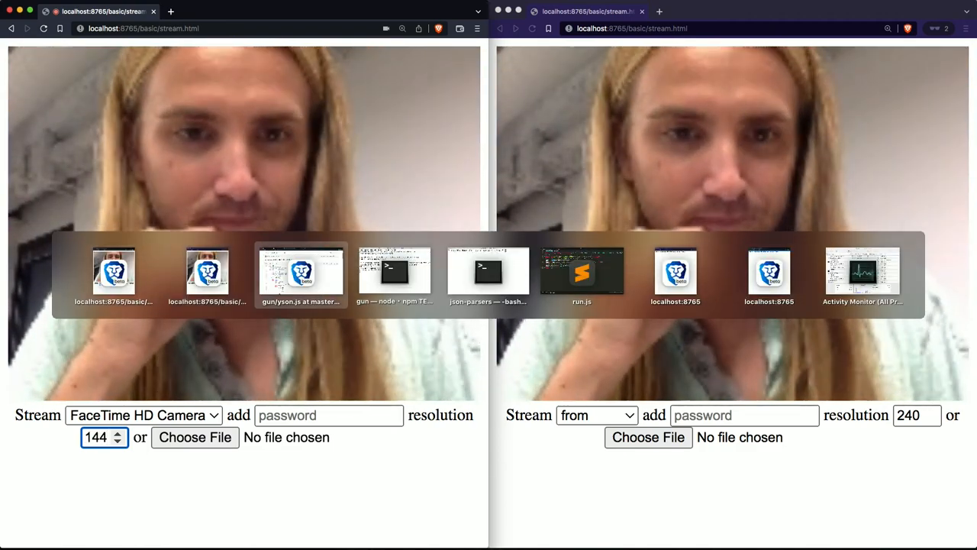
Step: Review the WebTorrent & GUN stream.html source in Sublime Text
{"action": "left_click", "coordinate": [582, 272]}
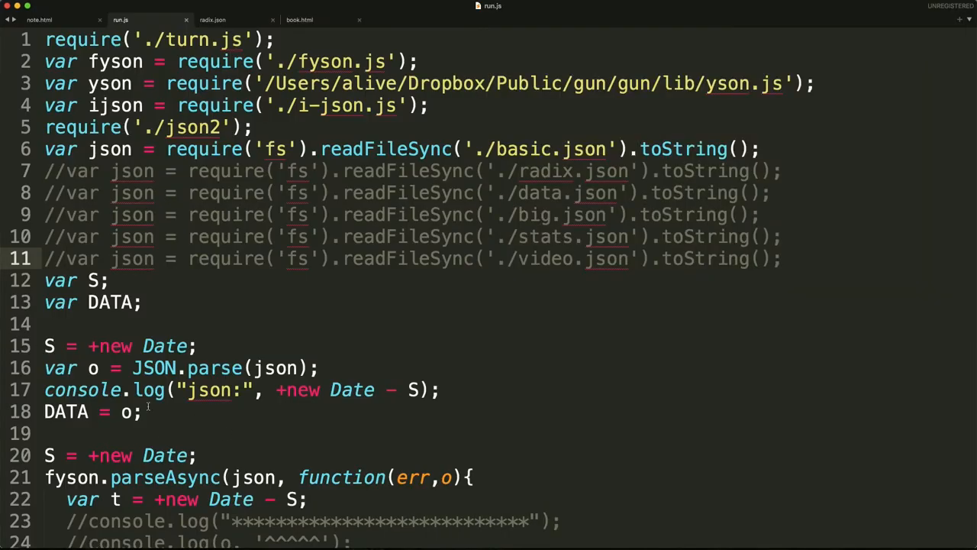
{"action": "left_click", "coordinate": [40, 18]}
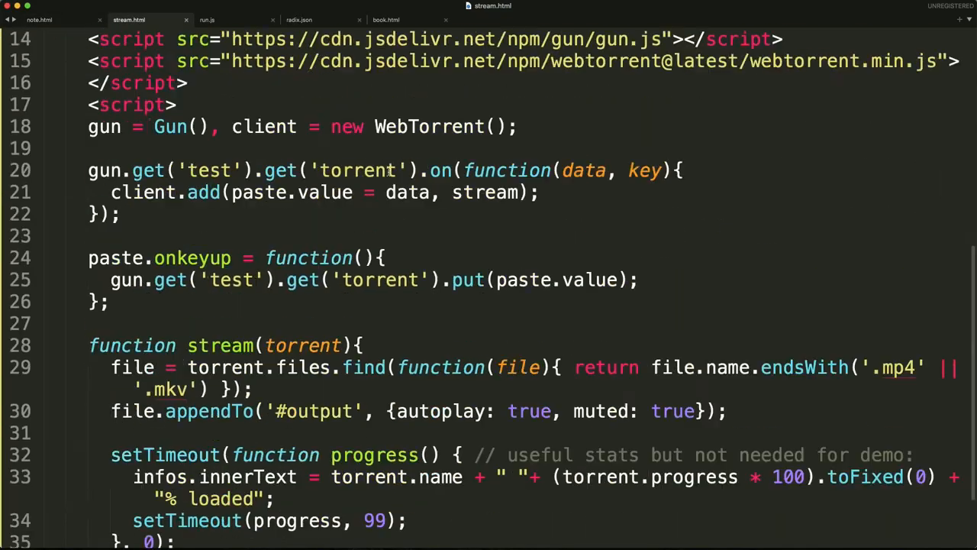
{"action": "scroll", "scroll_direction": "up", "scroll_amount": 3}
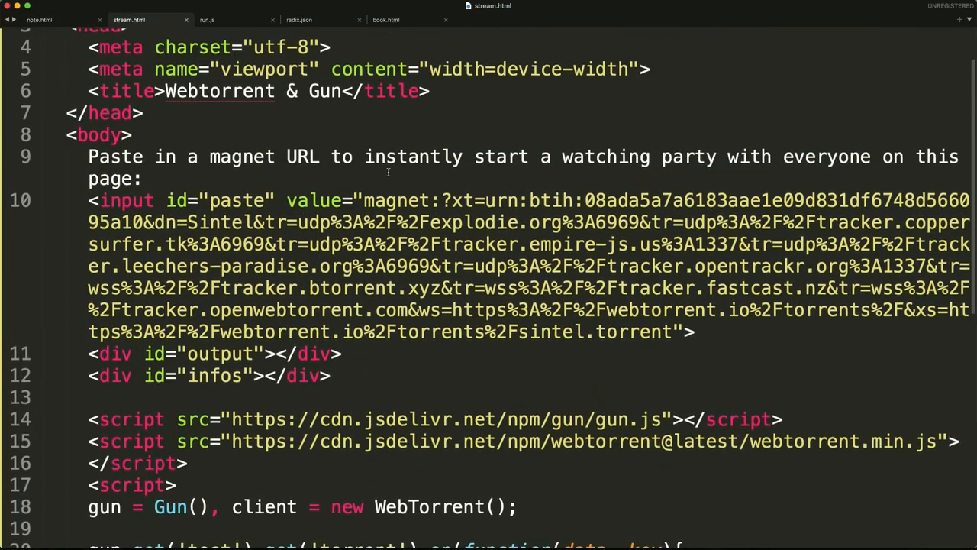
{"action": "scroll", "scroll_direction": "down", "scroll_amount": 3}
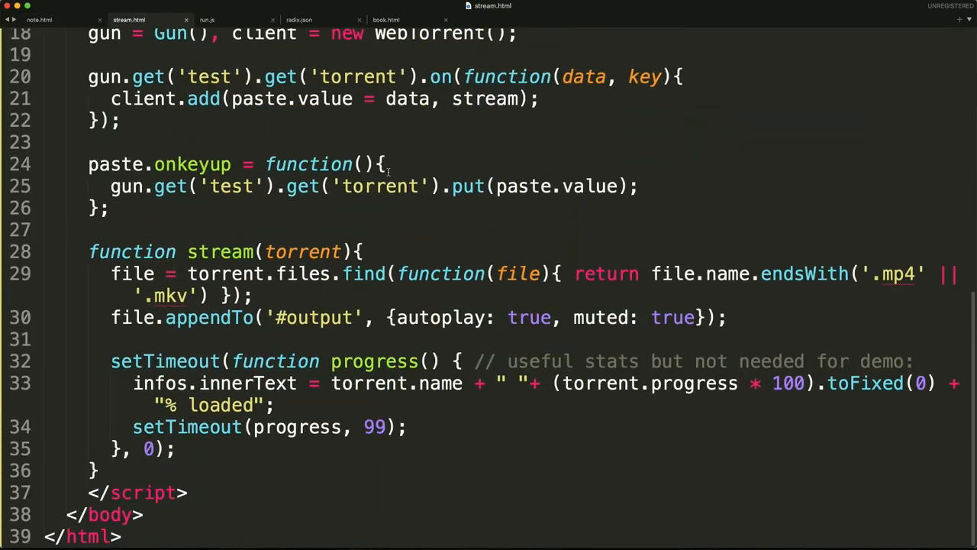
{"action": "scroll", "scroll_direction": "up", "scroll_amount": 3}
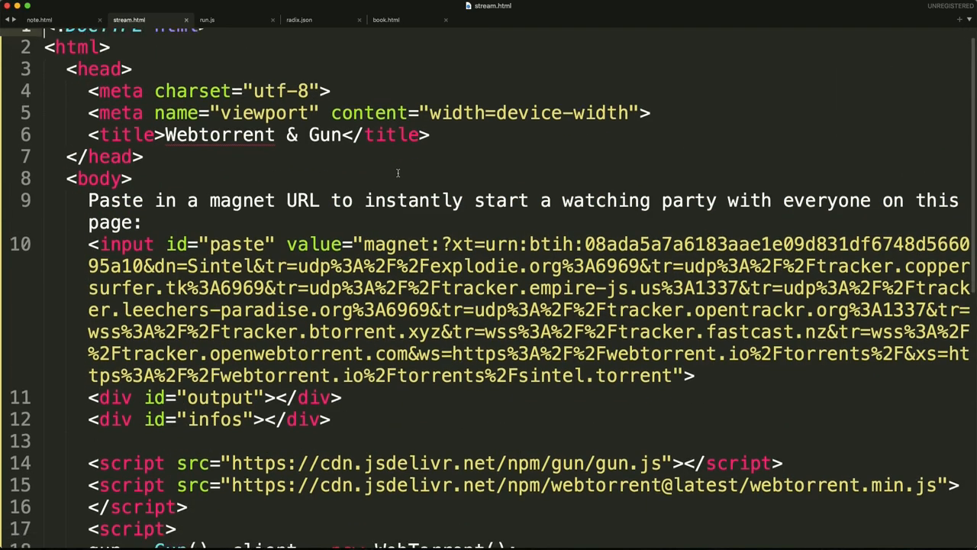
Step: Select stream.html from the basic folder's HTML files in the file dialog
{"action": "left_click", "coordinate": [40, 18]}
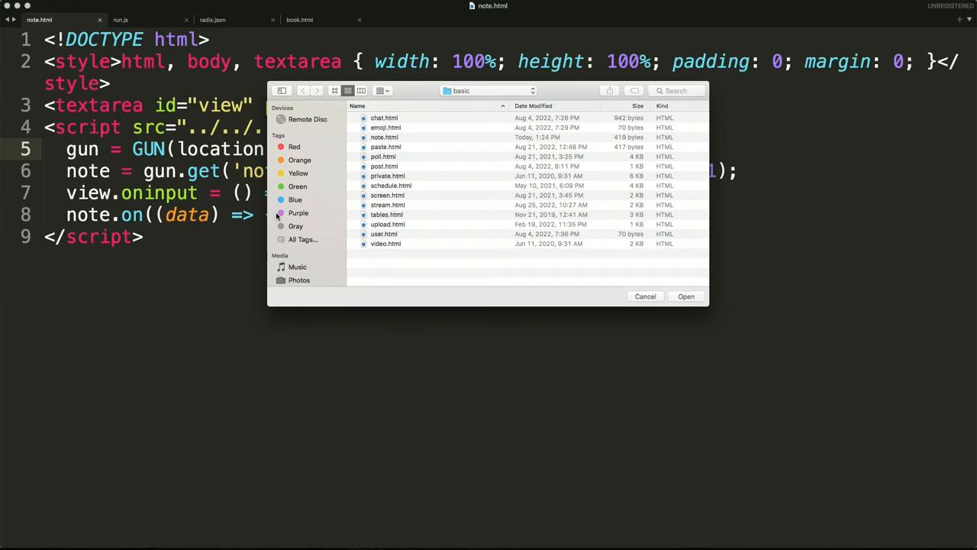
{"action": "left_click", "coordinate": [388, 195]}
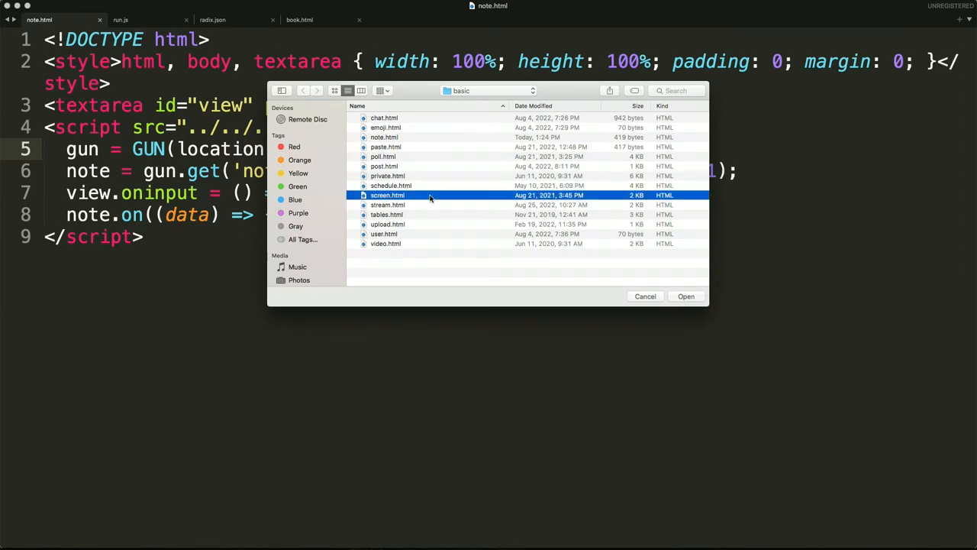
{"action": "left_click", "coordinate": [388, 205]}
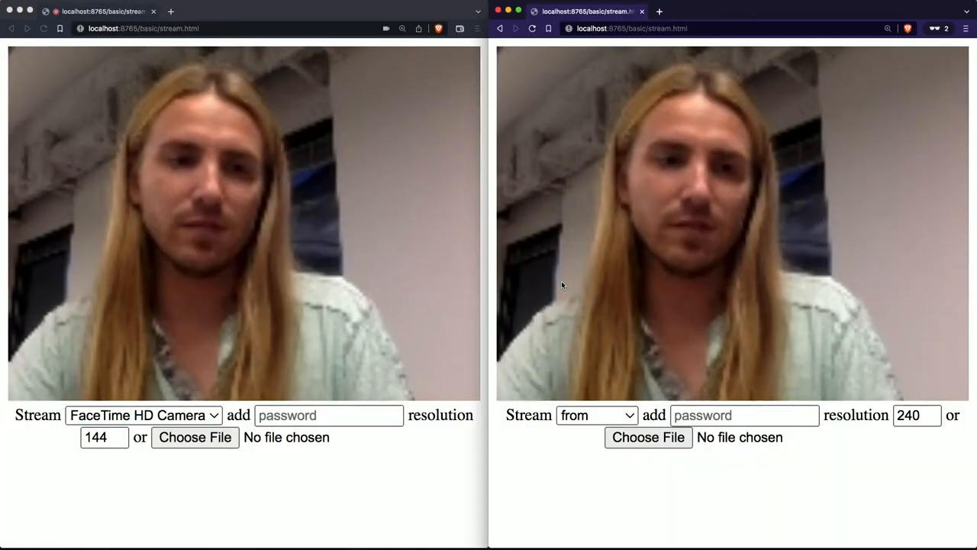
Step: Show the two Brave stream.html windows displaying the same synced webcam video
{"action": "left_click", "coordinate": [100, 437]}
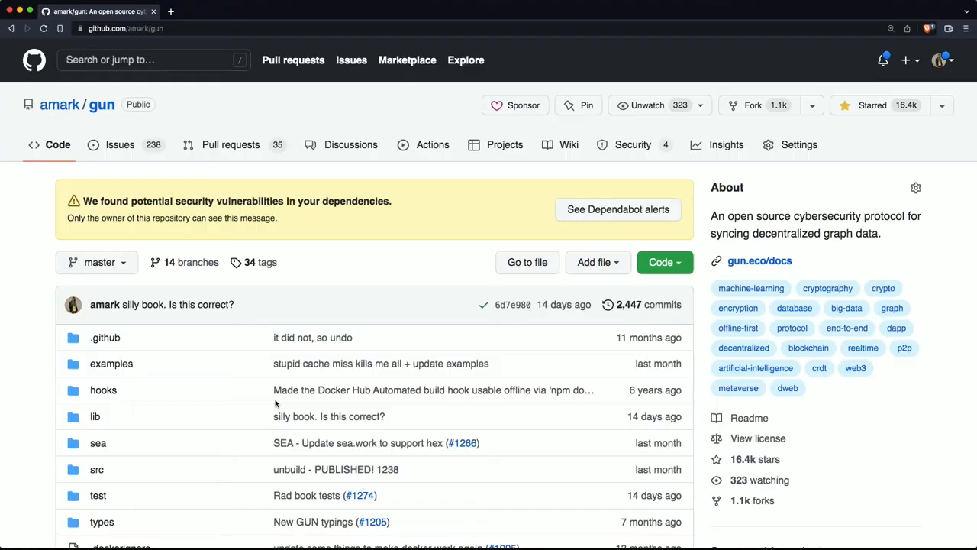
Step: Scroll the amark/gun repository page down to the README demo gallery
{"action": "scroll", "scroll_direction": "down", "scroll_amount": 3}
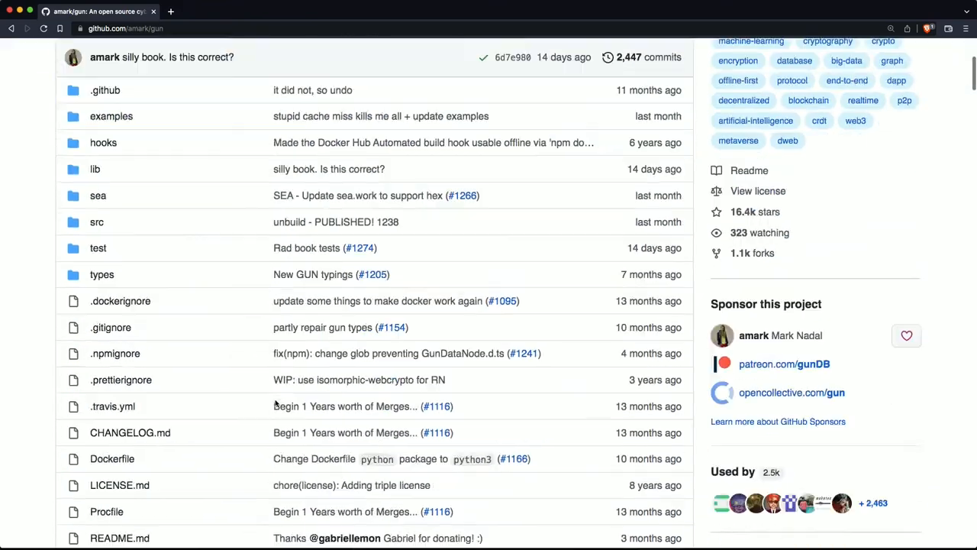
{"action": "scroll", "scroll_direction": "down", "scroll_amount": 3}
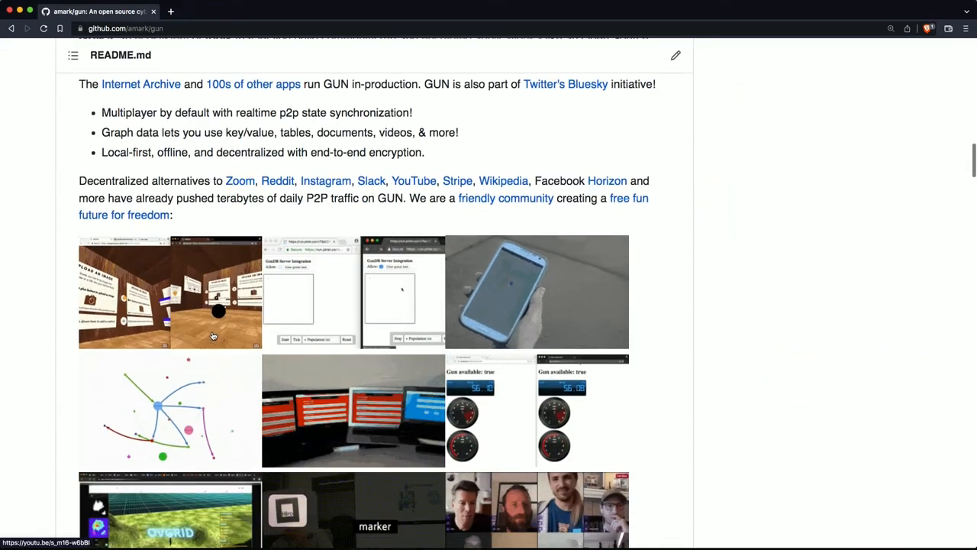
{"action": "scroll", "scroll_direction": "down", "scroll_amount": 3}
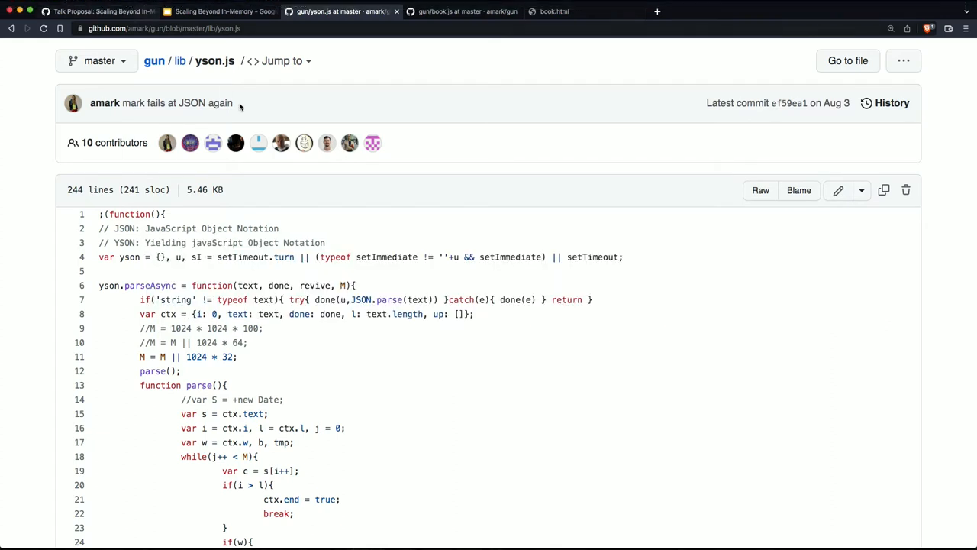
Step: Switch to the browser tab showing gun/lib/yson.js on GitHub
{"action": "left_click", "coordinate": [217, 12]}
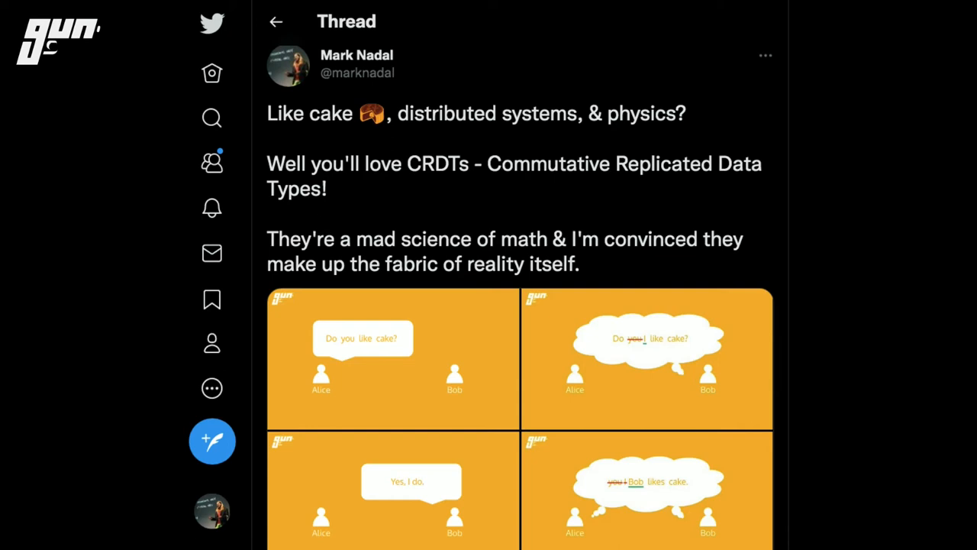
Step: Switch to the Twitter thread introducing CRDTs with the cake cartoon
{"action": "left_click", "coordinate": [220, 10]}
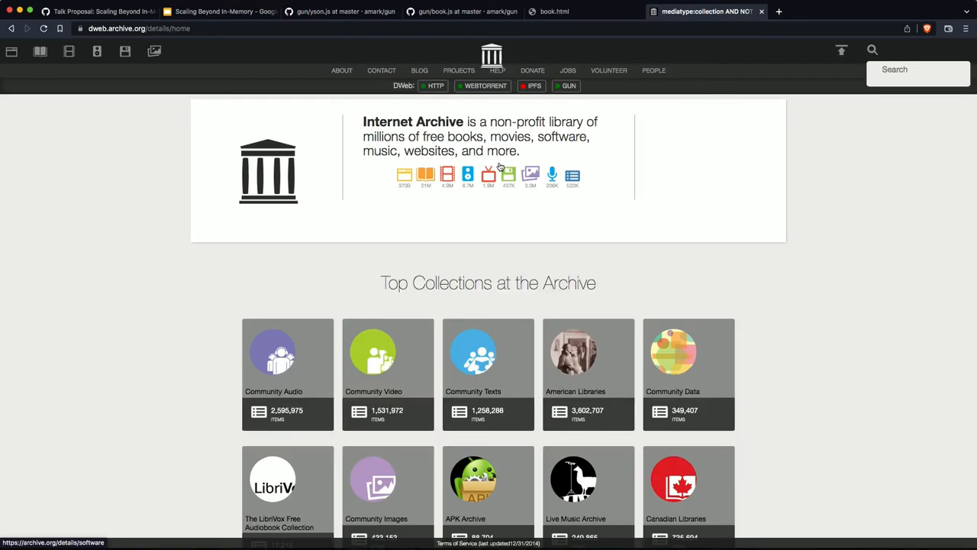
{"action": "mouse_move", "coordinate": [510, 174]}
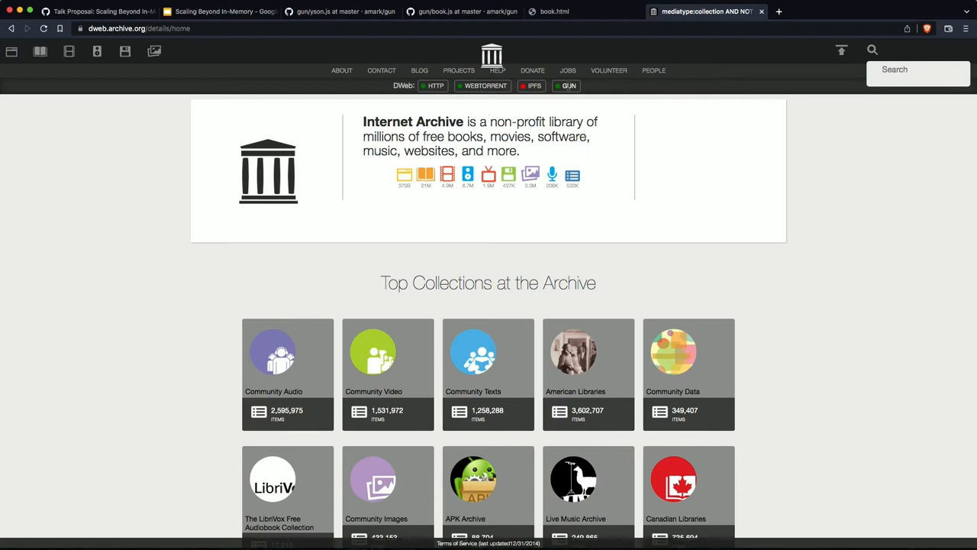
{"action": "mouse_move", "coordinate": [607, 256]}
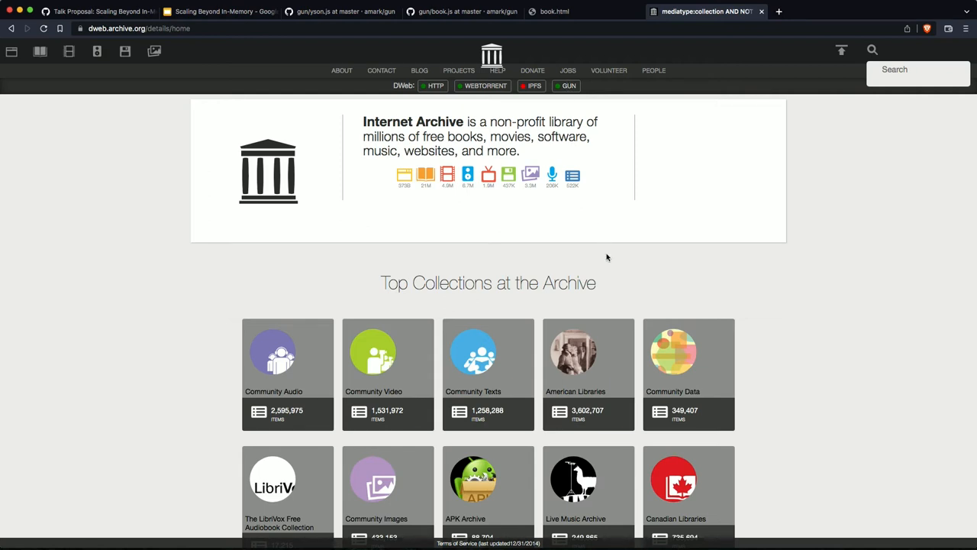
{"action": "mouse_move", "coordinate": [603, 296]}
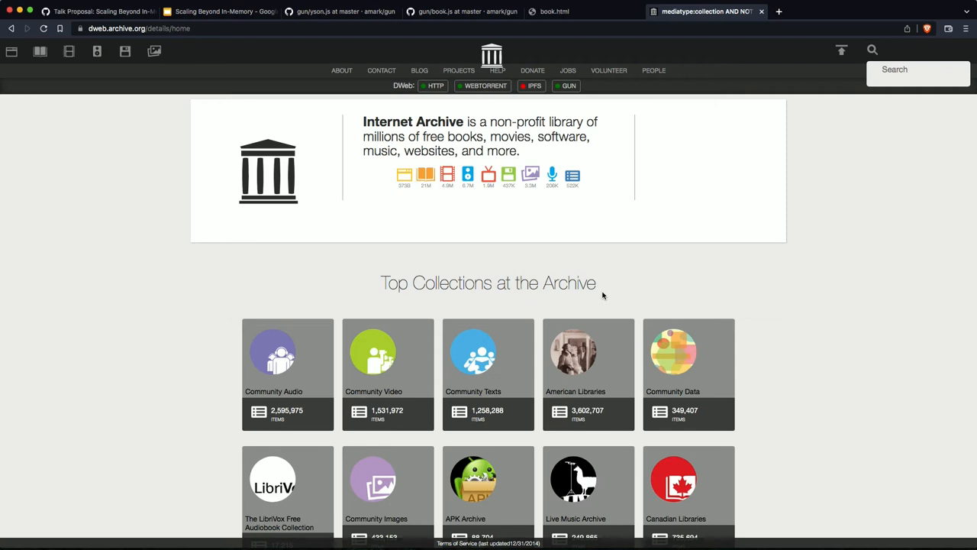
Step: Switch from the dweb.archive.org tab back to the talk's slide deck
{"action": "left_click", "coordinate": [220, 11]}
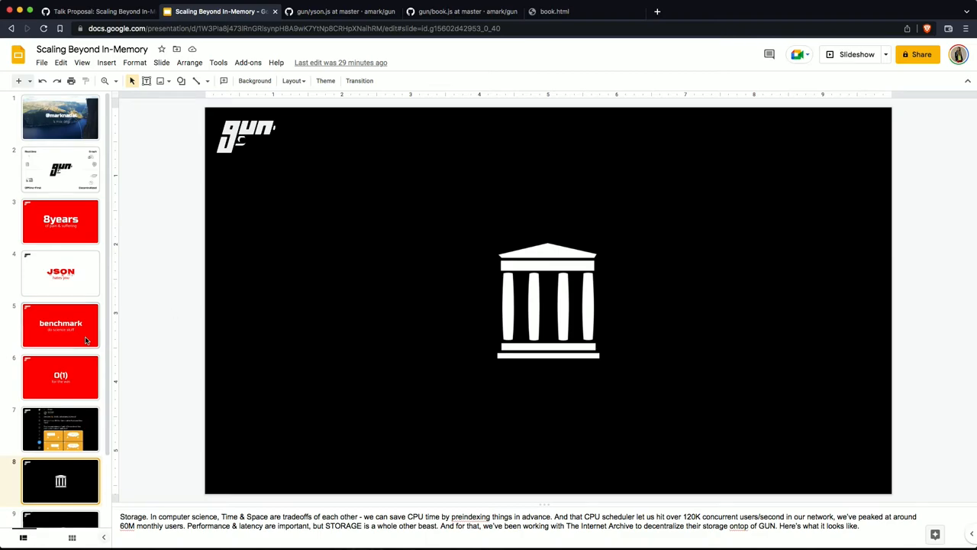
Step: Show the Internet Archive logo slide in the Scaling Beyond In-Memory deck
{"action": "left_click", "coordinate": [855, 55]}
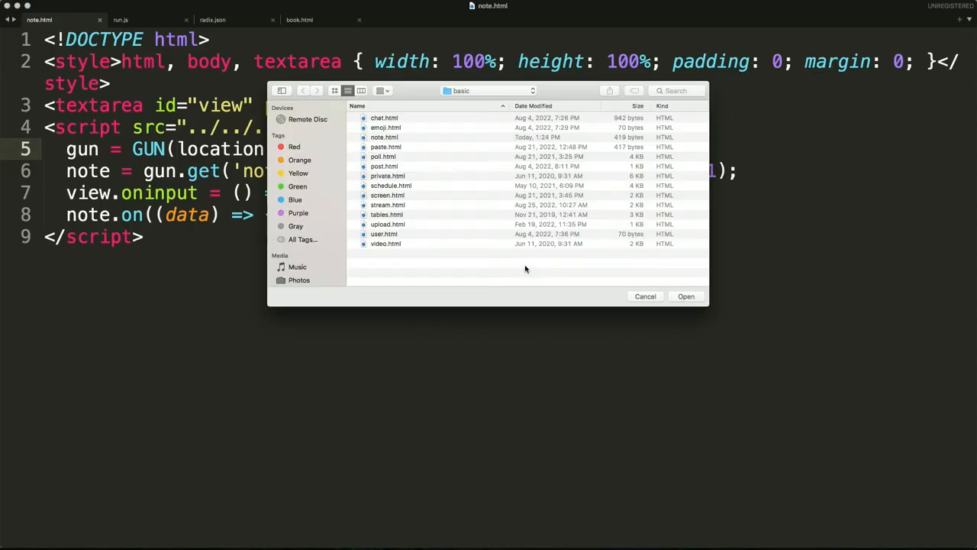
Step: Dismiss the file picker and scroll through radix.json's nested single-character keys and random strings
{"action": "left_click", "coordinate": [385, 128]}
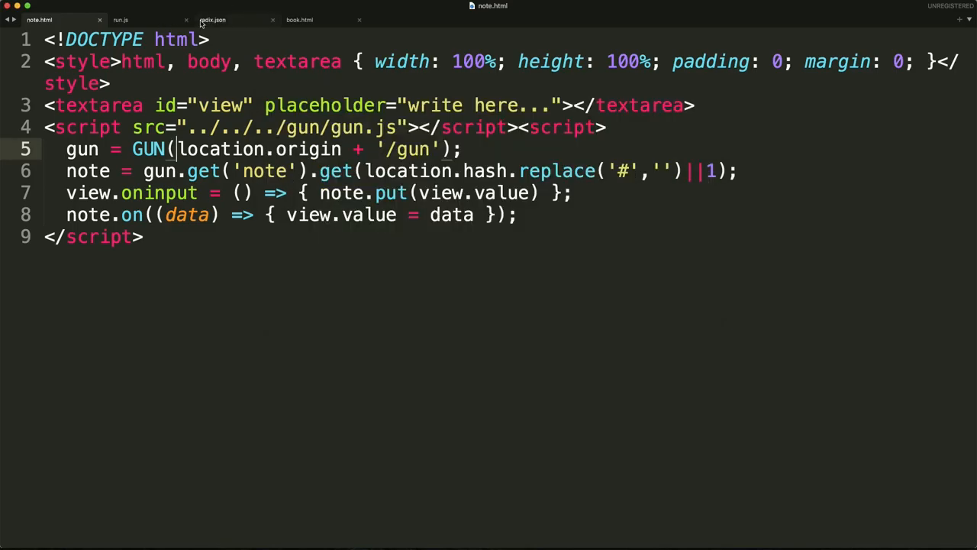
{"action": "left_click", "coordinate": [212, 18]}
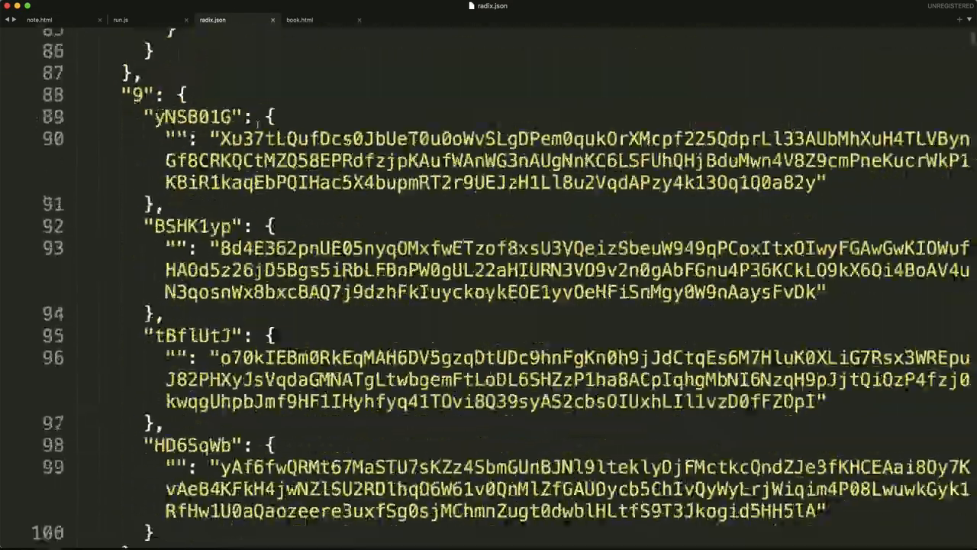
{"action": "scroll", "scroll_direction": "down", "scroll_amount": 3}
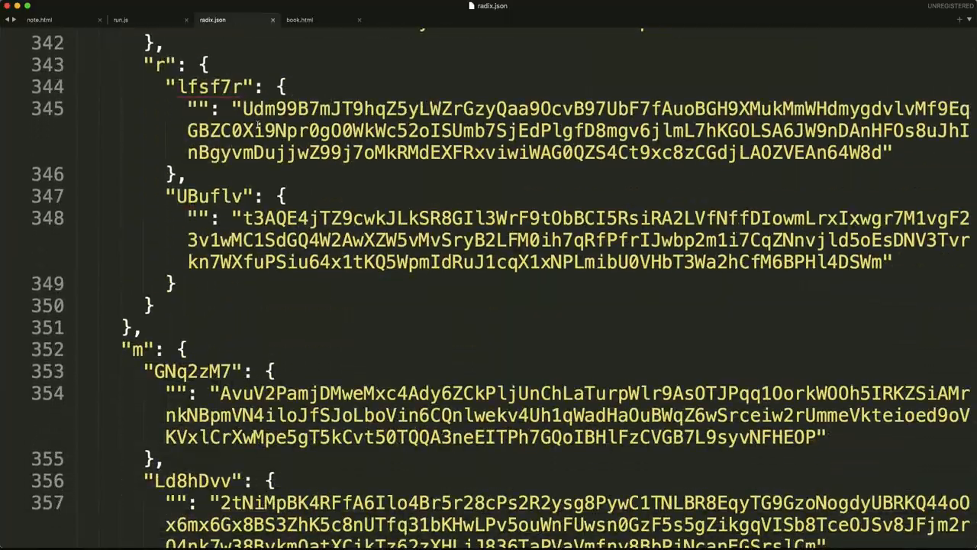
{"action": "scroll", "scroll_direction": "down", "scroll_amount": 3}
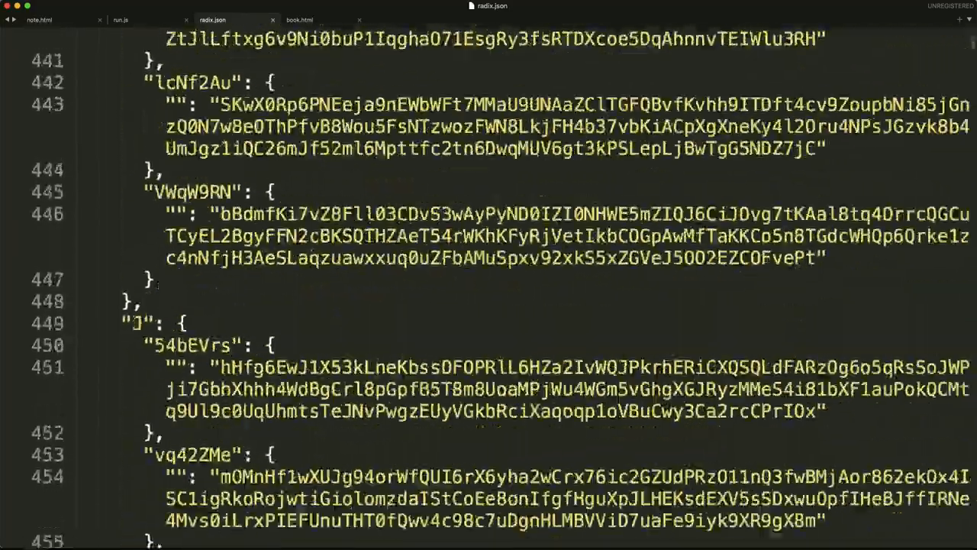
{"action": "scroll", "scroll_direction": "down", "scroll_amount": 3}
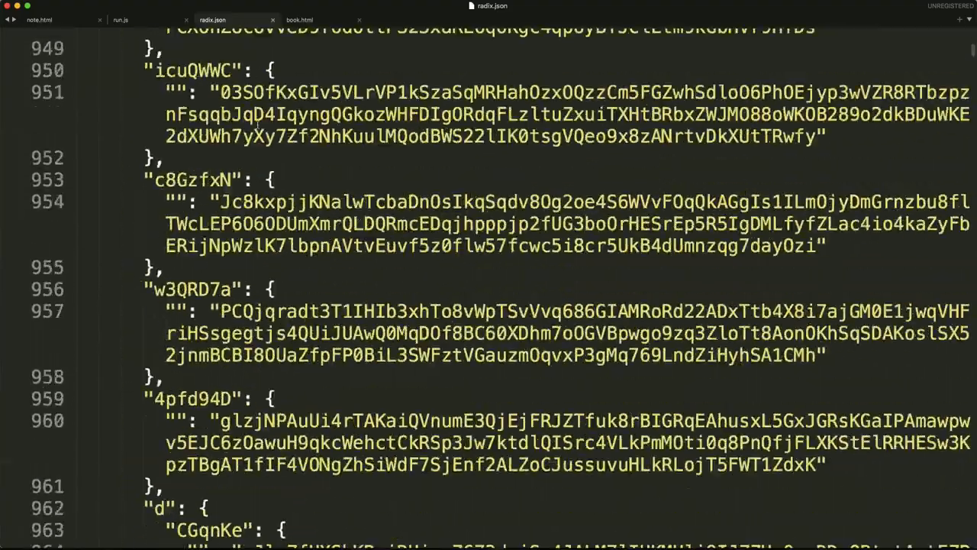
{"action": "scroll", "scroll_direction": "down", "scroll_amount": 3}
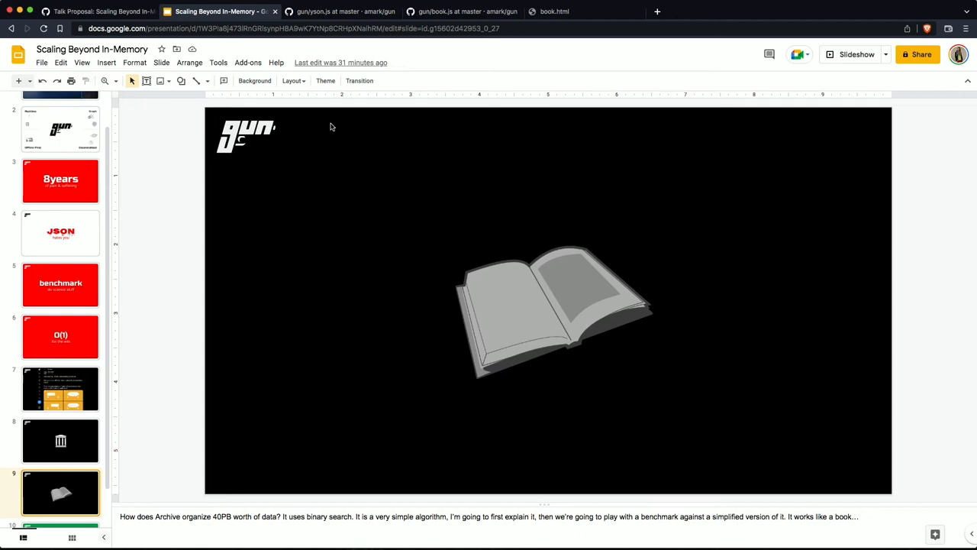
{"action": "mouse_move", "coordinate": [630, 3]}
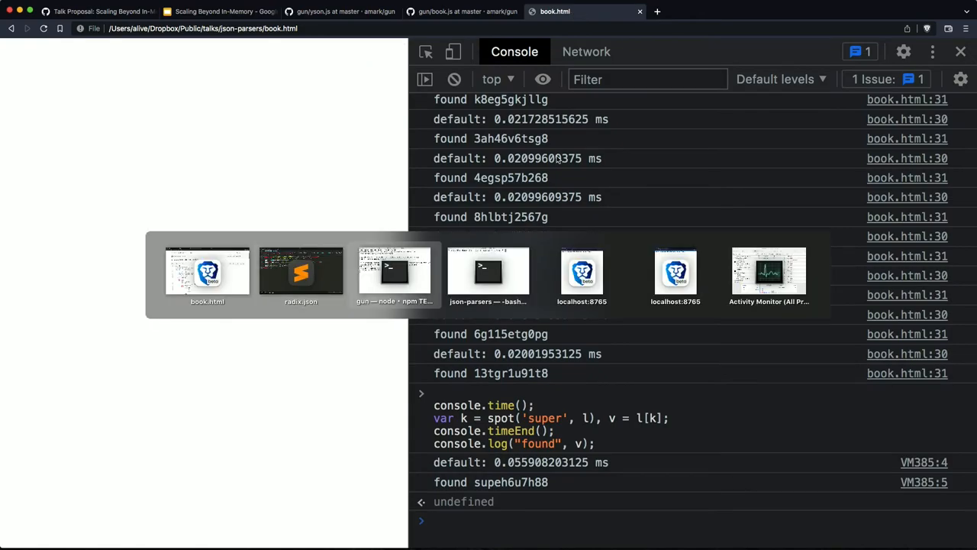
Step: Review book.html's 9,999,999-word generator and 99-lookup find benchmark, then return to the browser
{"action": "left_click", "coordinate": [301, 272]}
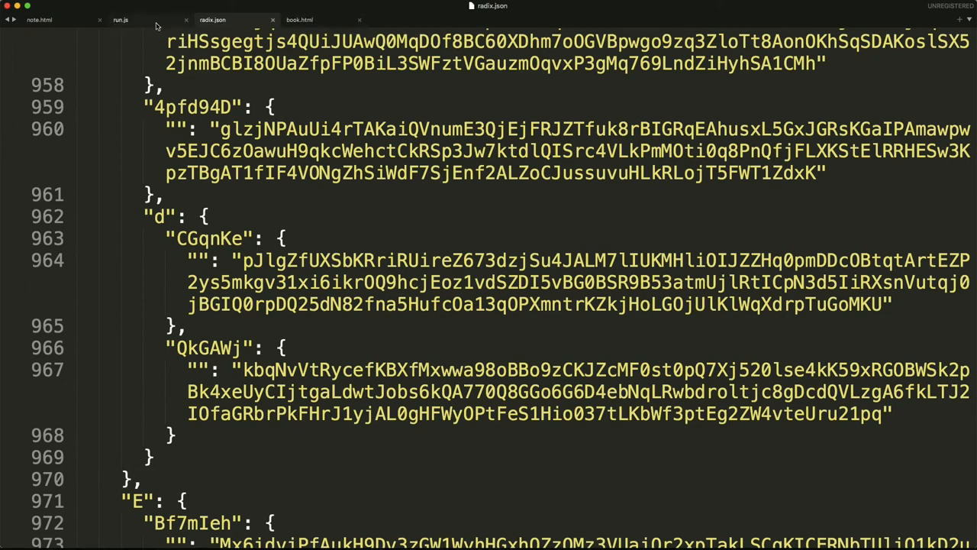
{"action": "left_click", "coordinate": [120, 18]}
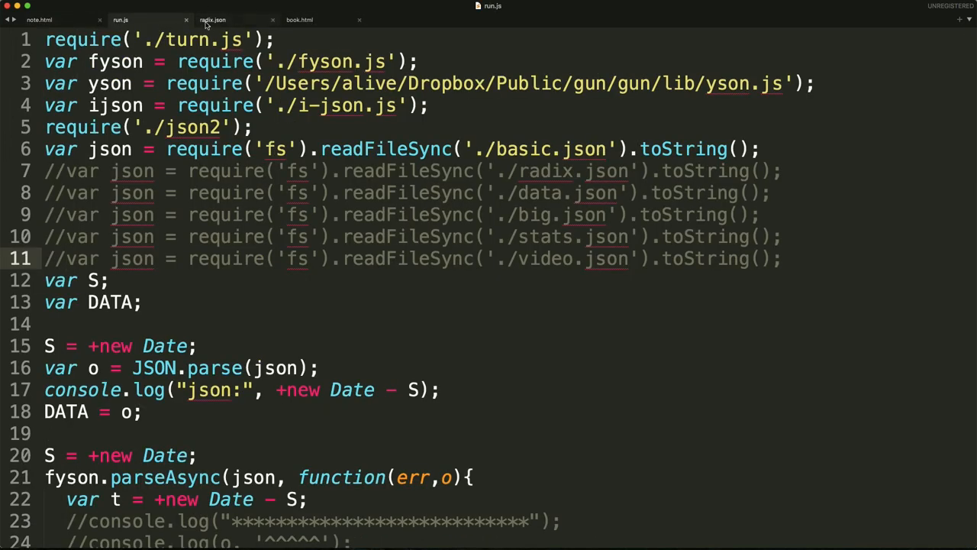
{"action": "left_click", "coordinate": [299, 18]}
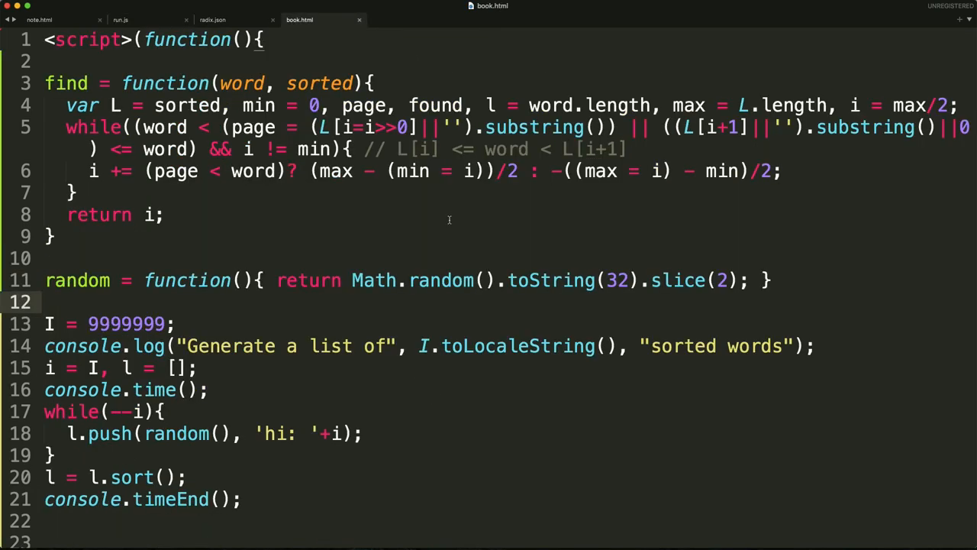
{"action": "left_click", "coordinate": [176, 214]}
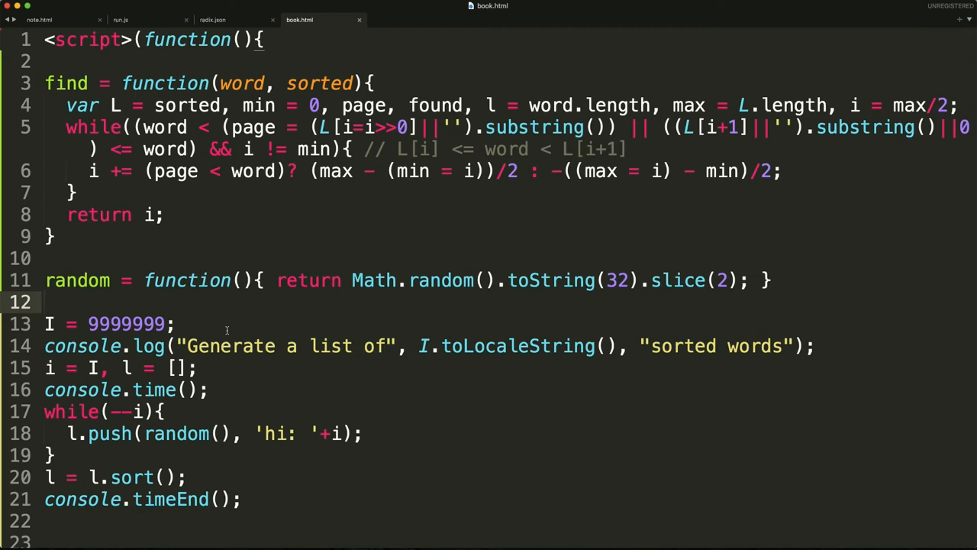
{"action": "scroll", "scroll_direction": "down", "scroll_amount": 3}
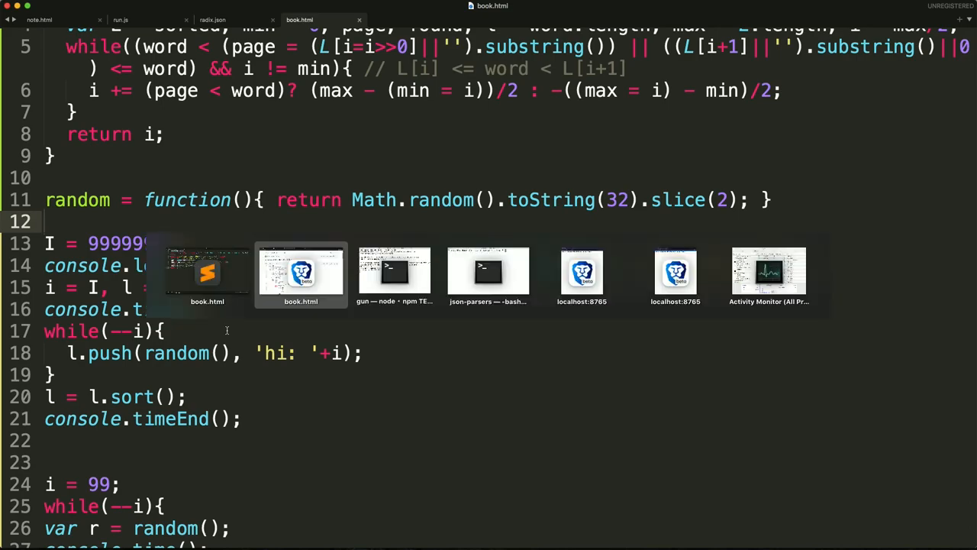
{"action": "left_click", "coordinate": [301, 275]}
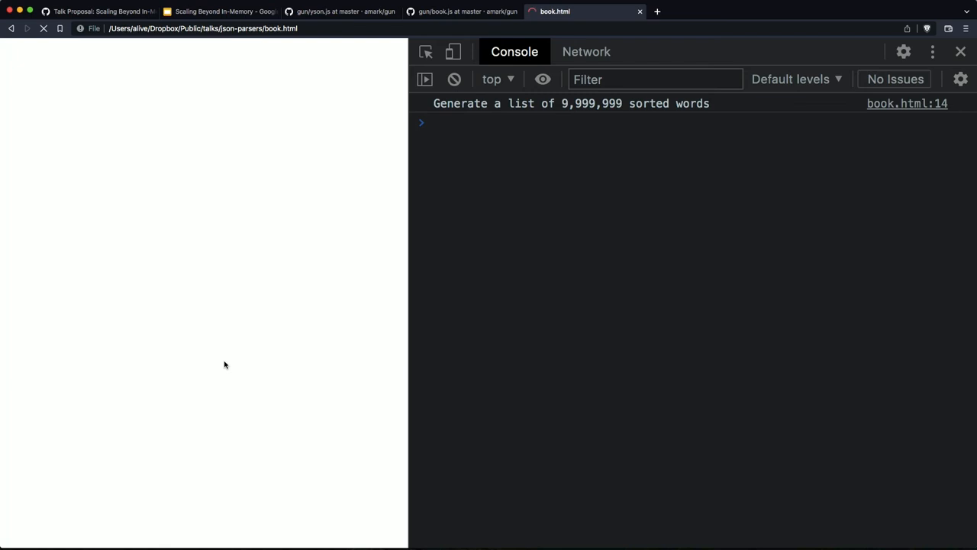
Step: Wait on book.html's console showing 'Generate a list of 9,999,999 sorted words'
{"action": "left_click", "coordinate": [458, 122]}
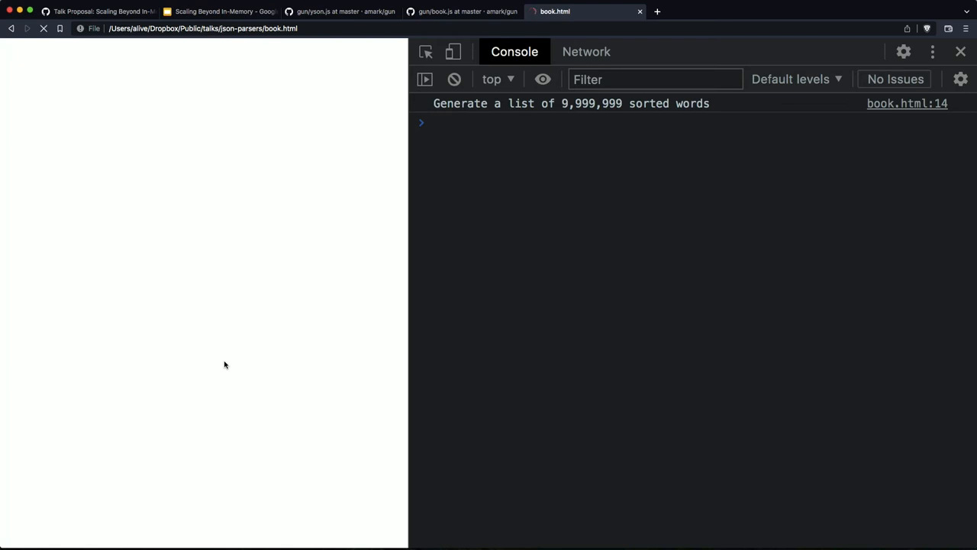
{"action": "mouse_move", "coordinate": [455, 237]}
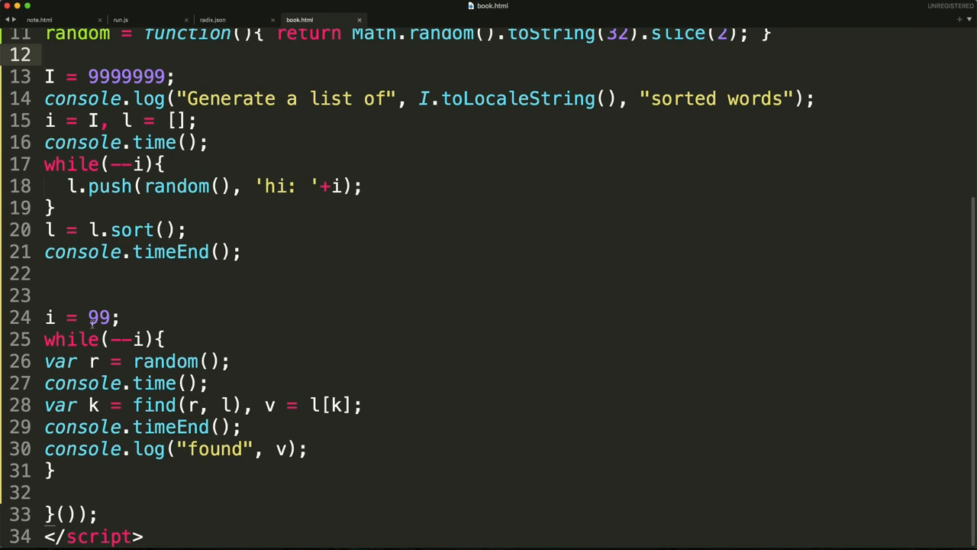
{"action": "double_click", "coordinate": [98, 316]}
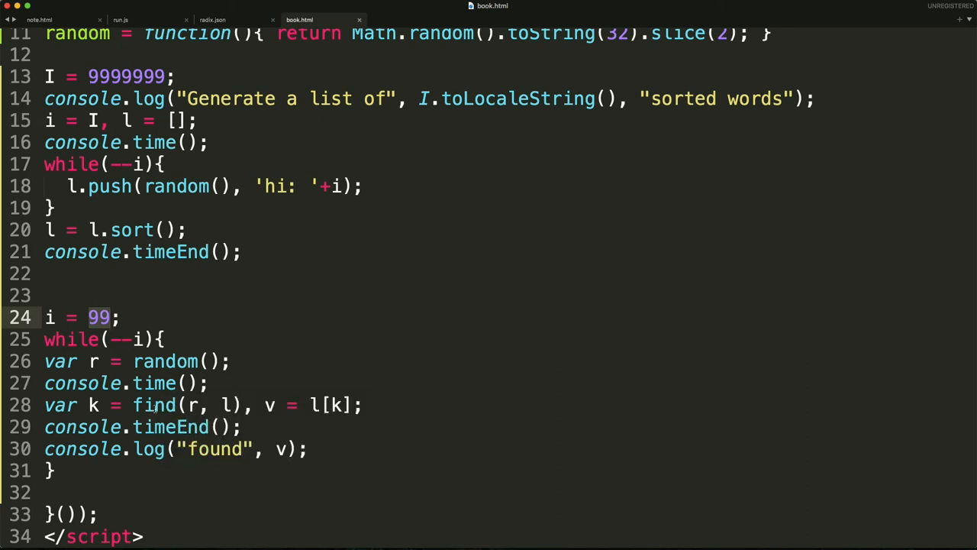
{"action": "left_click", "coordinate": [282, 449]}
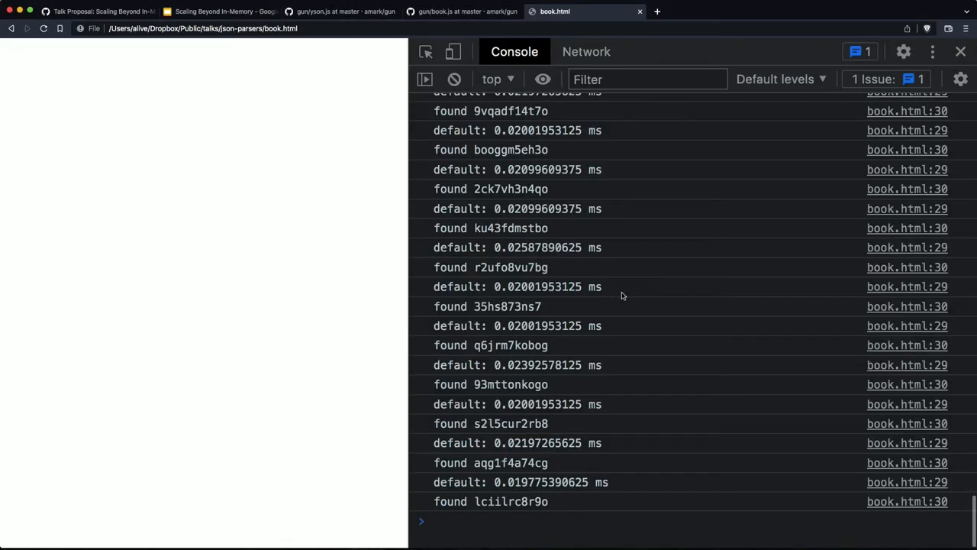
{"action": "scroll", "scroll_direction": "down", "scroll_amount": 3}
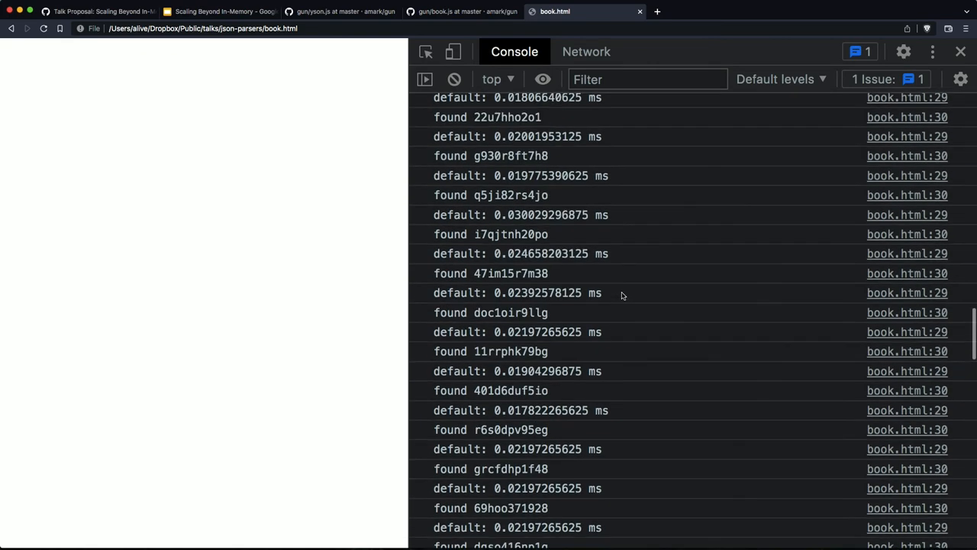
{"action": "scroll", "scroll_direction": "down", "scroll_amount": 3}
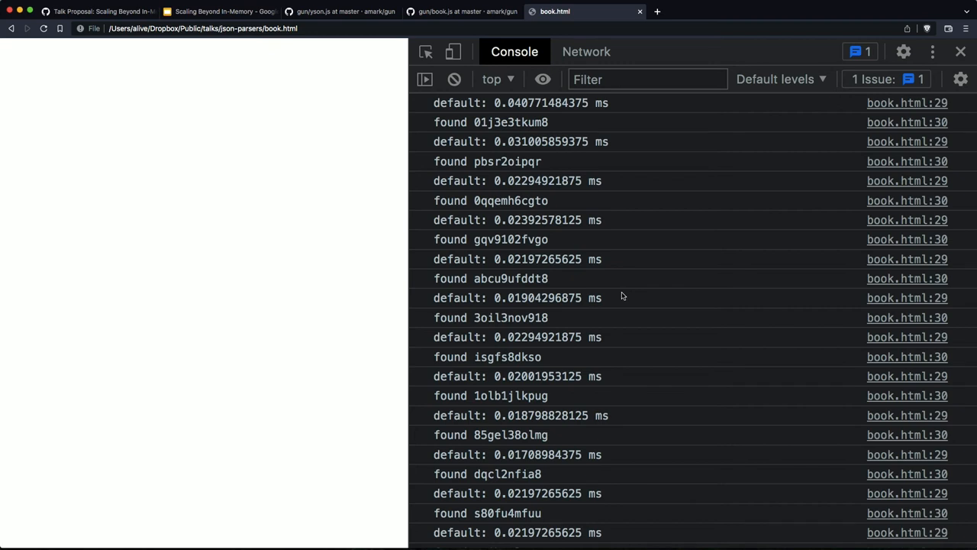
{"action": "scroll", "scroll_direction": "down", "scroll_amount": 3}
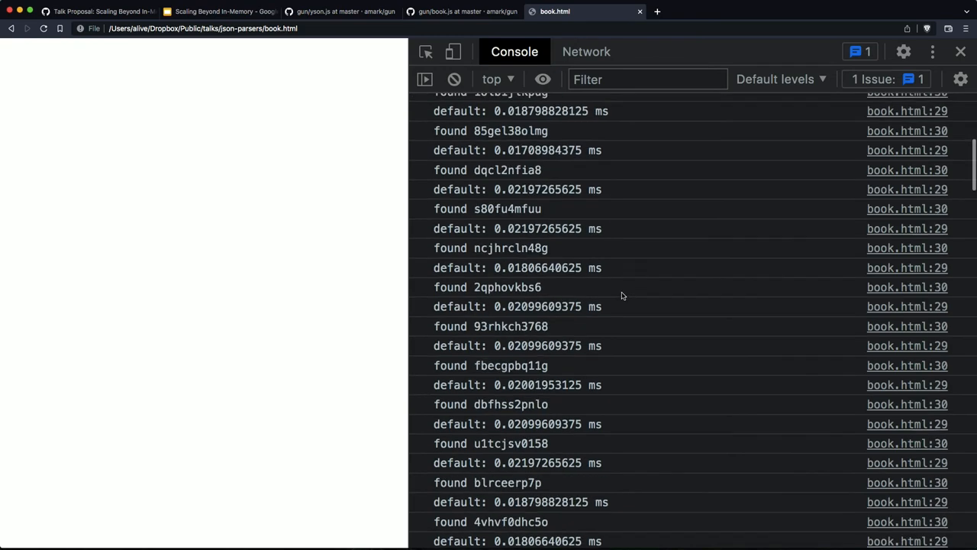
{"action": "scroll", "scroll_direction": "down", "scroll_amount": 3}
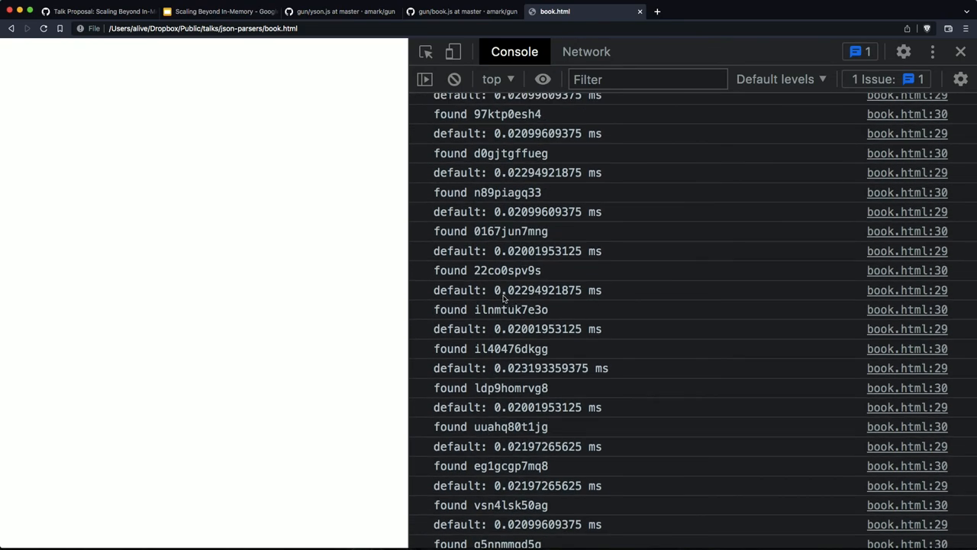
{"action": "scroll", "scroll_direction": "down", "scroll_amount": 3}
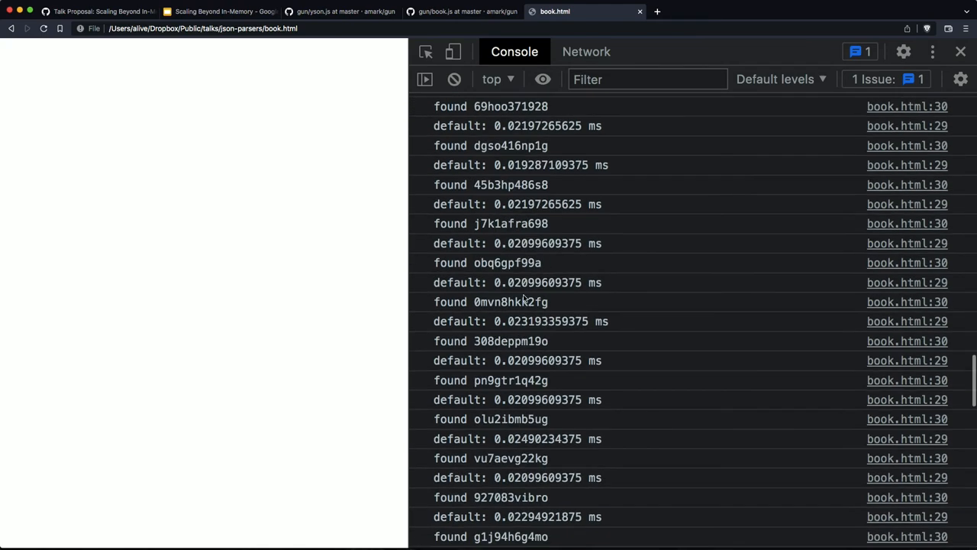
{"action": "scroll", "scroll_direction": "down", "scroll_amount": 3}
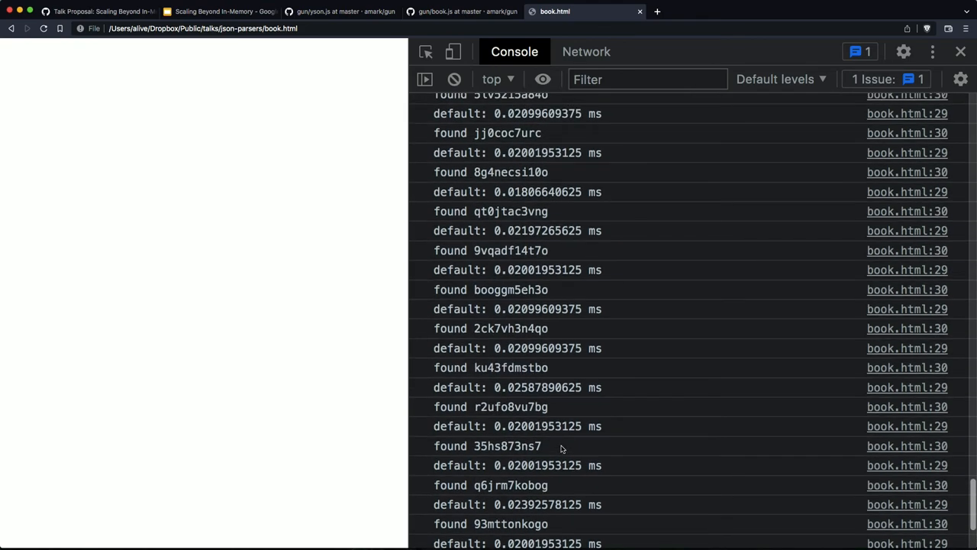
{"action": "scroll", "scroll_direction": "down", "scroll_amount": 3}
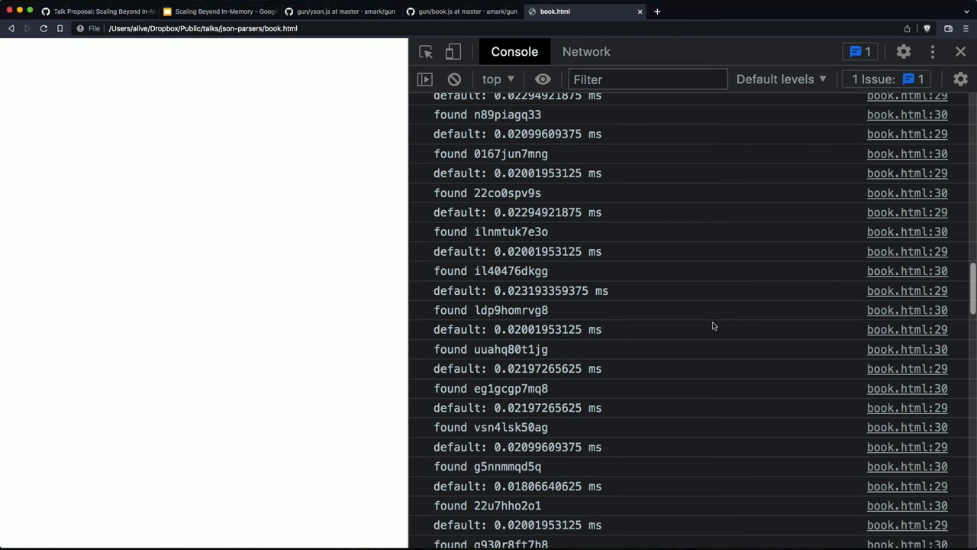
{"action": "scroll", "scroll_direction": "down", "scroll_amount": 3}
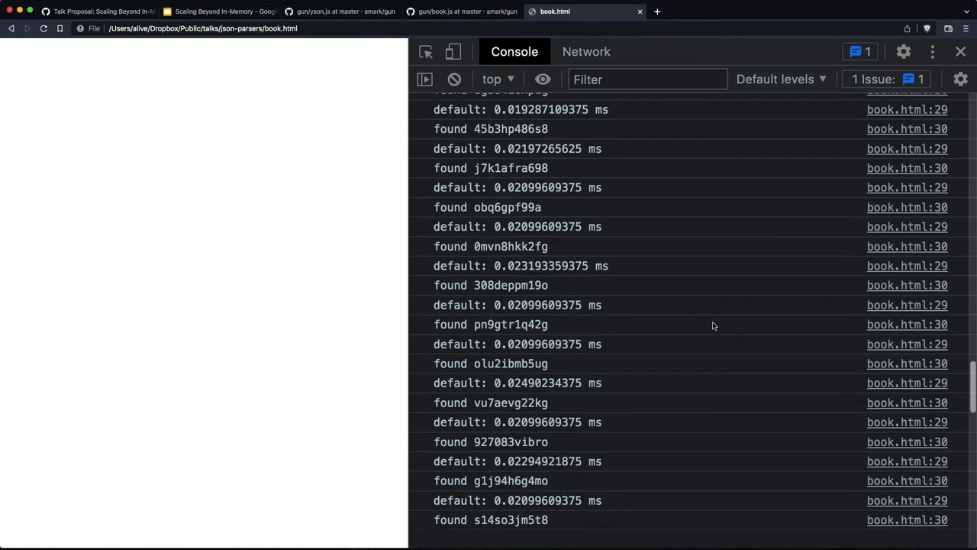
{"action": "scroll", "scroll_direction": "down", "scroll_amount": 3}
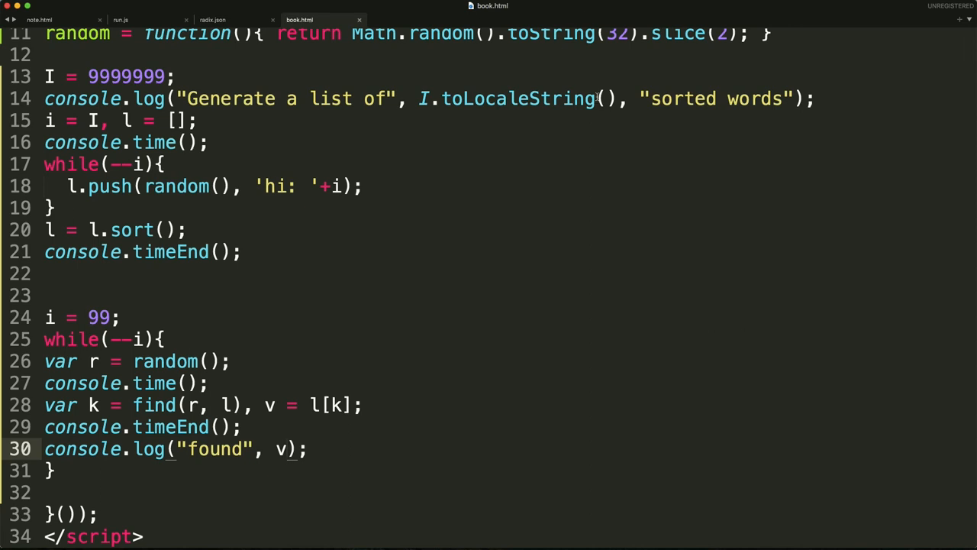
{"action": "mouse_move", "coordinate": [261, 71]}
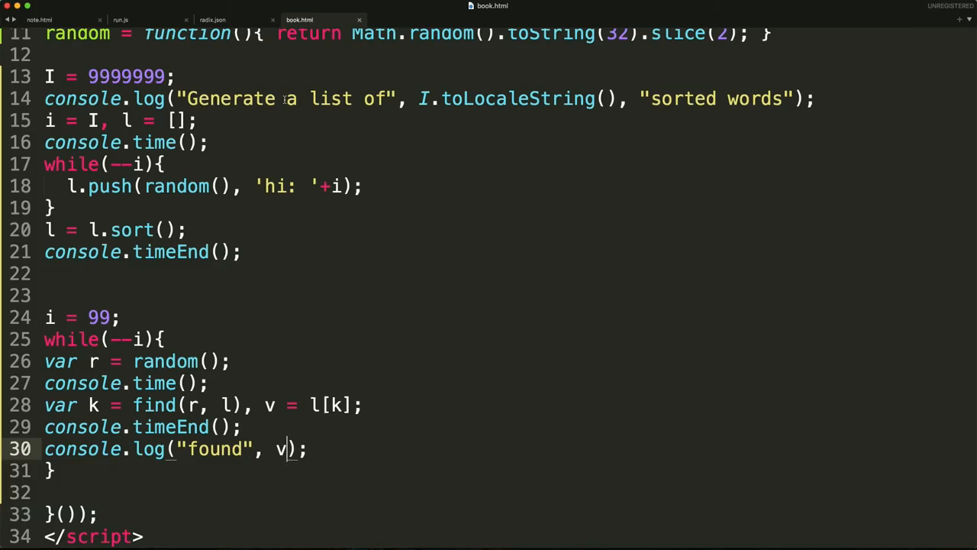
Step: View yson.js's character-by-character if/else parse loop in Sublime Text
{"action": "left_click", "coordinate": [121, 19]}
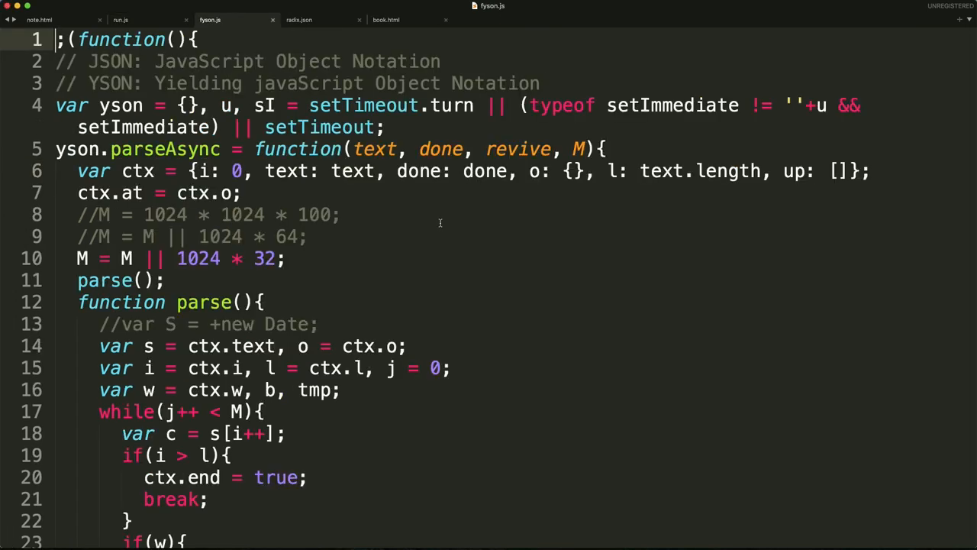
{"action": "scroll", "scroll_direction": "down", "scroll_amount": 3}
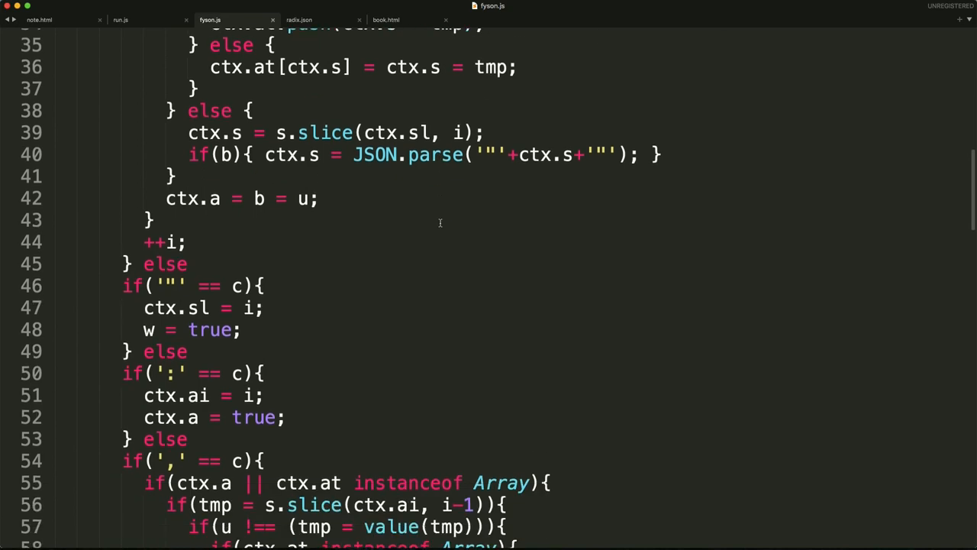
{"action": "scroll", "scroll_direction": "down", "scroll_amount": 3}
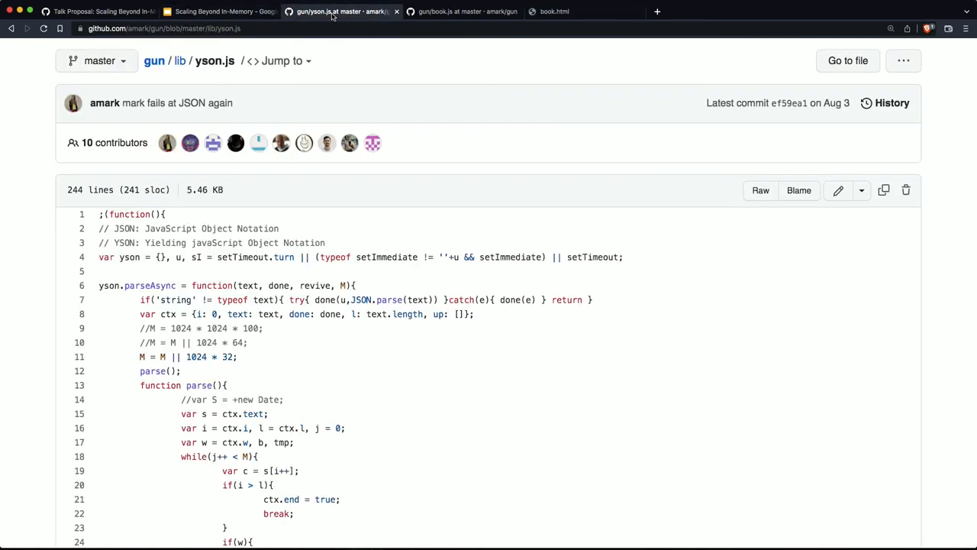
Step: Scroll GitHub's gun/lib/yson.js through its switch(c) case parsing and stringify code, then return to Sublime Text
{"action": "scroll", "scroll_direction": "down", "scroll_amount": 3}
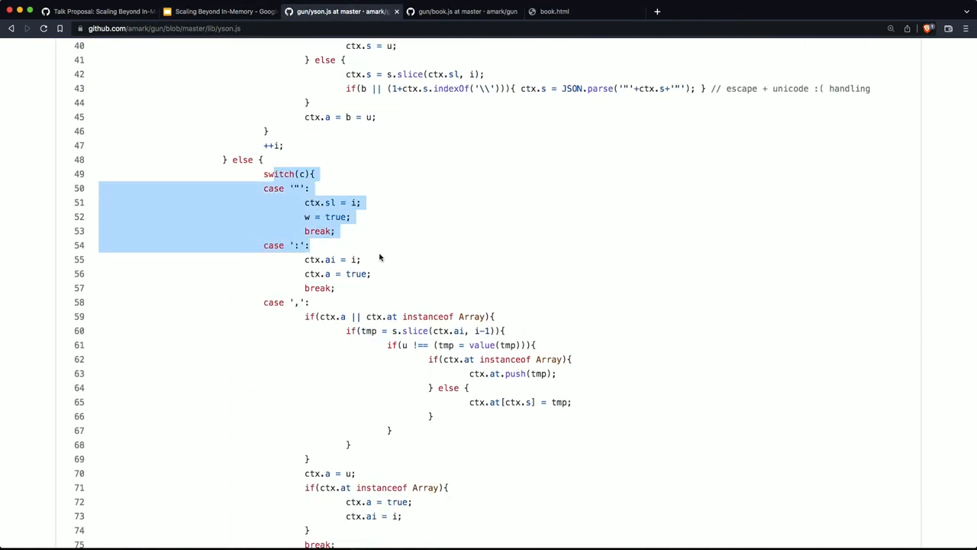
{"action": "left_click", "coordinate": [383, 260]}
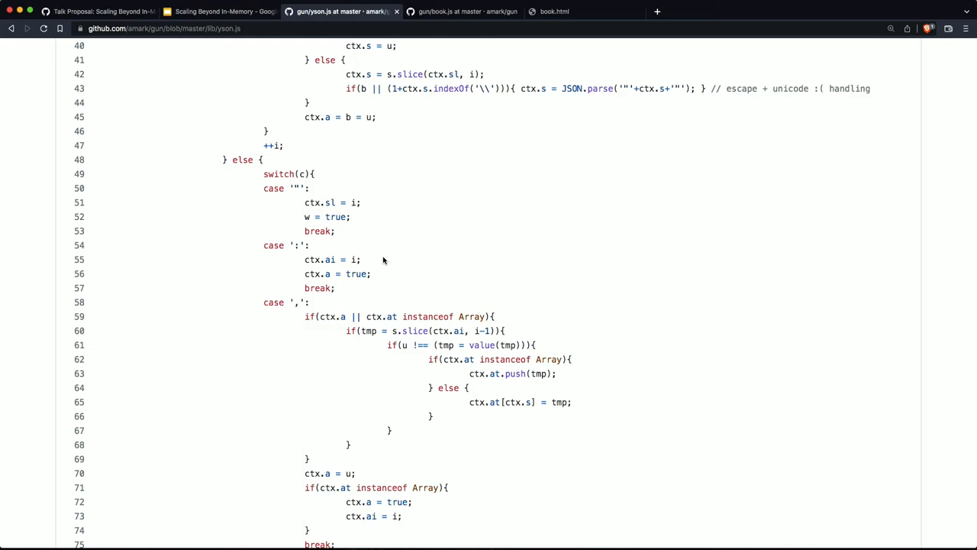
{"action": "scroll", "scroll_direction": "down", "scroll_amount": 3}
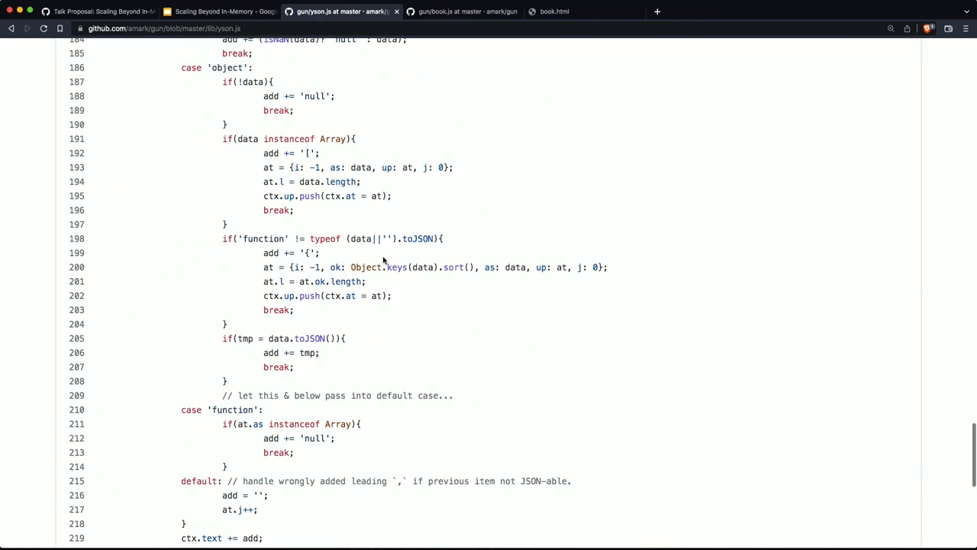
{"action": "scroll", "scroll_direction": "up", "scroll_amount": 3}
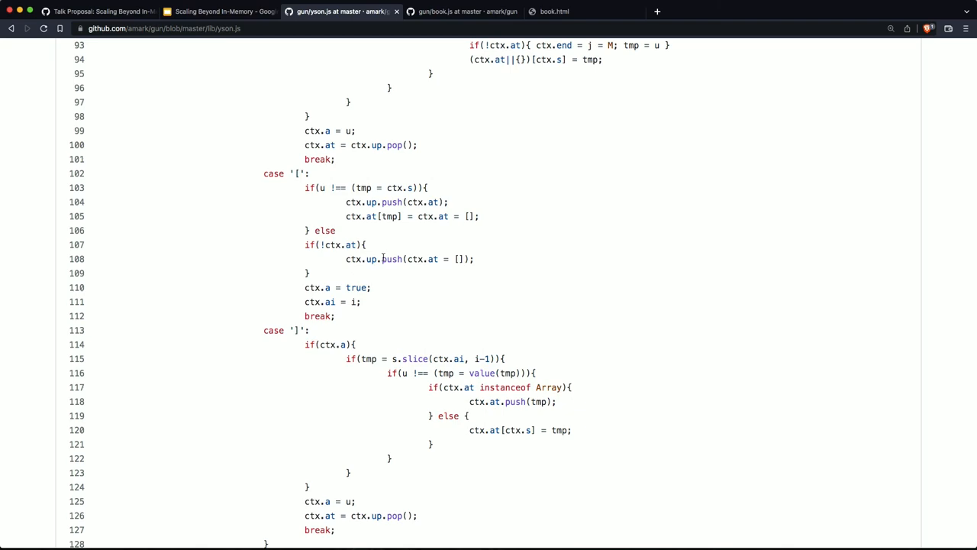
{"action": "left_click", "coordinate": [217, 11]}
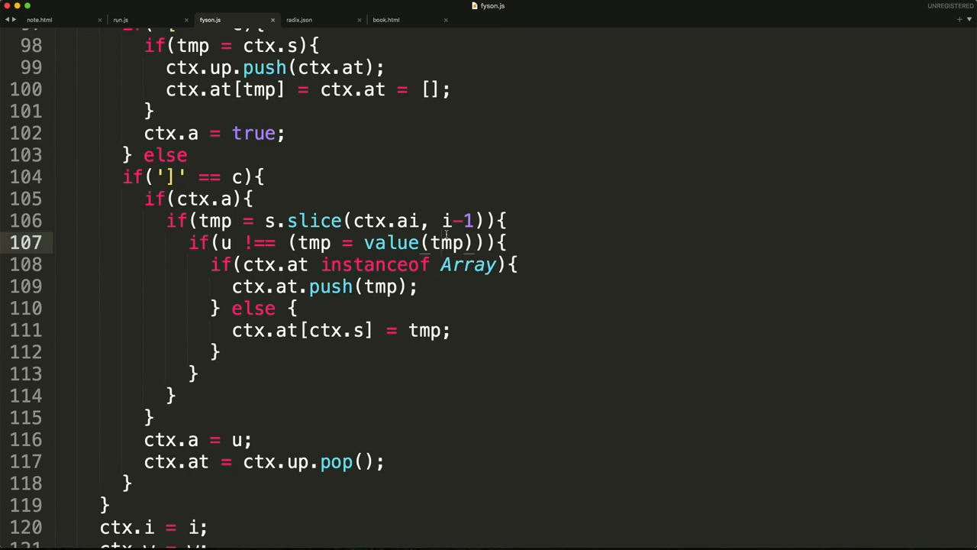
{"action": "left_click", "coordinate": [300, 19]}
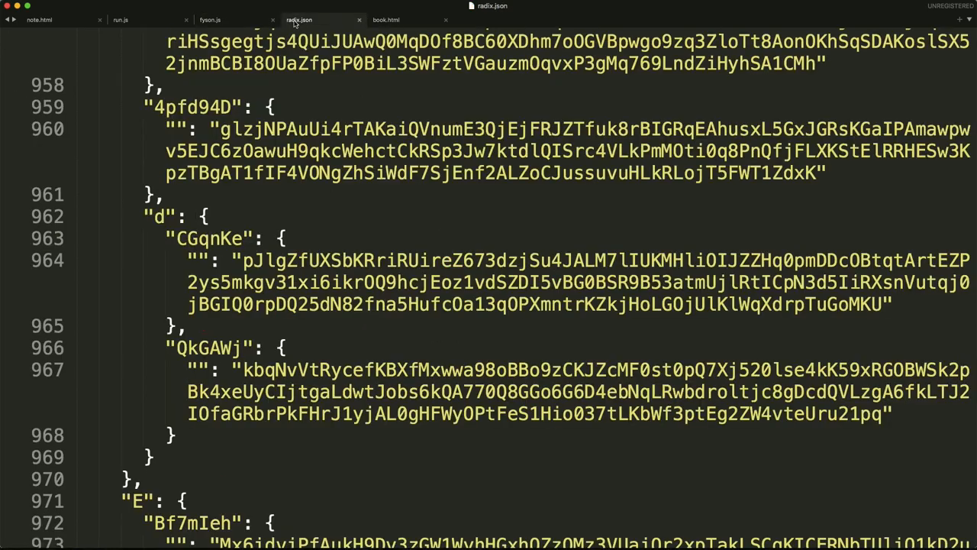
{"action": "left_click", "coordinate": [210, 19]}
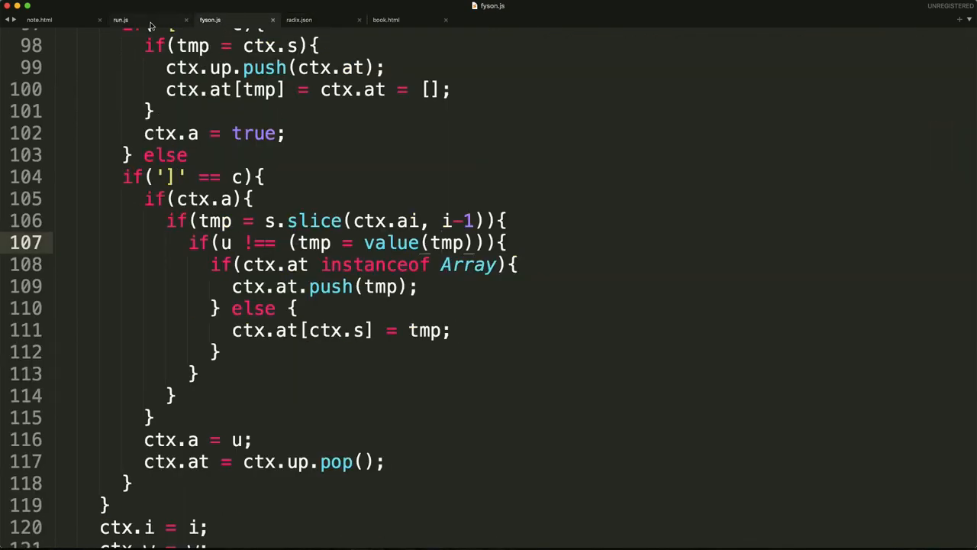